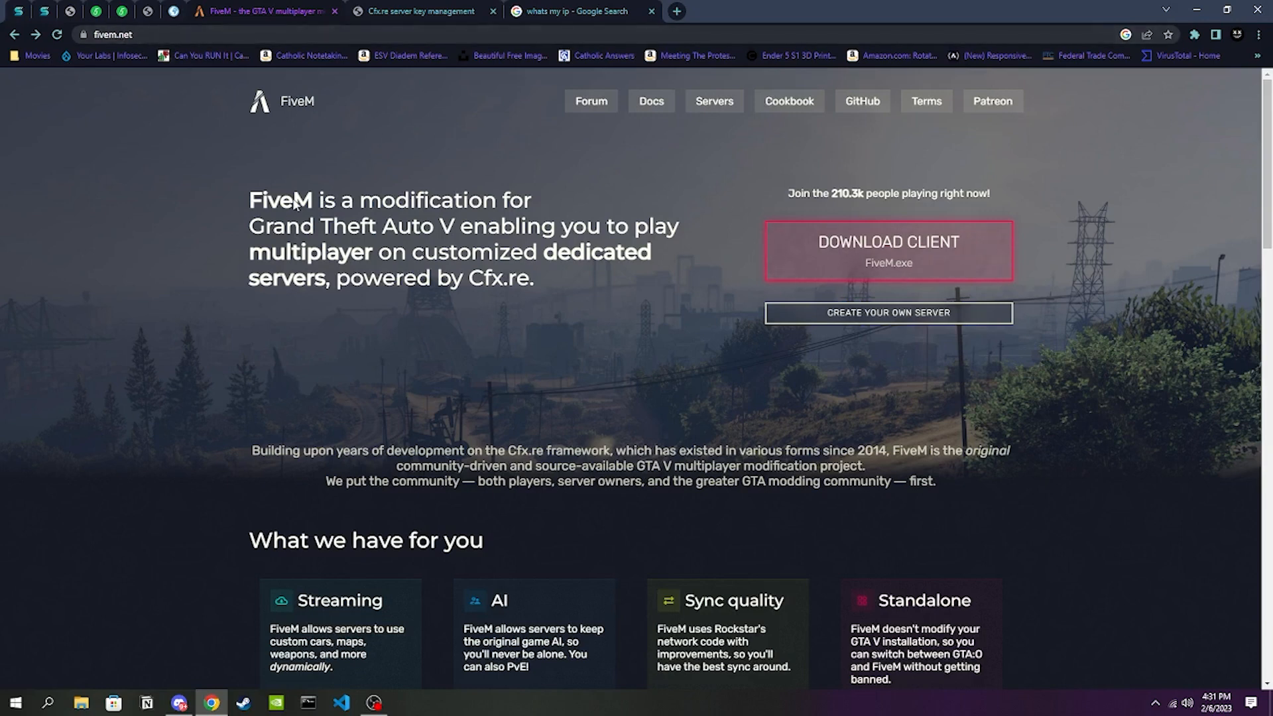
pyautogui.moveTo(886, 312)
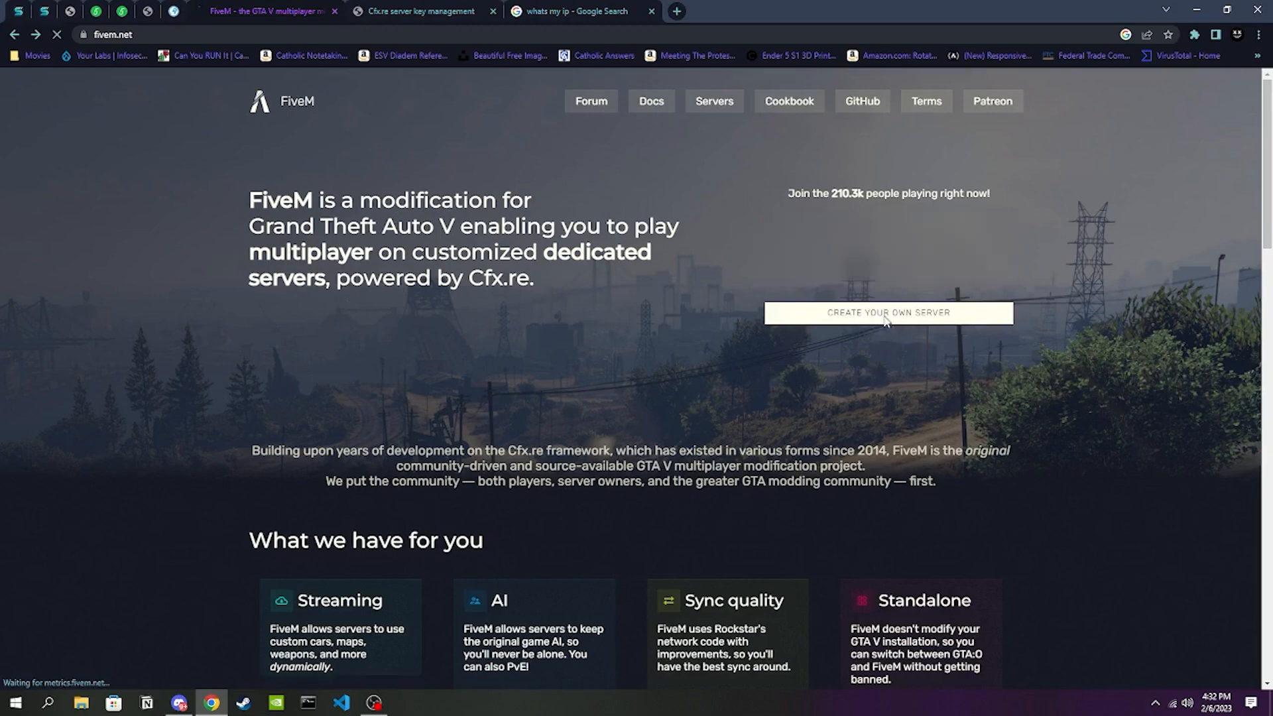
# Navigate from Create Your Own Server to the 'Setting up a server using txAdmin' guide
pyautogui.click(887, 313)
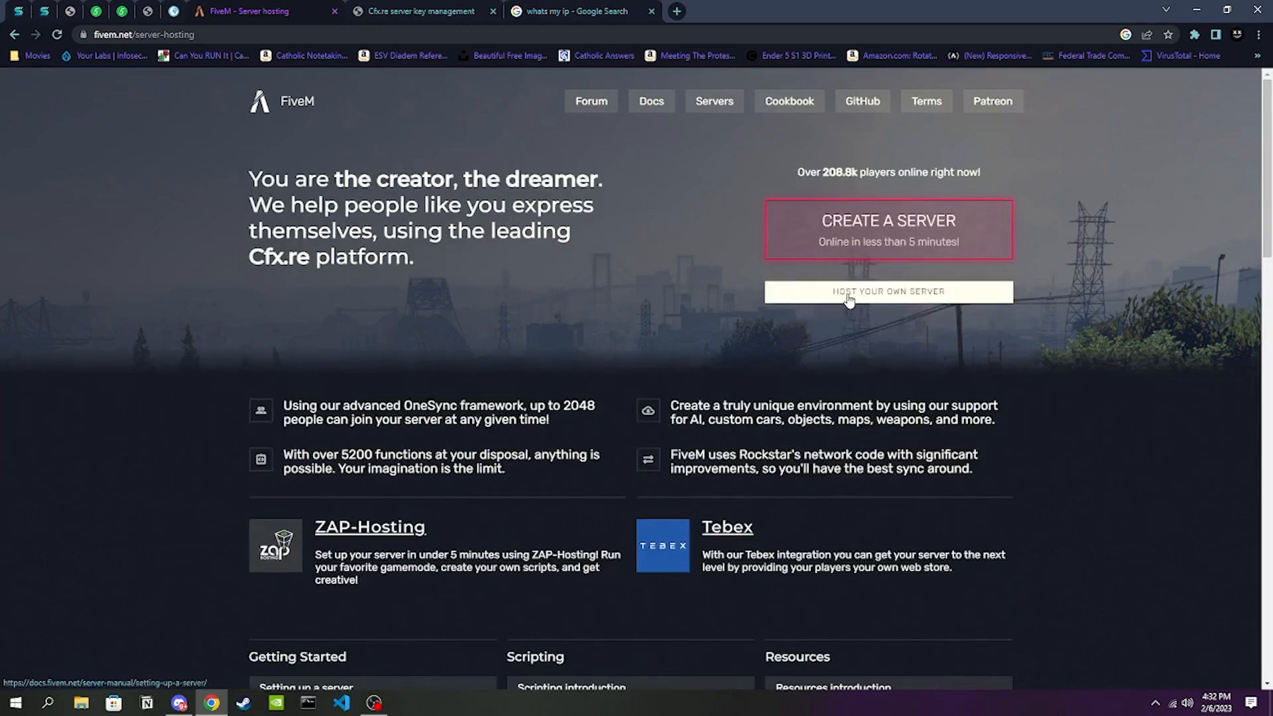
pyautogui.click(887, 292)
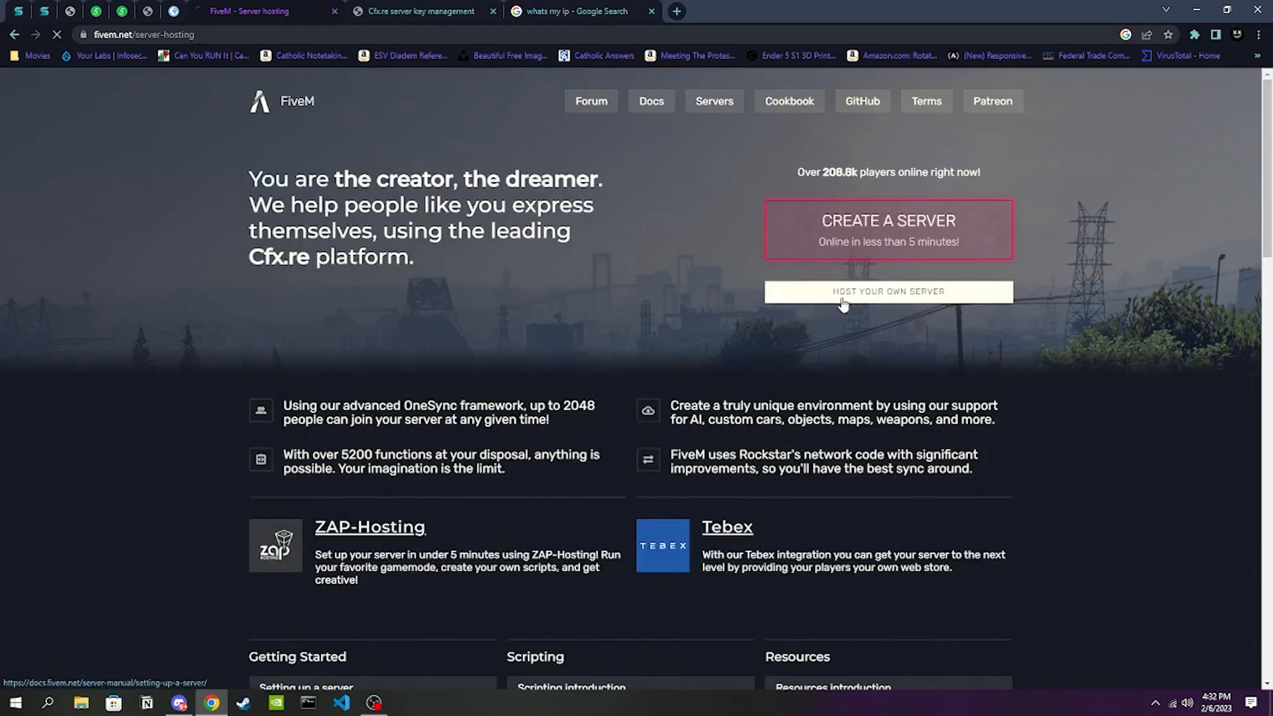
pyautogui.click(887, 292)
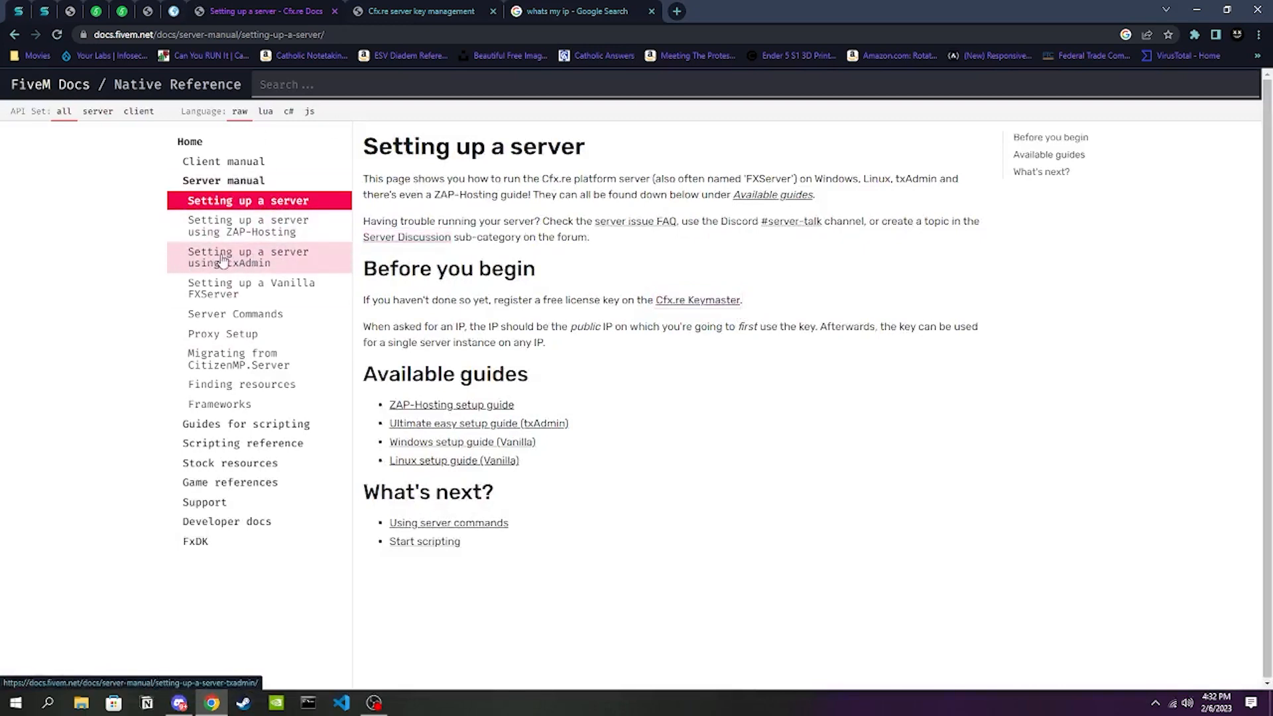
pyautogui.click(248, 257)
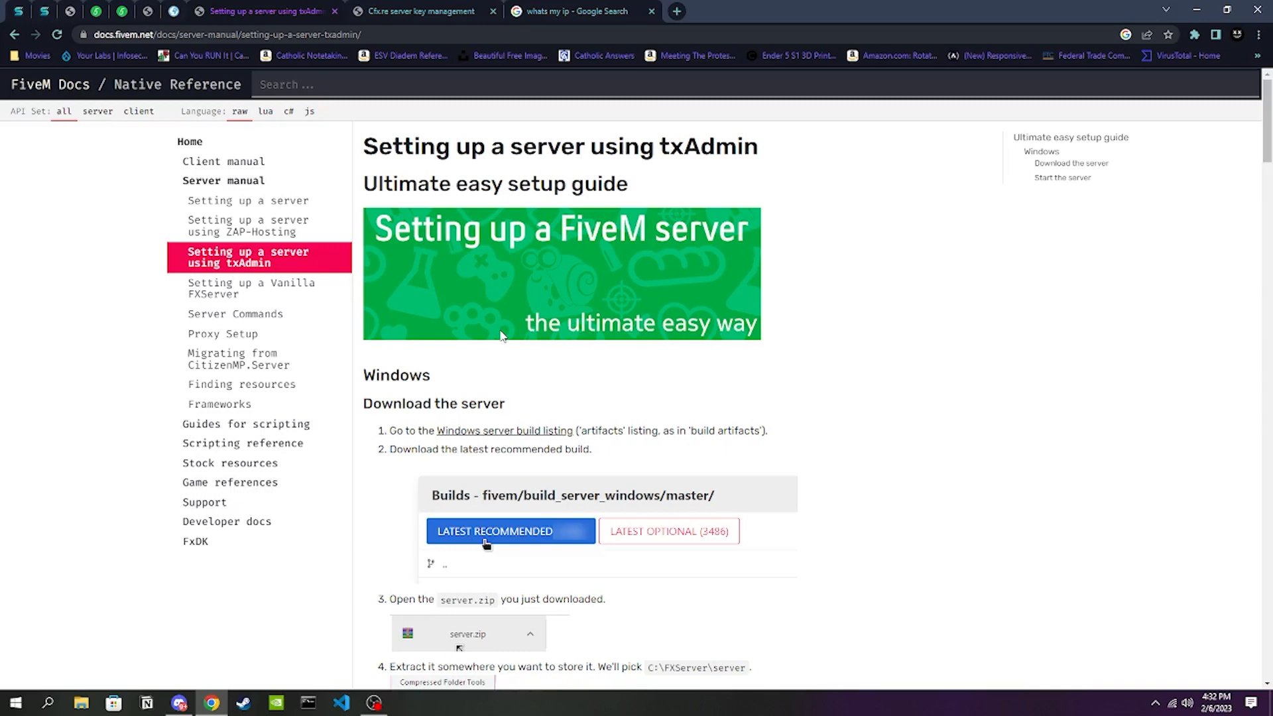
pyautogui.moveTo(397, 430)
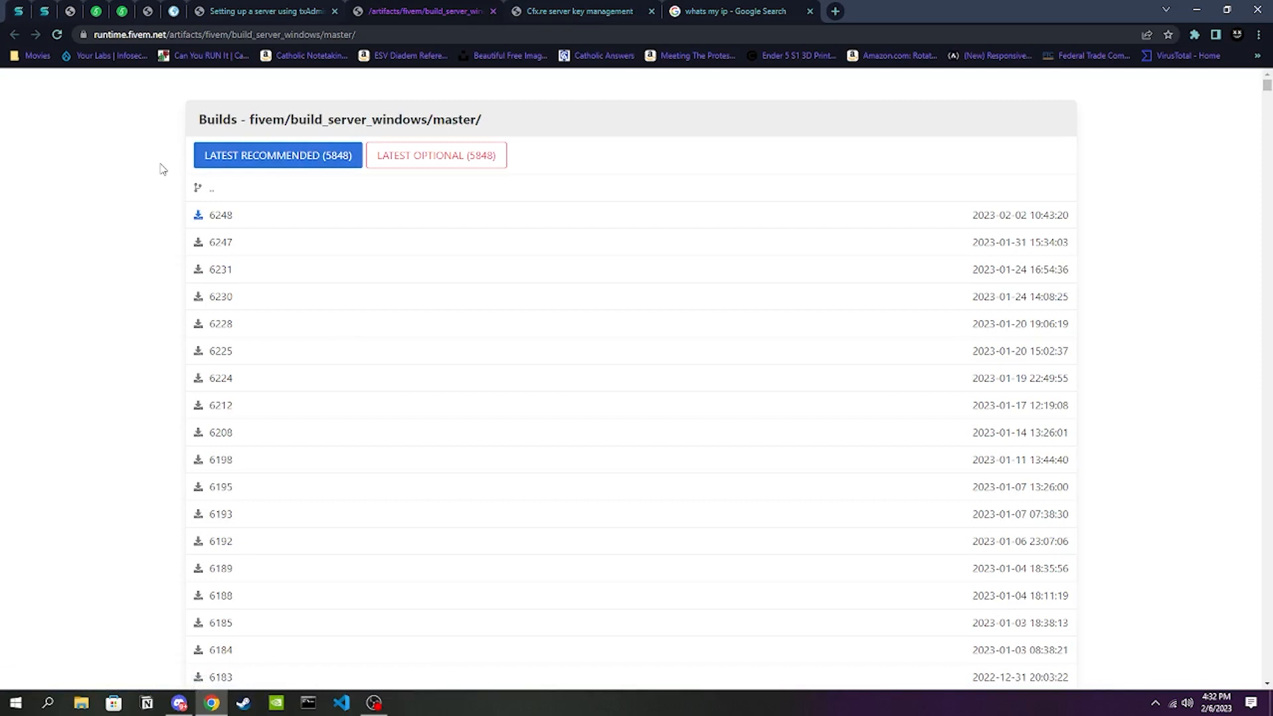
pyautogui.moveTo(196, 215)
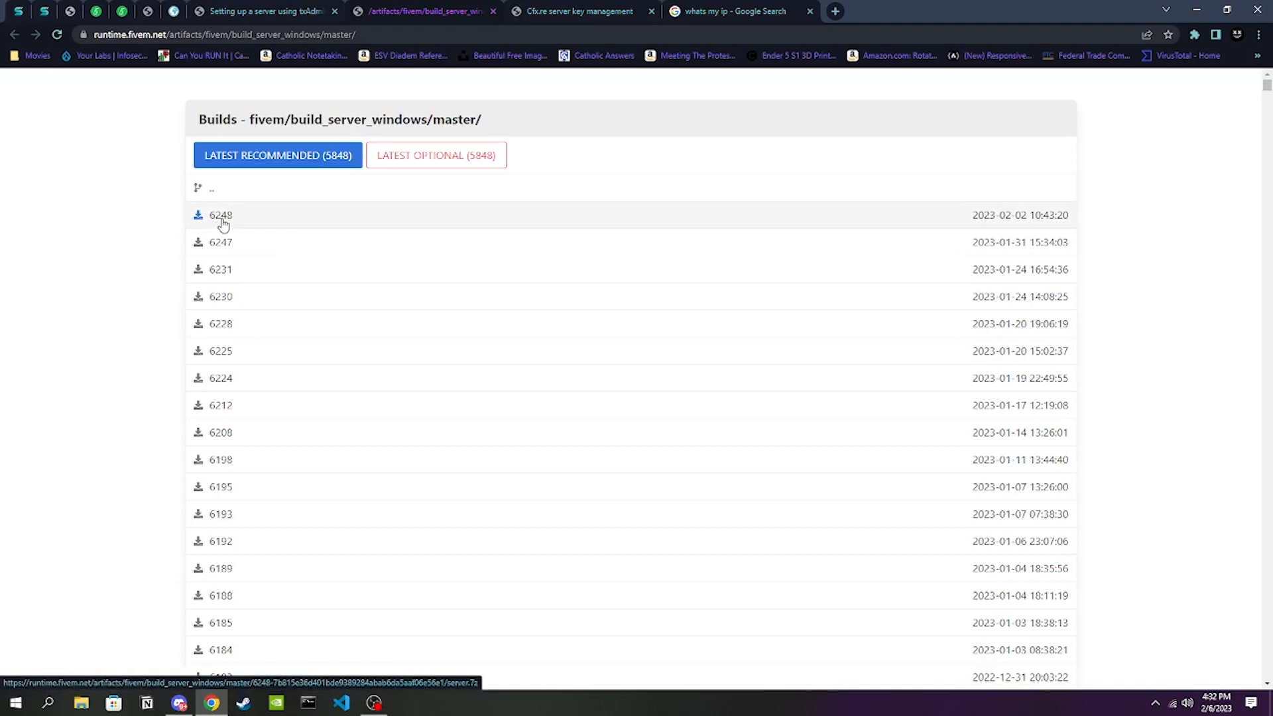
# Download the build 6248 server.7z archive from the artifacts list
pyautogui.click(198, 215)
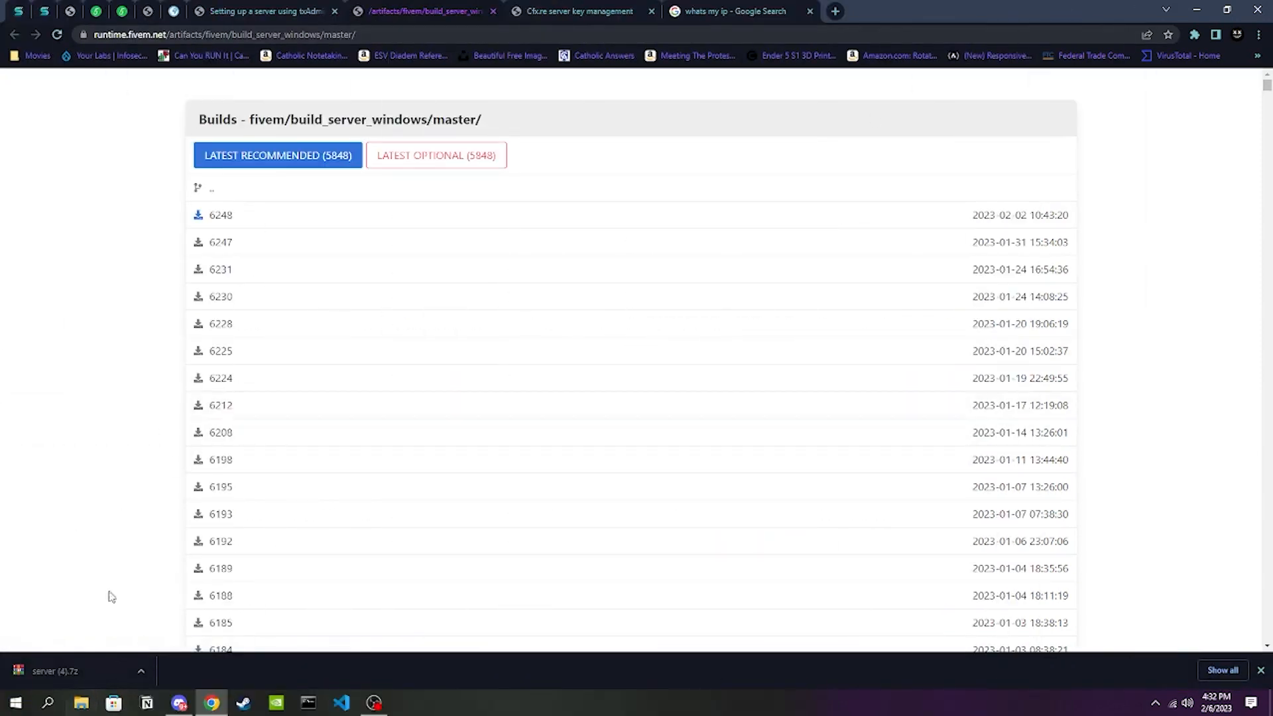
pyautogui.click(79, 703)
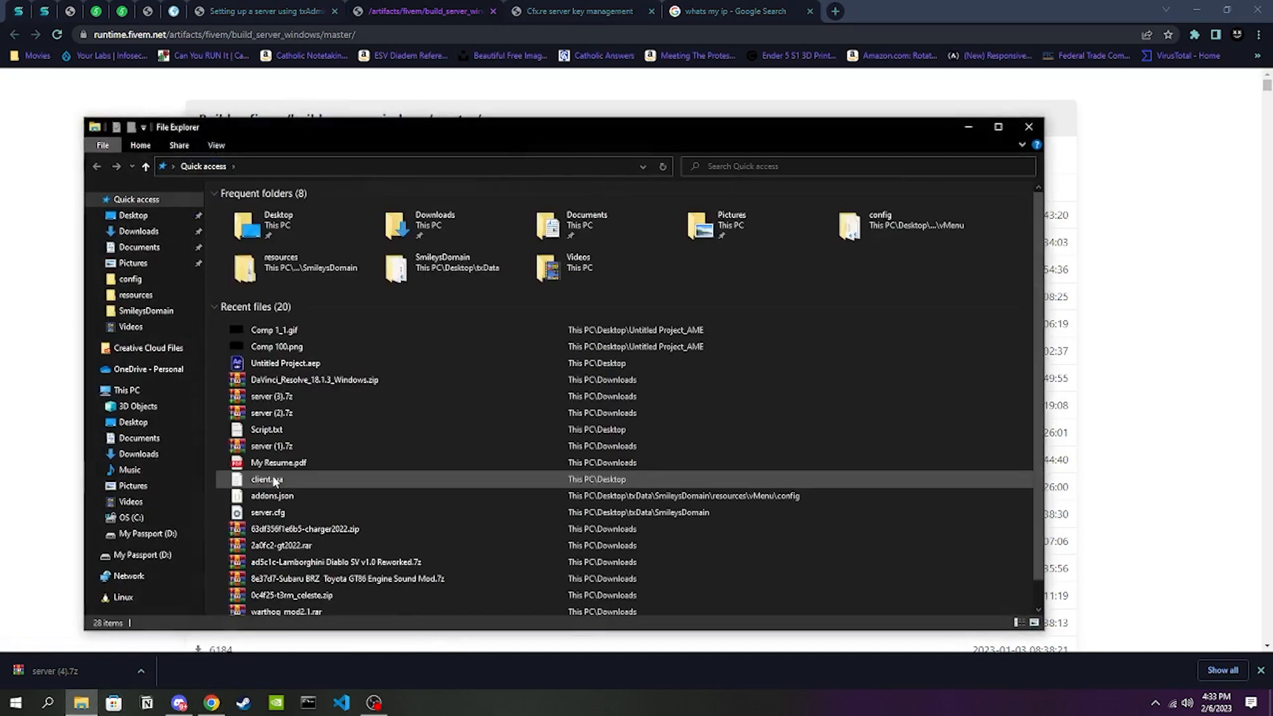
# Create a new folder named FXServer on the My Passport (D:) drive
pyautogui.click(126, 390)
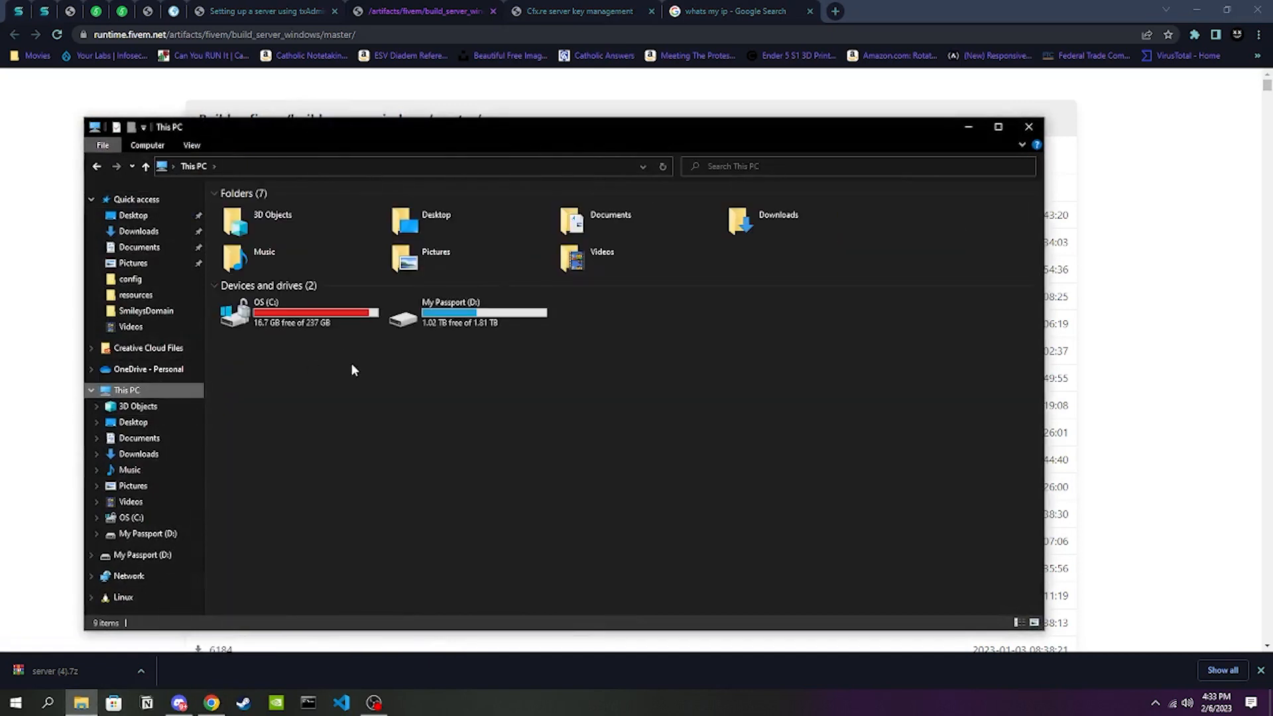
pyautogui.doubleClick(451, 313)
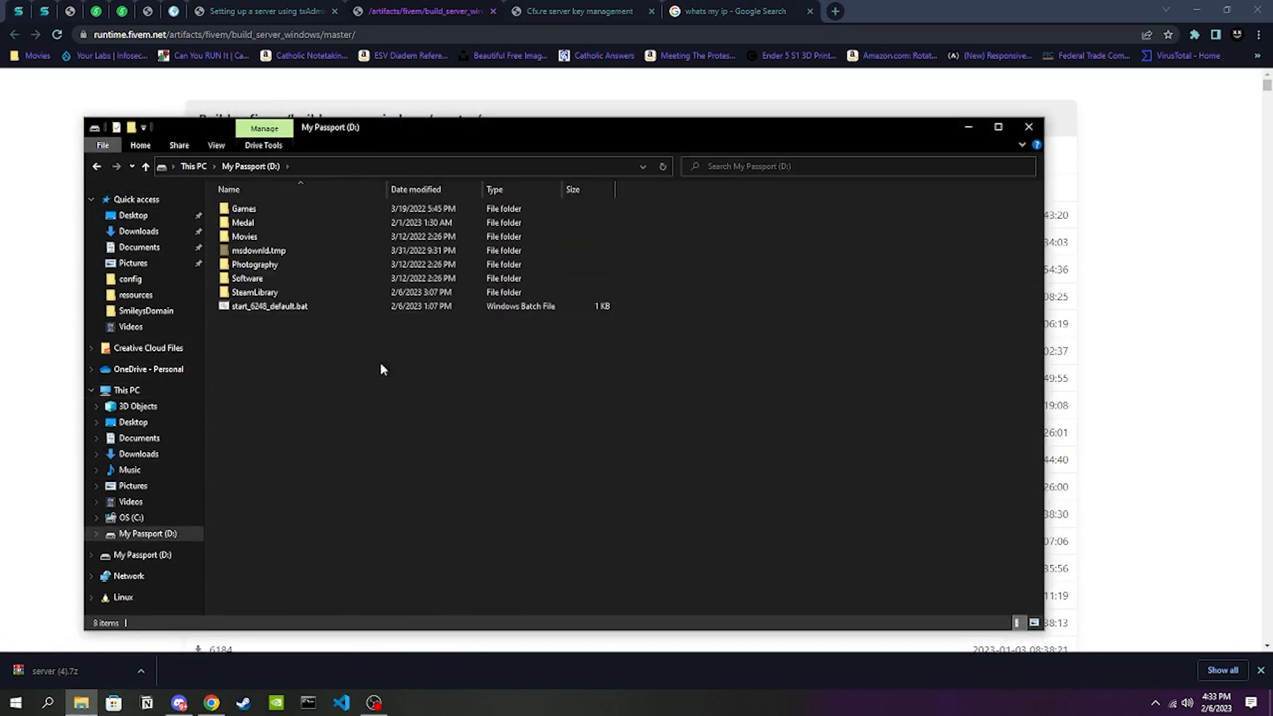
pyautogui.rightClick(382, 368)
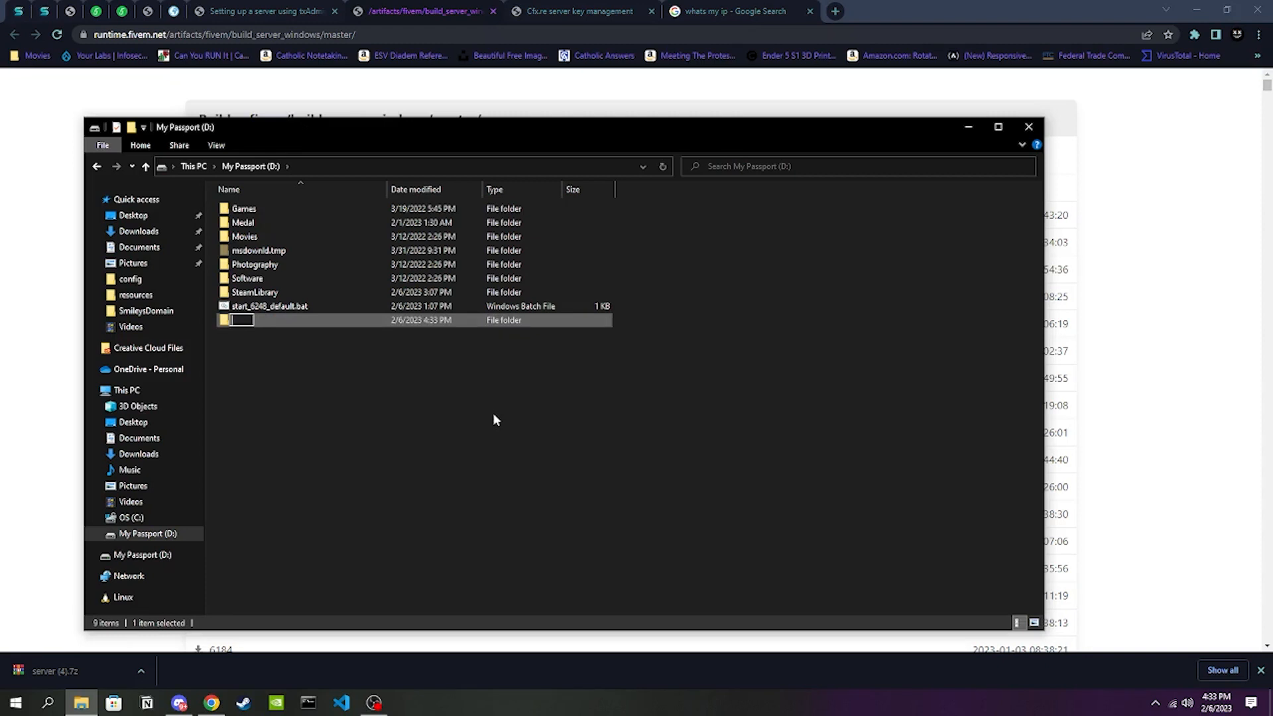
pyautogui.write('H')
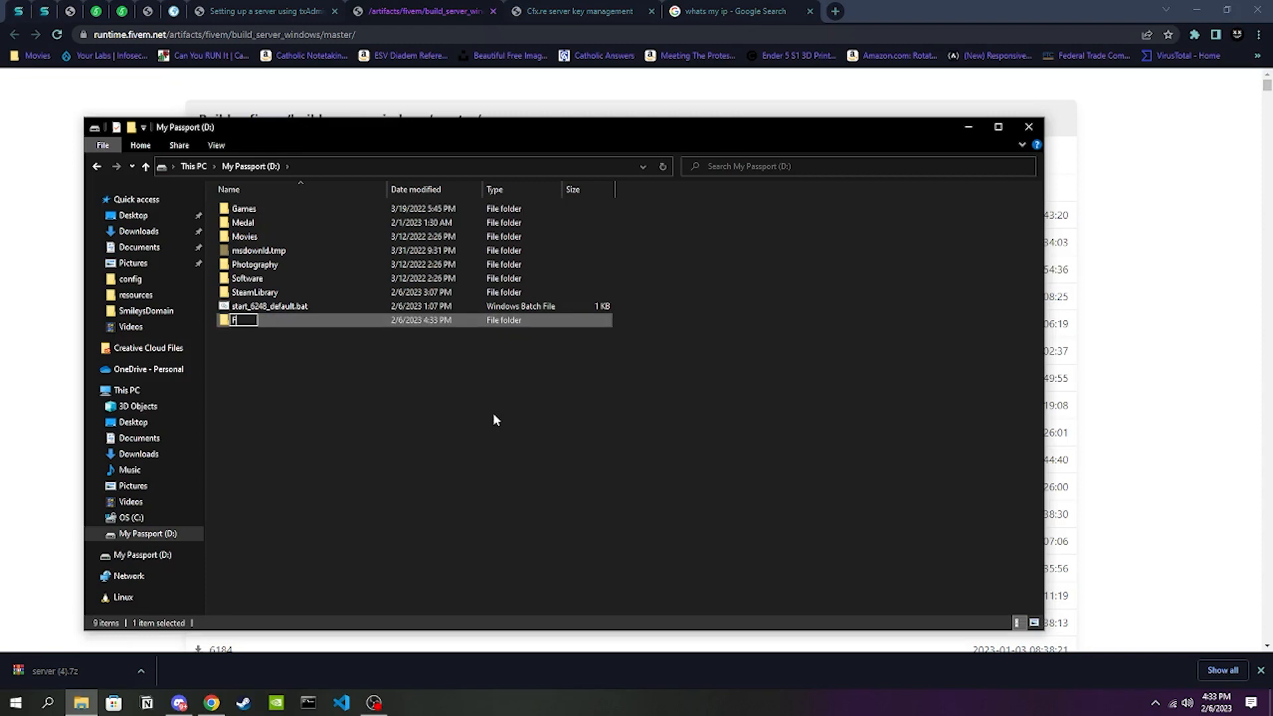
pyautogui.write('FXServ')
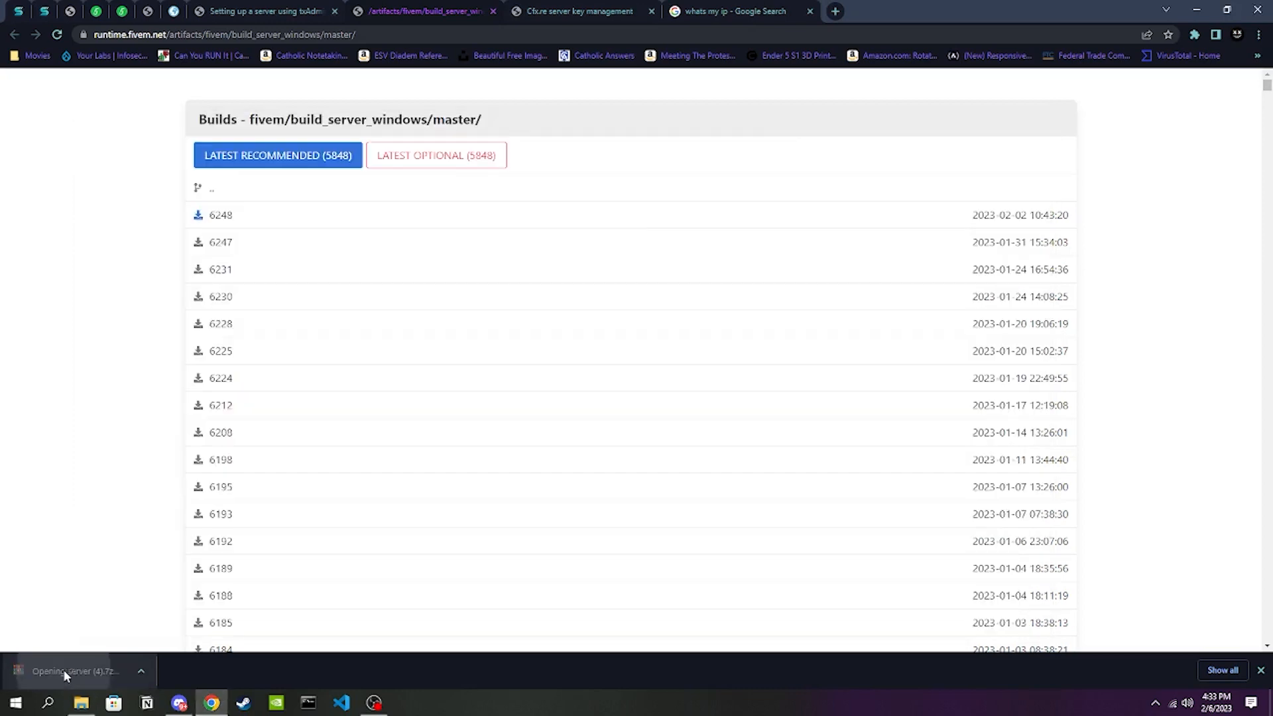
# Open server (4).7z in WinRAR, dismiss the license reminder, and select all files
pyautogui.click(73, 671)
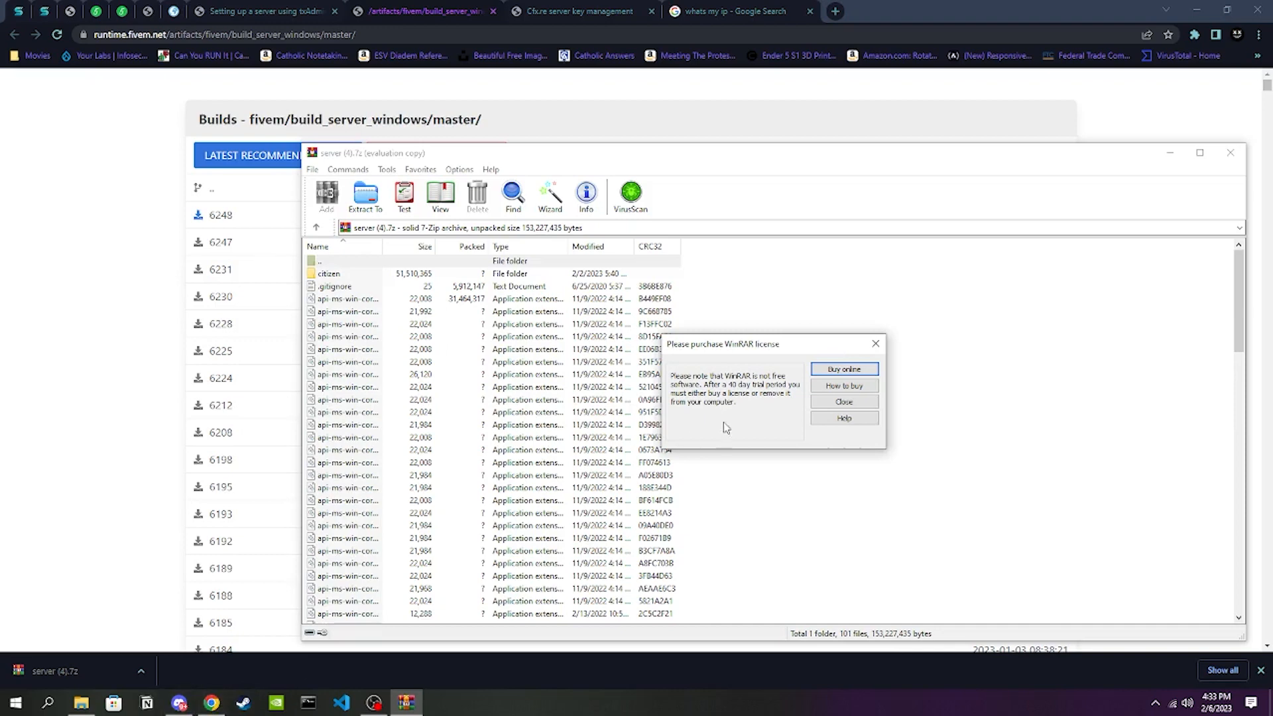
pyautogui.click(842, 402)
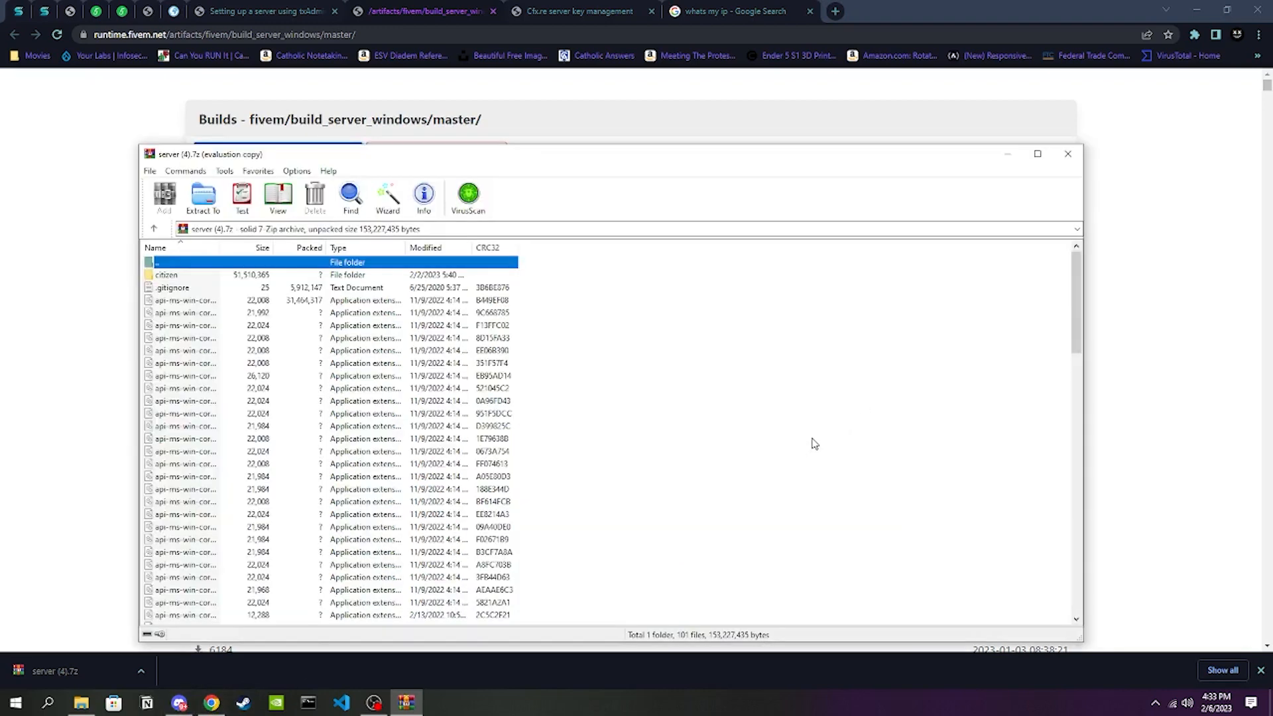
pyautogui.click(202, 196)
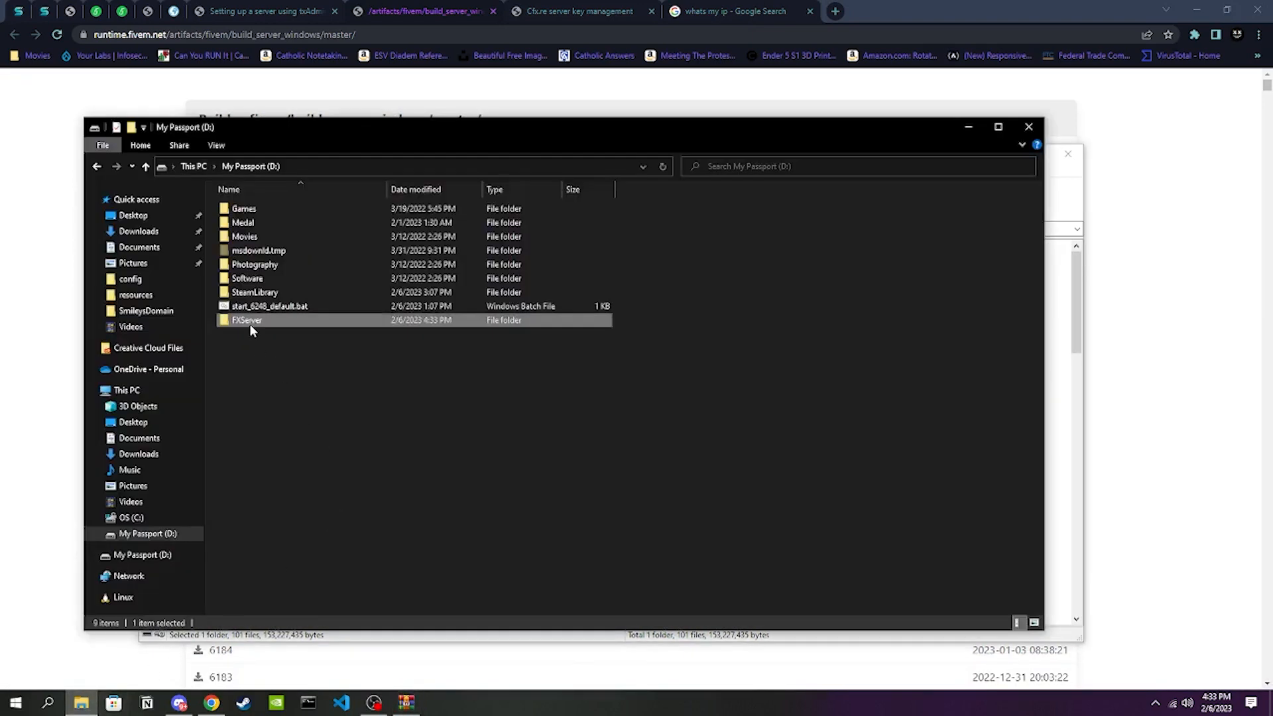
# Open the FXServer folder and launch FXServer.exe
pyautogui.doubleClick(246, 320)
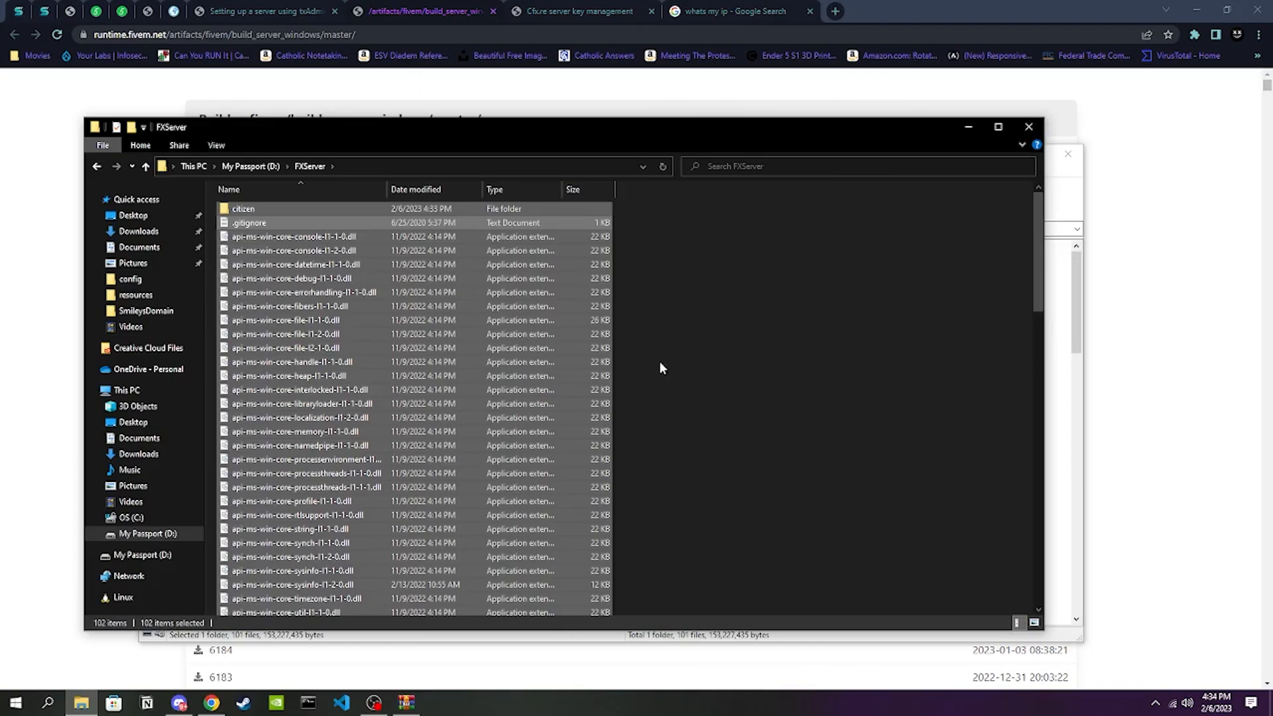
pyautogui.scroll(-3)
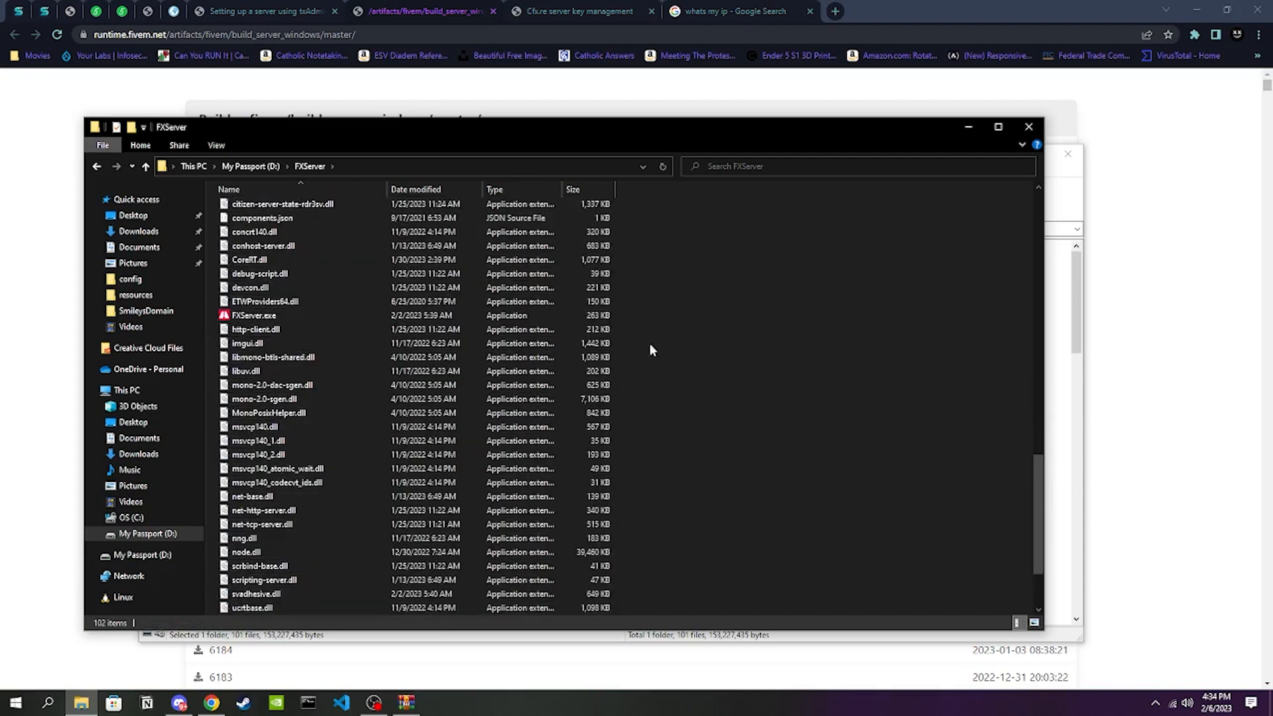
pyautogui.moveTo(254, 316)
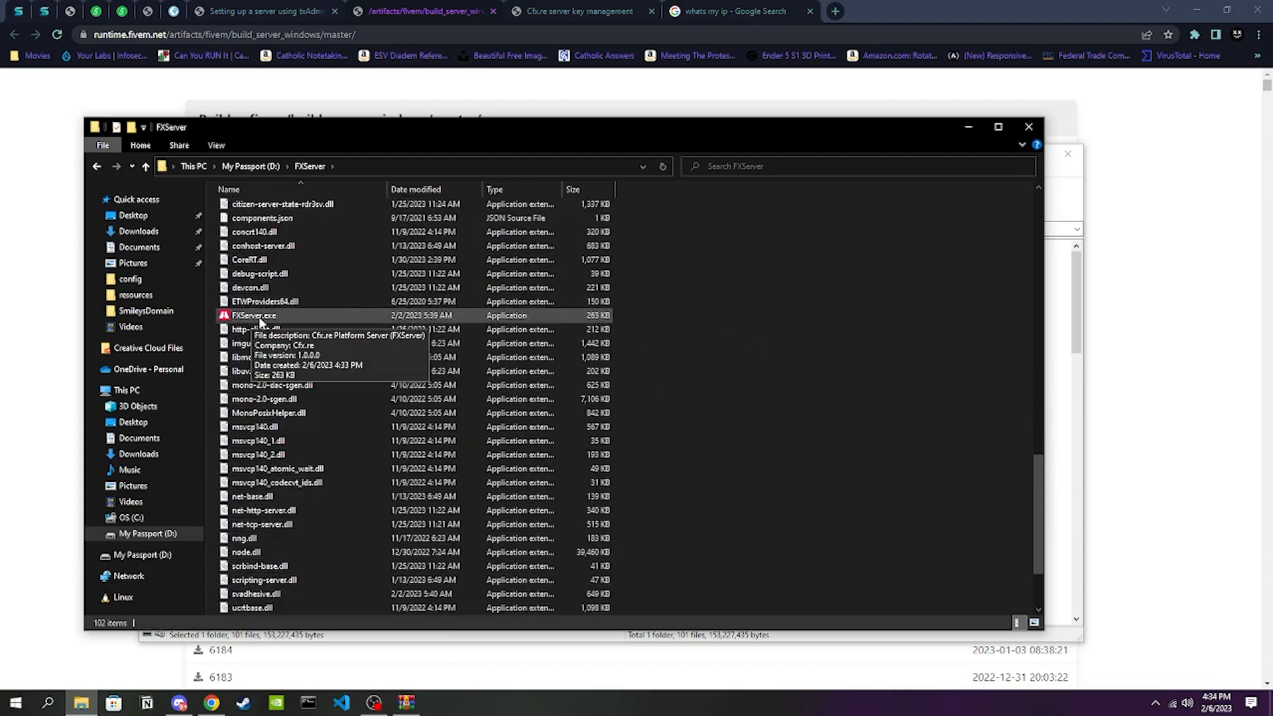
pyautogui.click(253, 315)
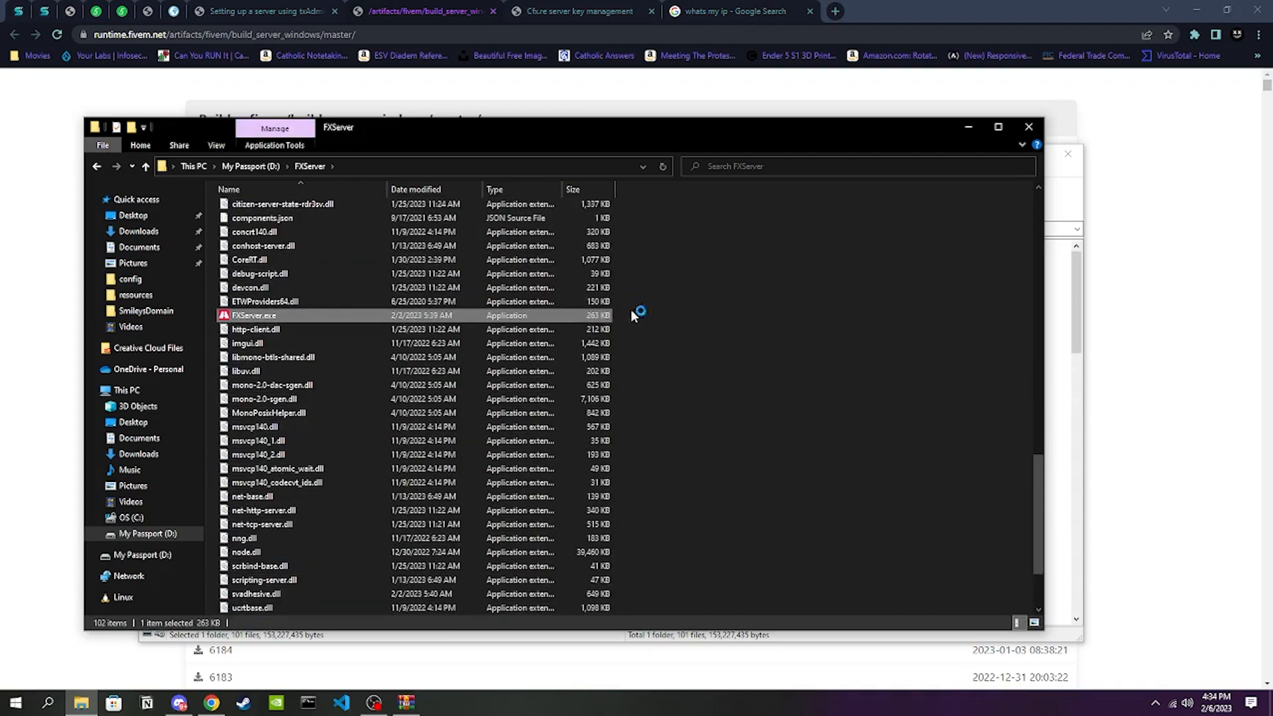
pyautogui.doubleClick(253, 315)
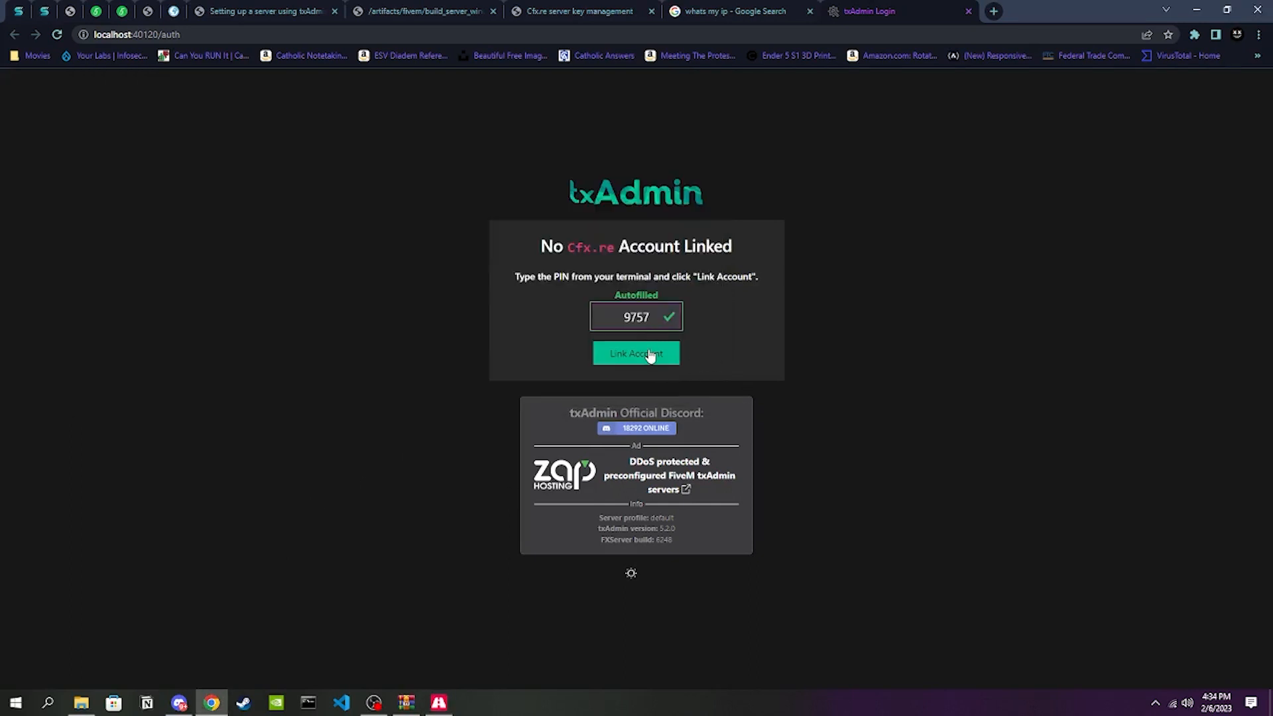
# Link the Cfx.re account to txAdmin using the PIN and authorize access
pyautogui.click(635, 353)
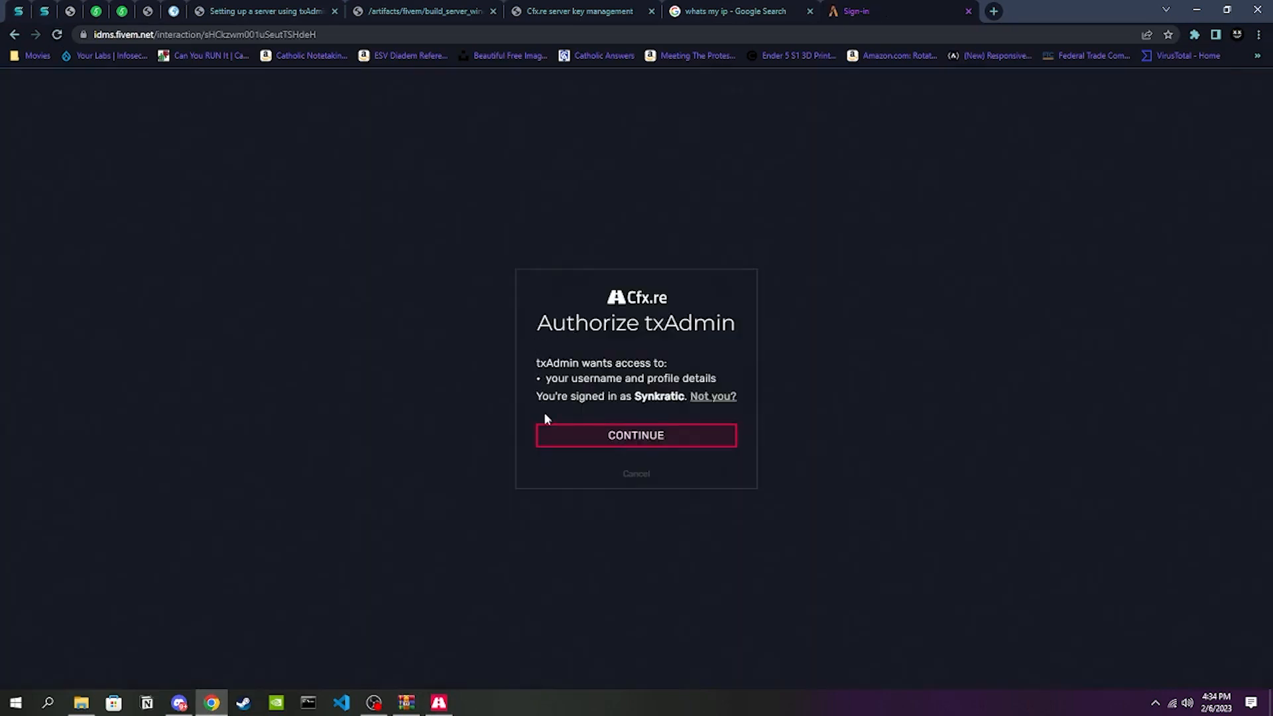
pyautogui.moveTo(654, 343)
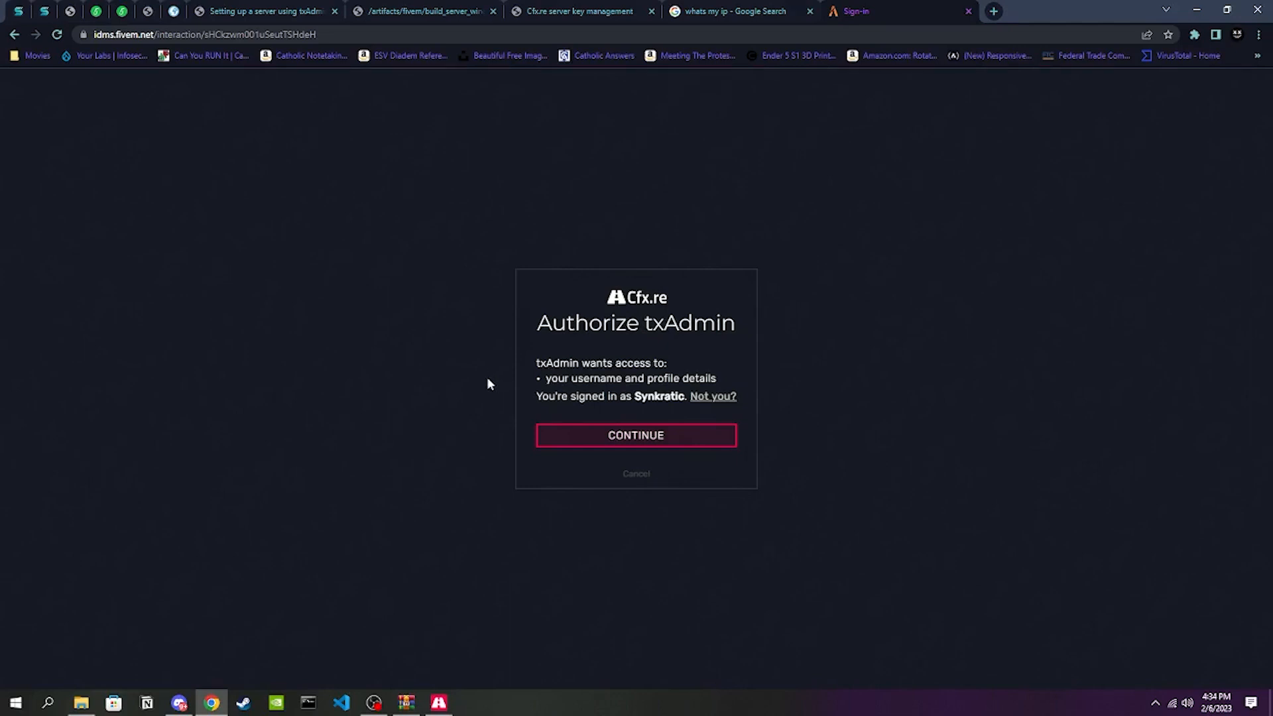
pyautogui.click(636, 435)
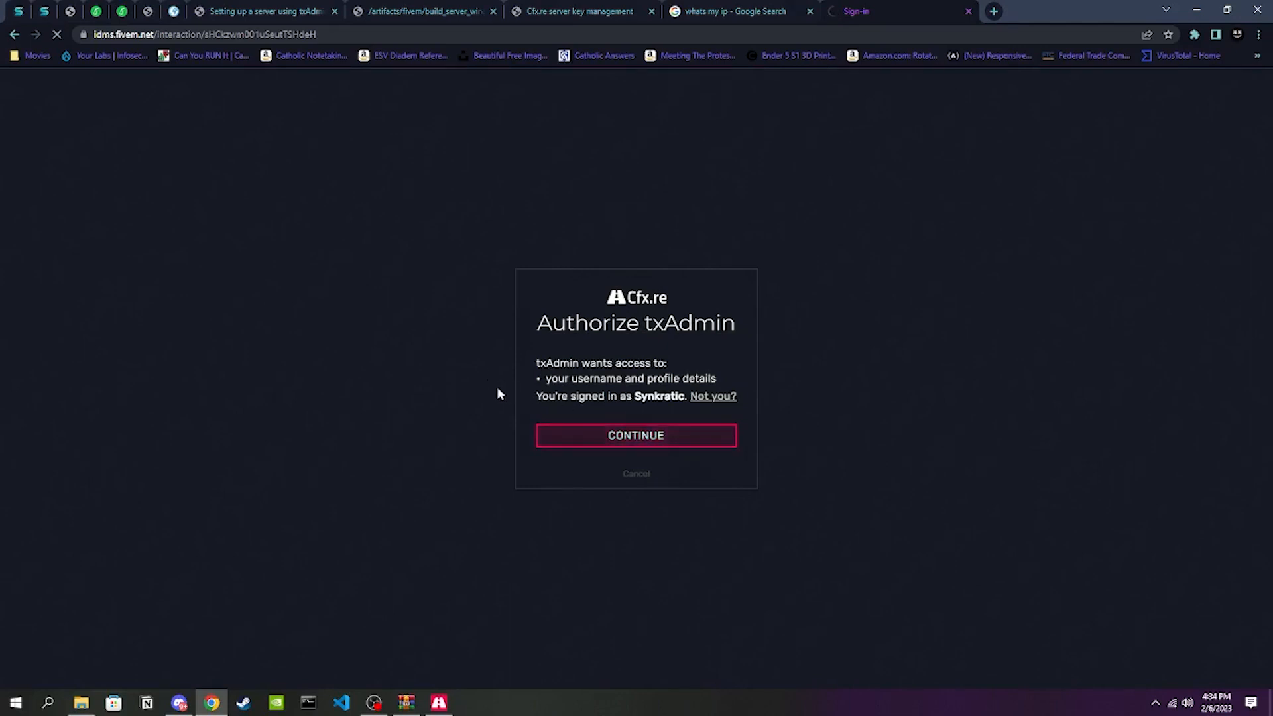
pyautogui.click(636, 435)
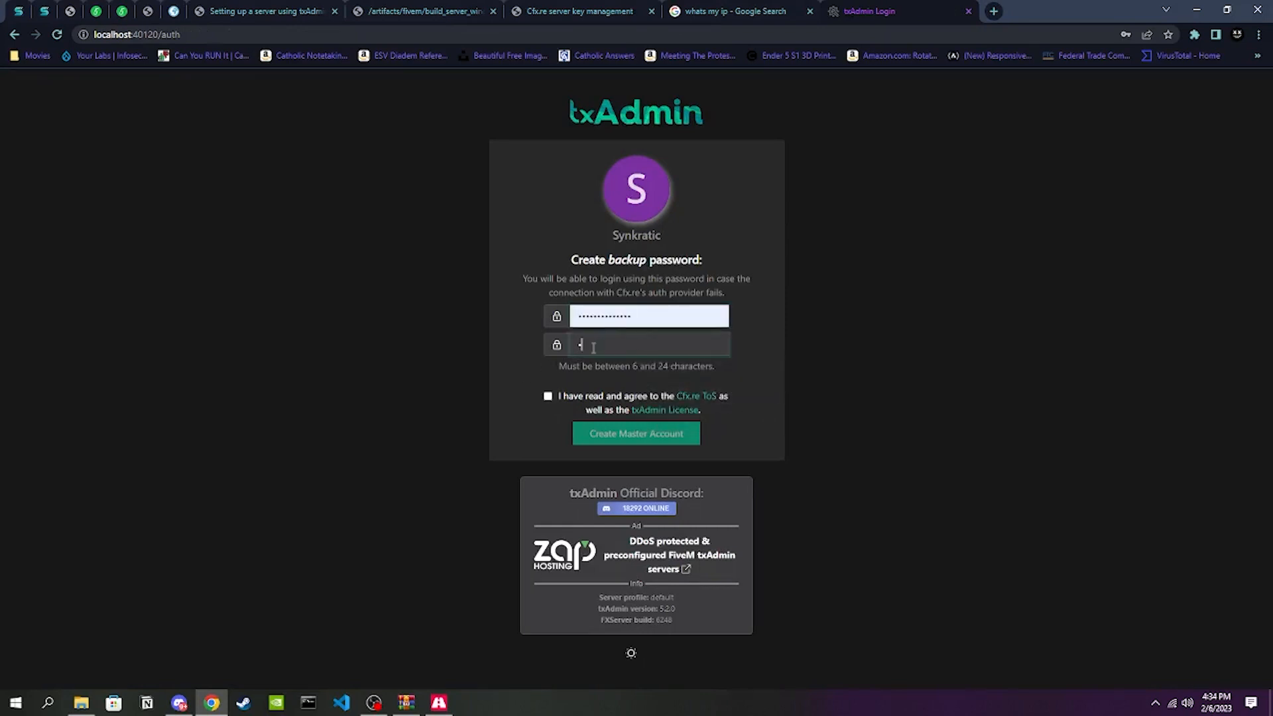
# Create the master account with a backup password, accept the ToS, and log in
pyautogui.write('password')
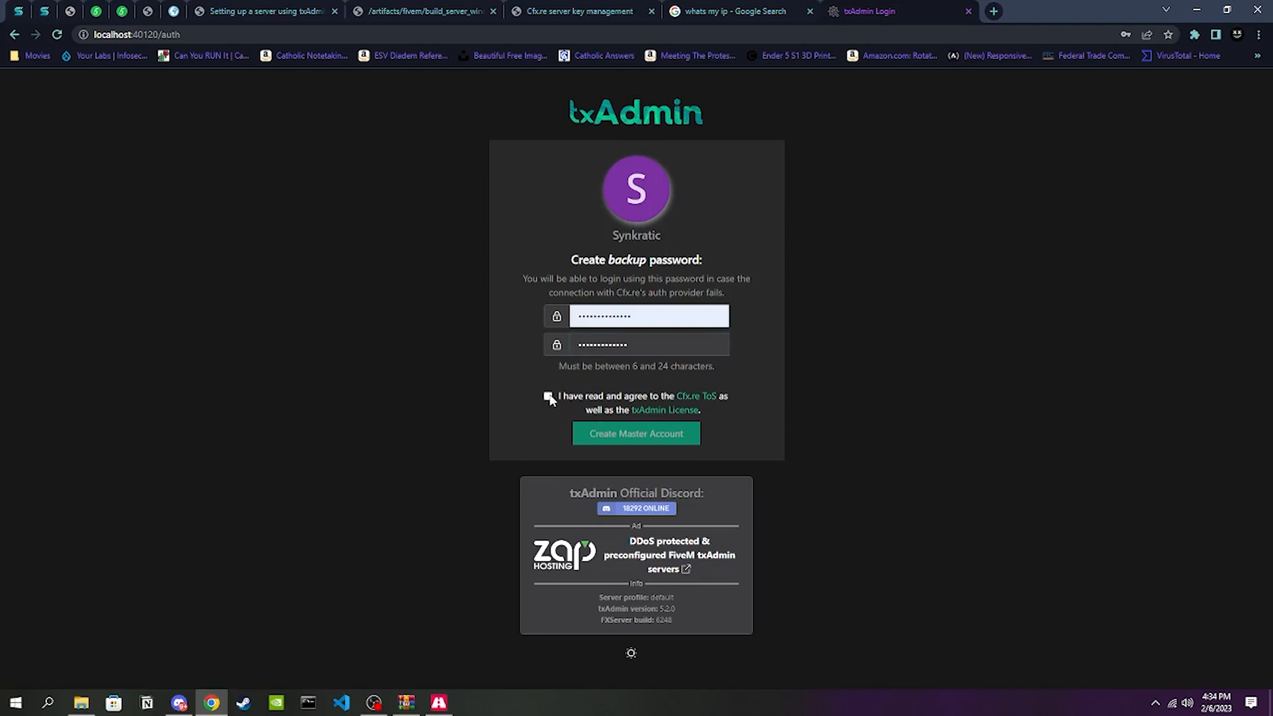
pyautogui.click(548, 397)
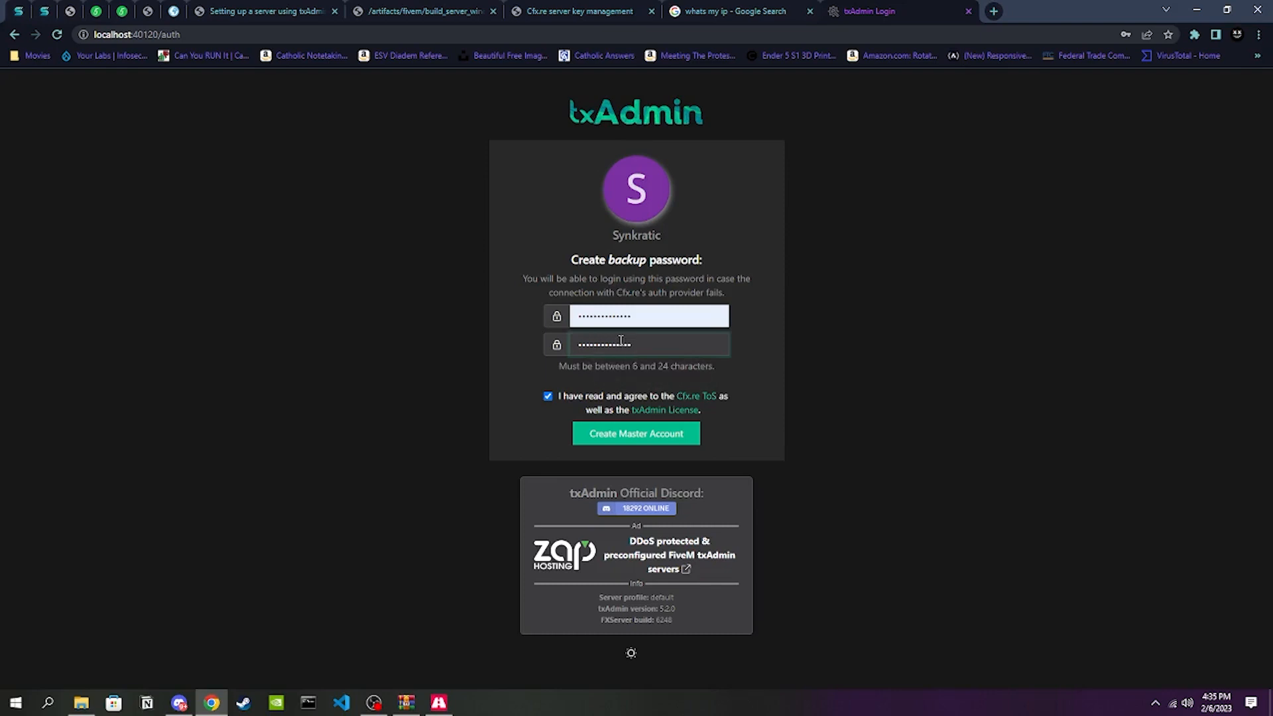
pyautogui.click(636, 433)
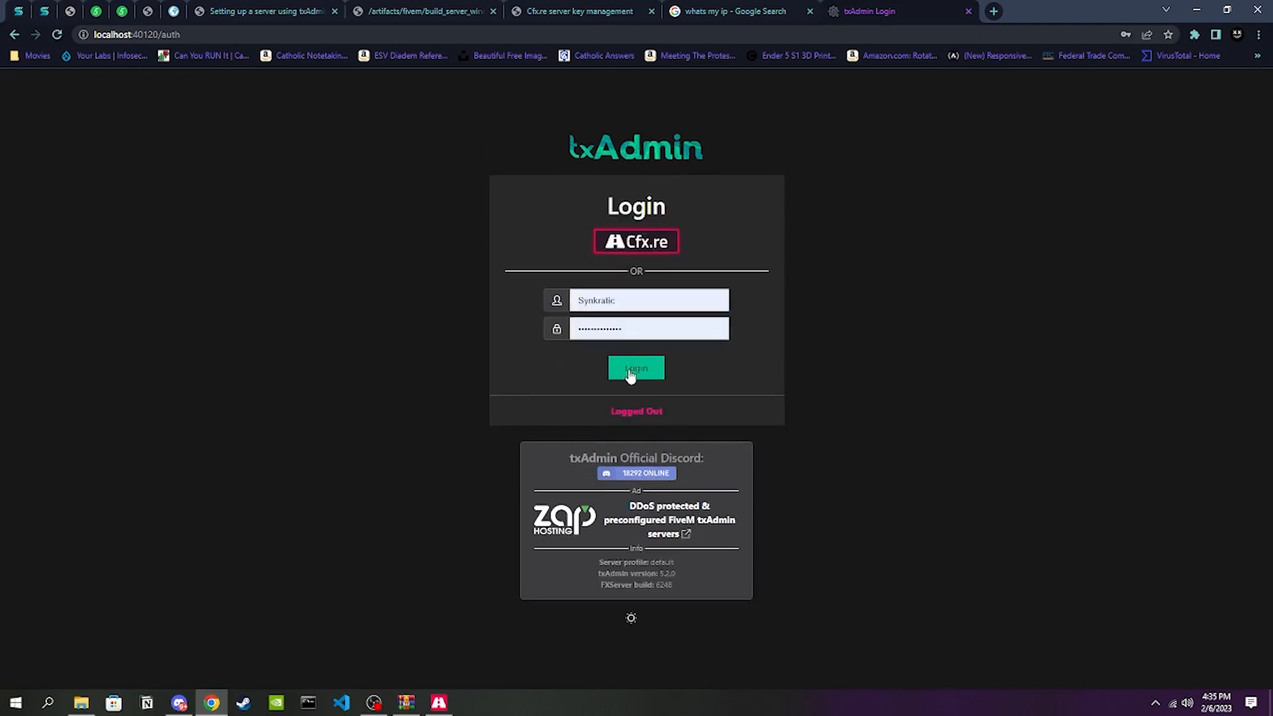
pyautogui.click(636, 368)
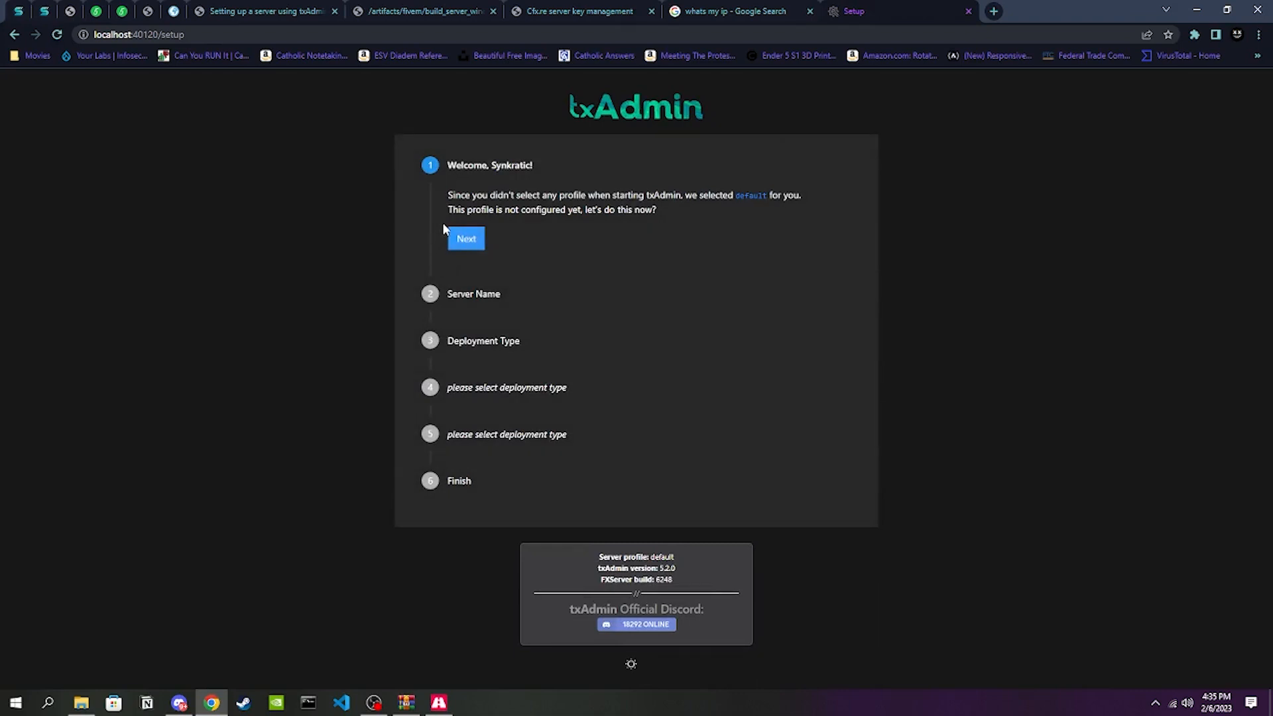
# Name the server 'Test Youtube'
pyautogui.click(465, 238)
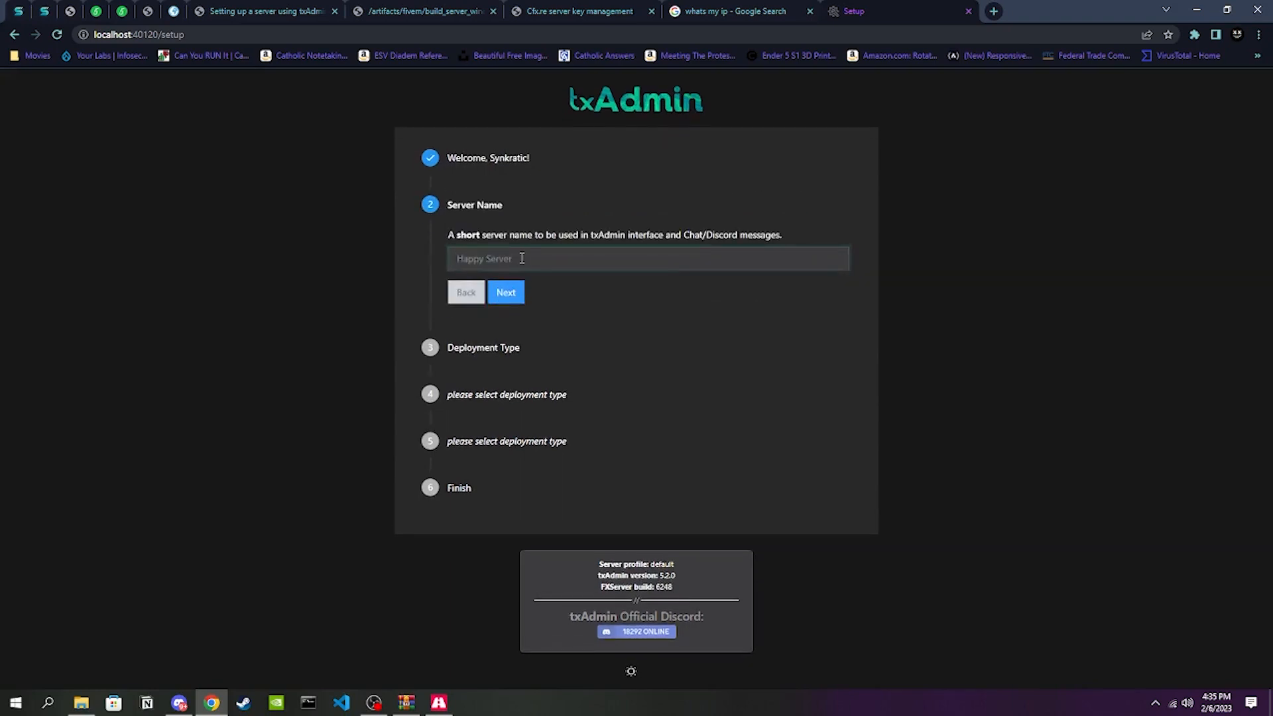
pyautogui.write('Test Youtube')
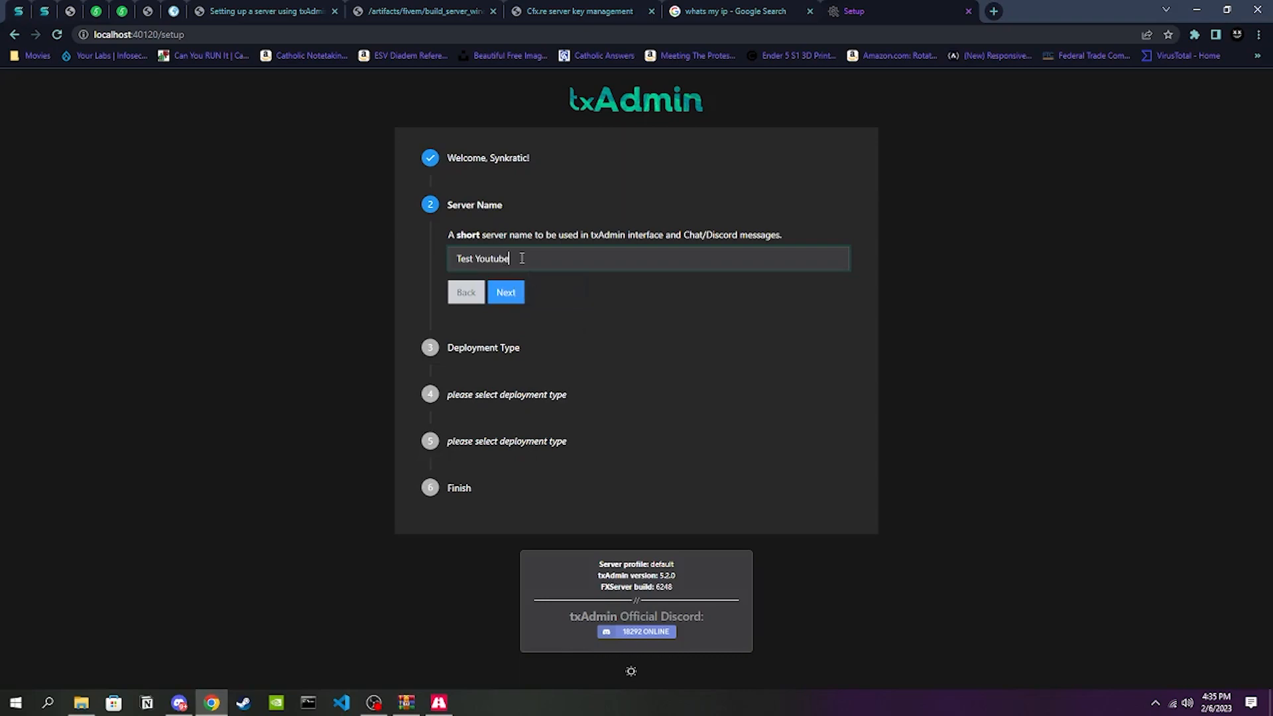
pyautogui.click(505, 292)
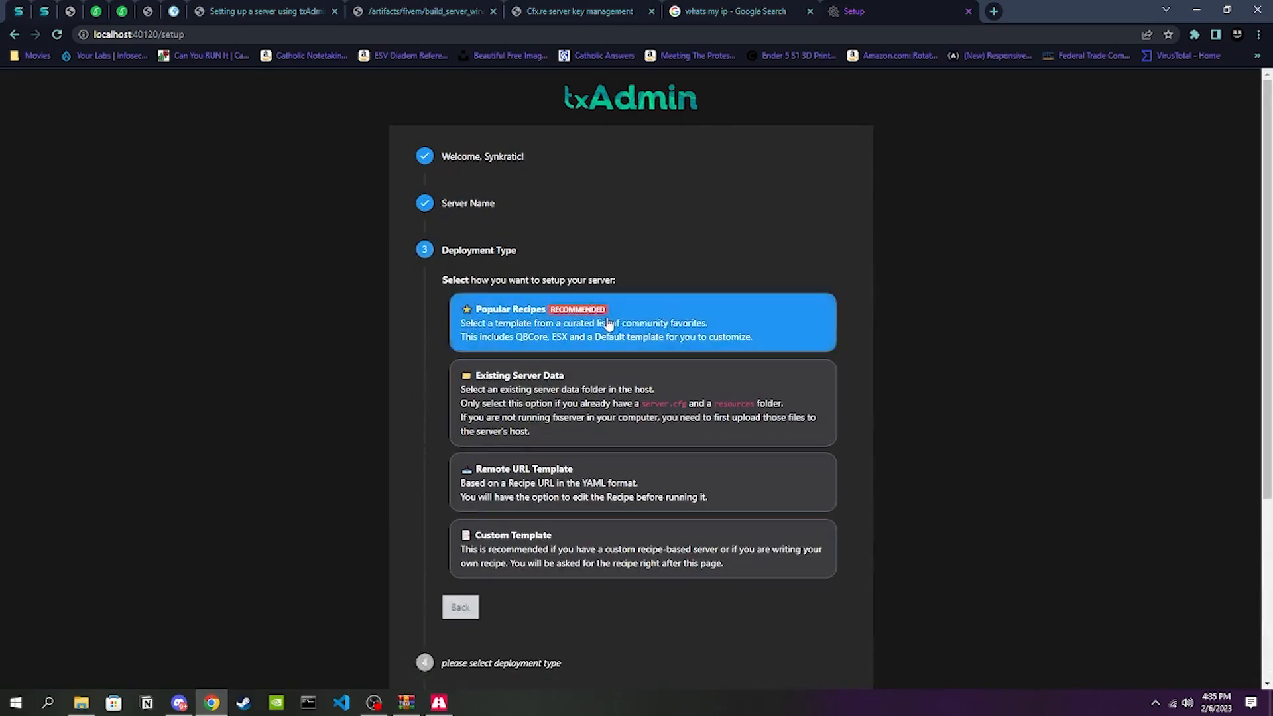
# Choose the CFX Default popular recipe and accept the suggested data folder
pyautogui.click(641, 322)
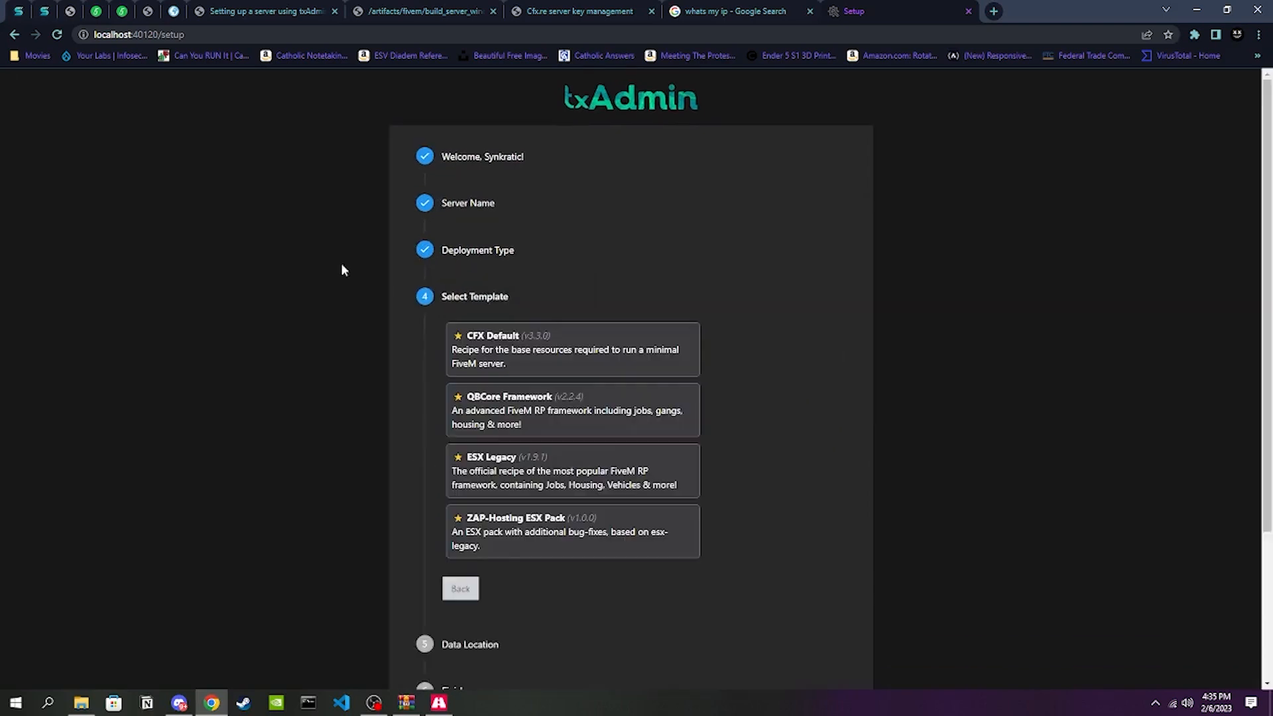
pyautogui.click(571, 349)
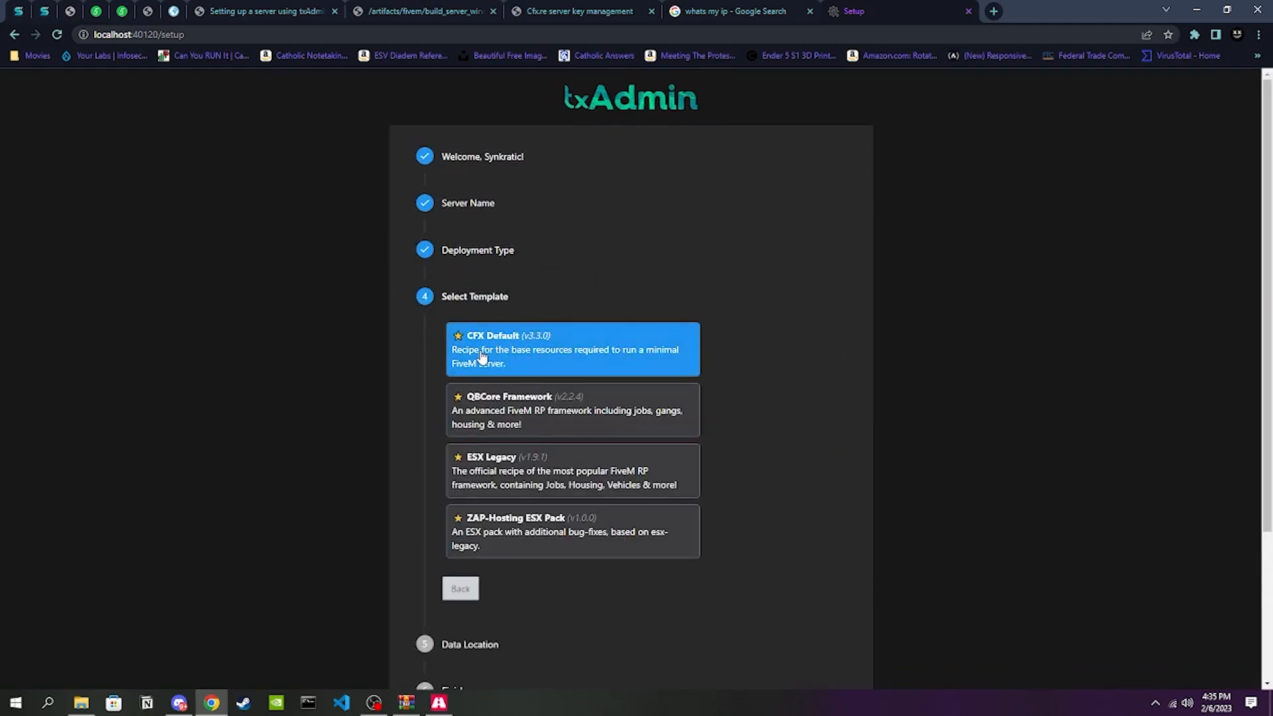
pyautogui.click(571, 350)
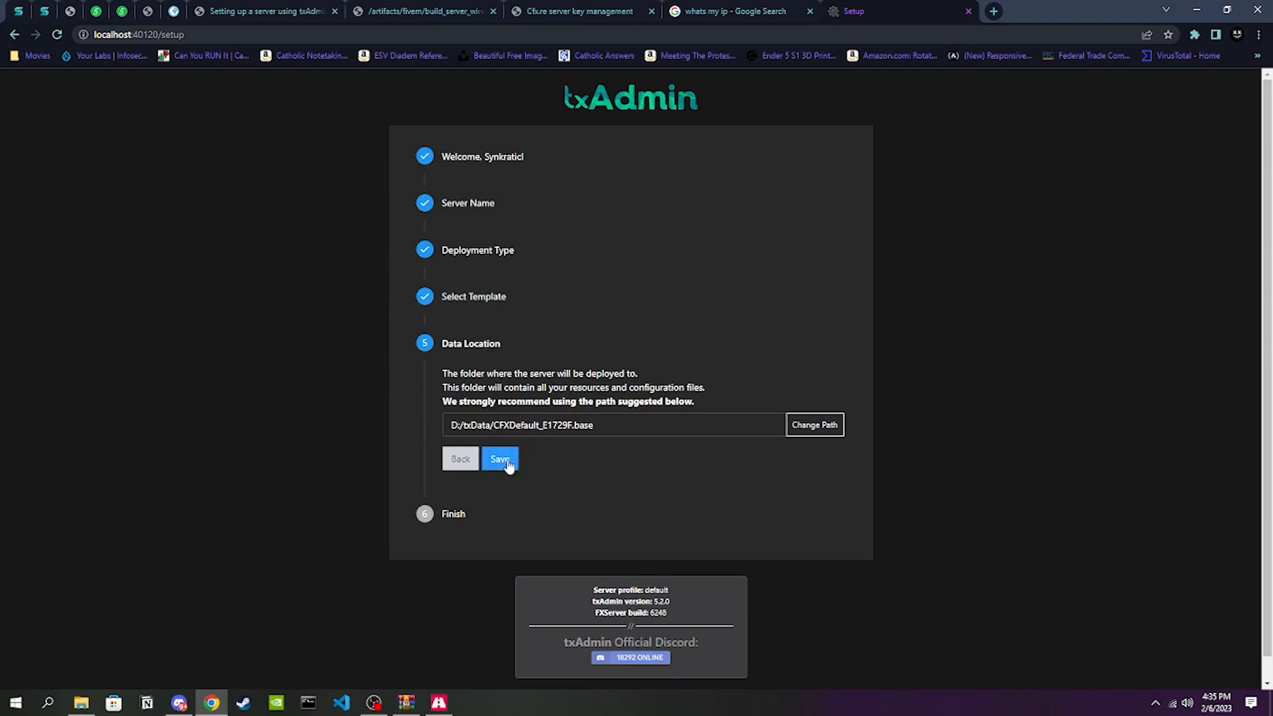
pyautogui.click(499, 459)
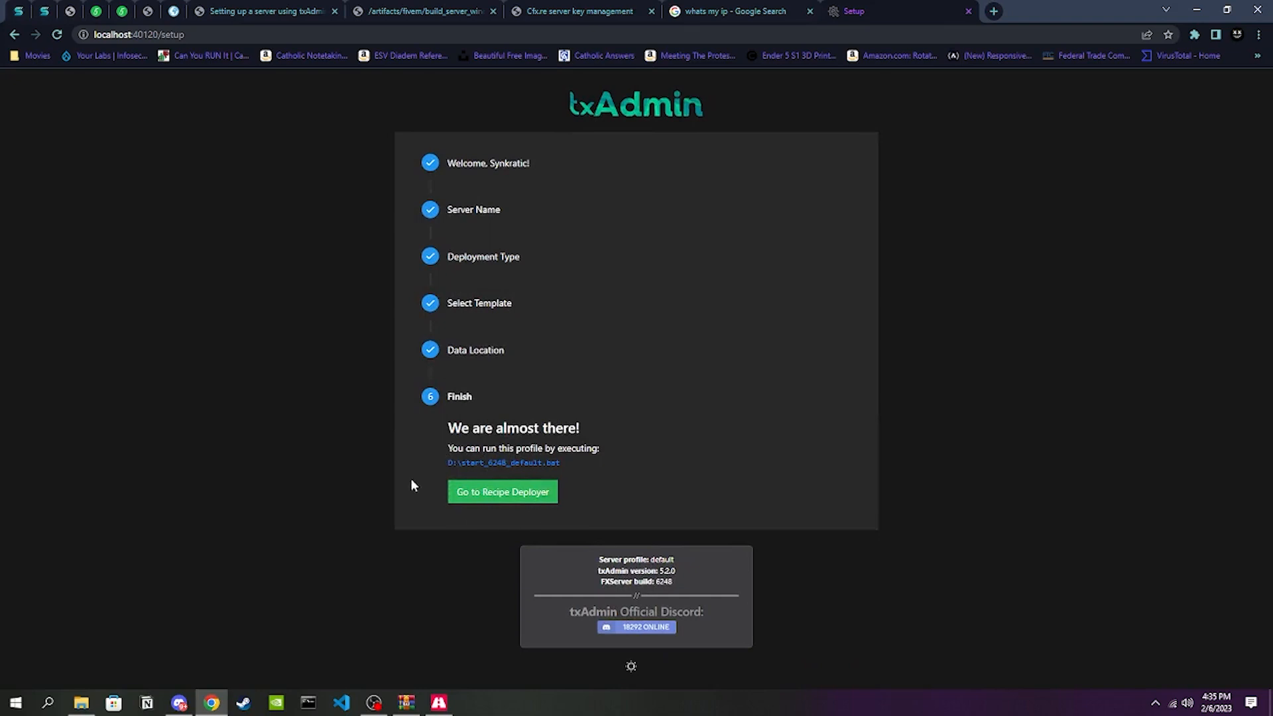
pyautogui.click(502, 491)
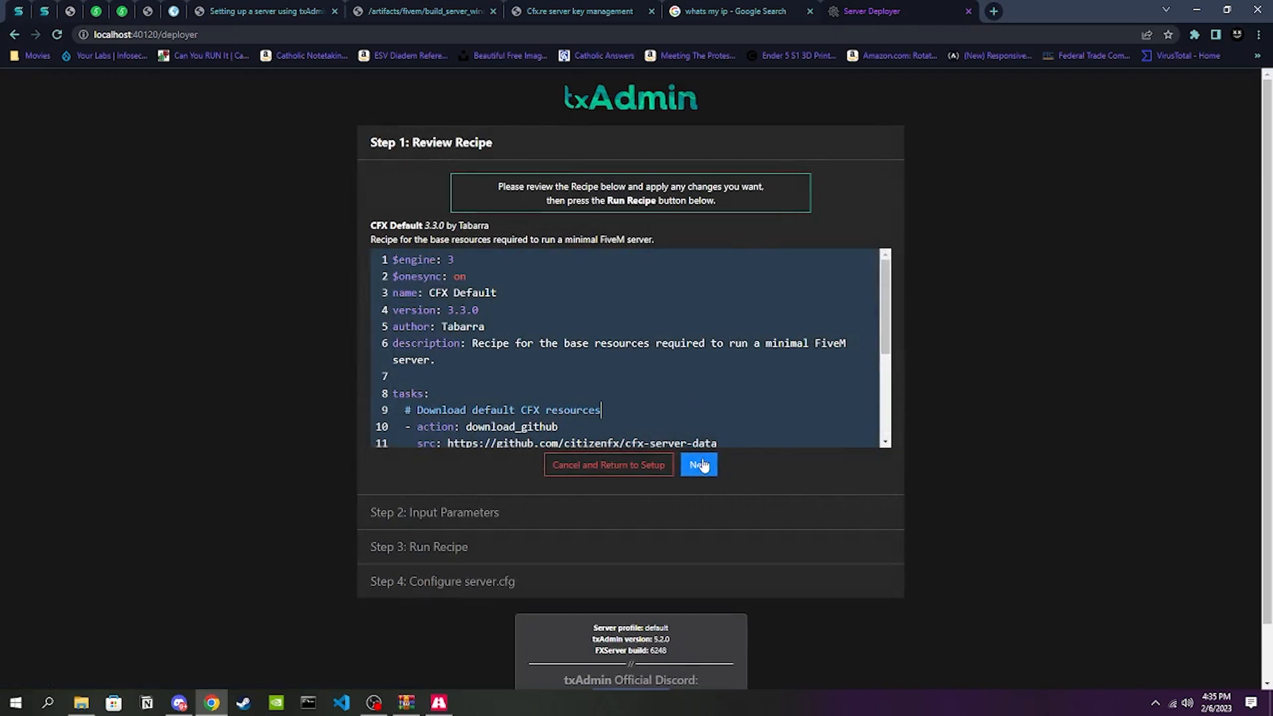
# Approve the CFX Default recipe review to reach the license key parameter step
pyautogui.click(698, 464)
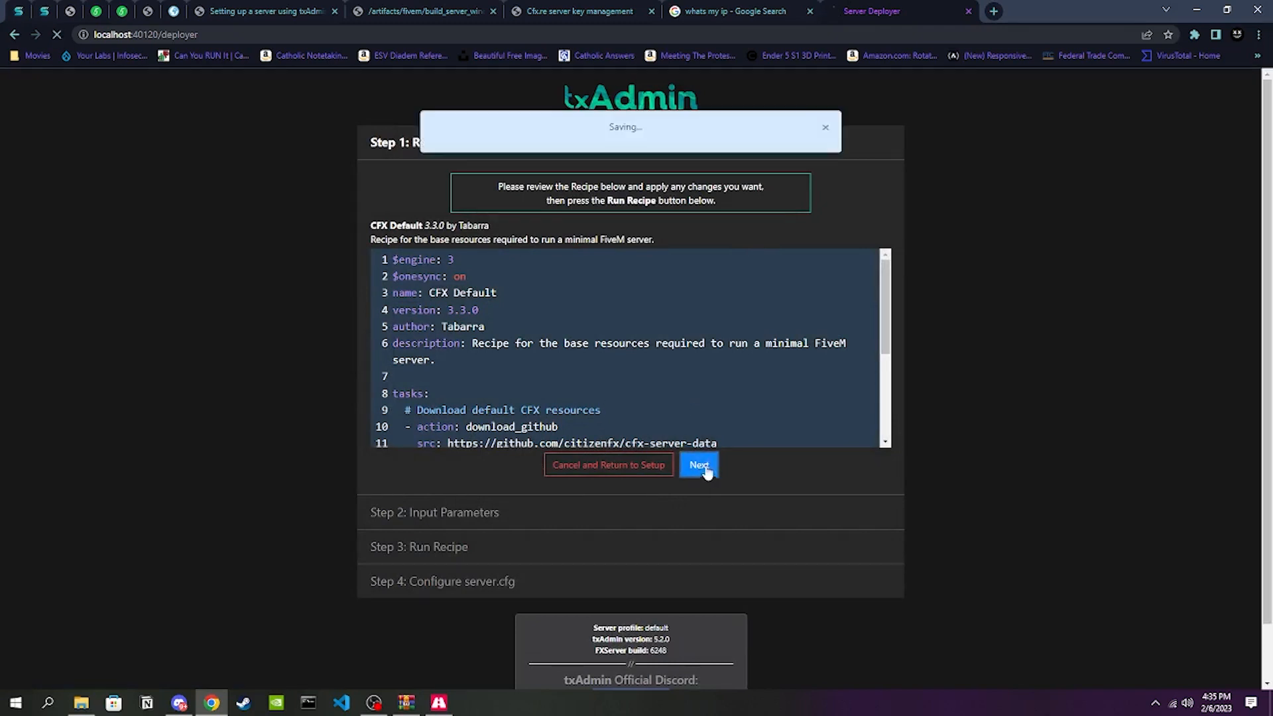
pyautogui.click(698, 464)
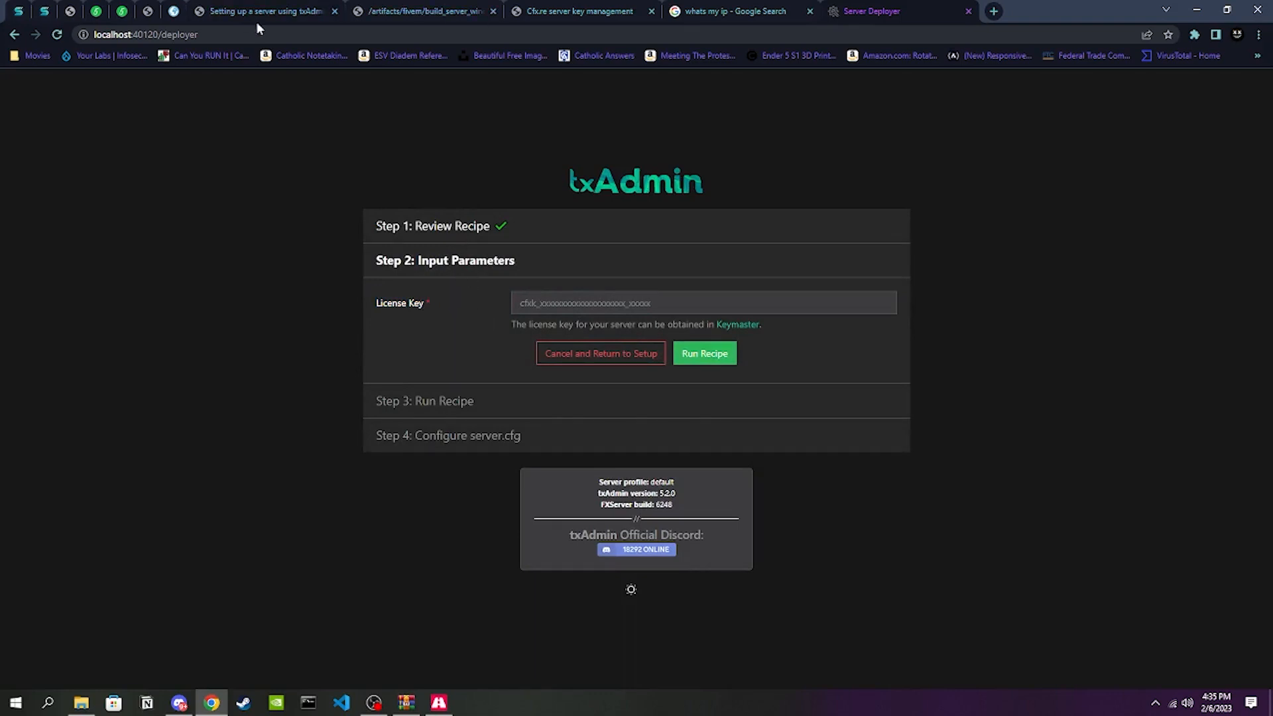
pyautogui.click(579, 11)
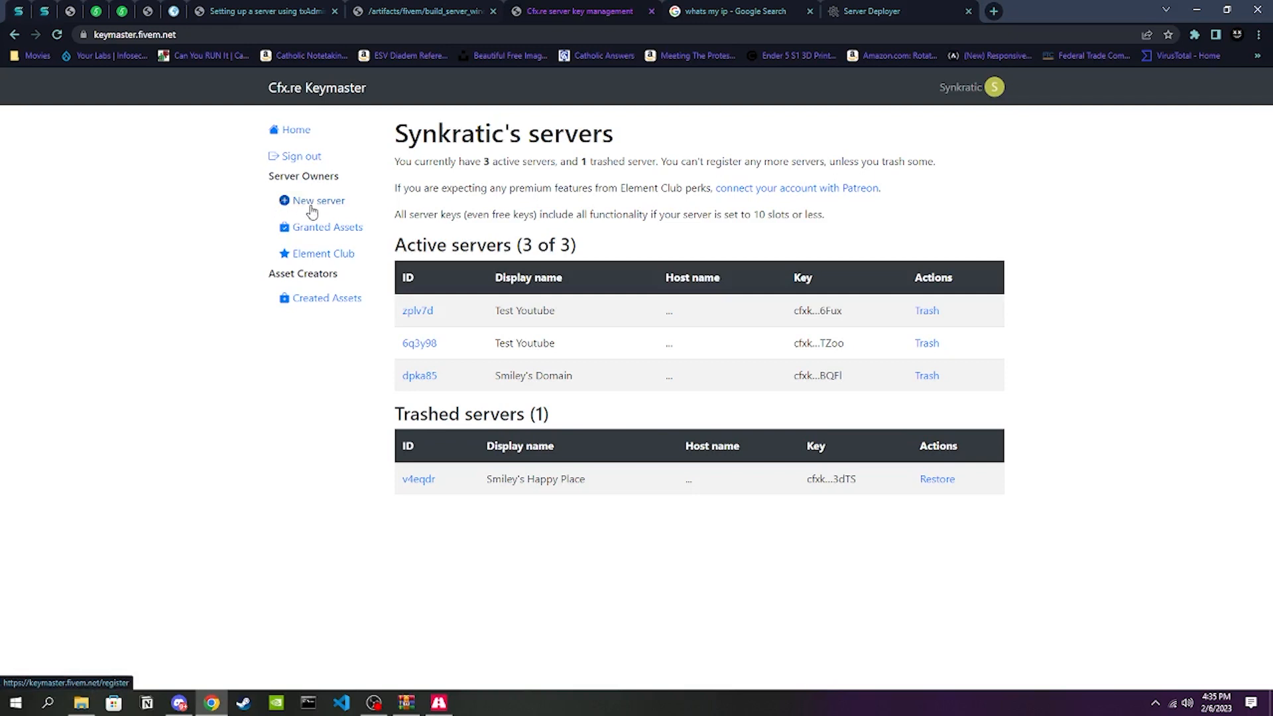
# Start a new Keymaster server registration with display name 'Test Youtube'
pyautogui.click(318, 200)
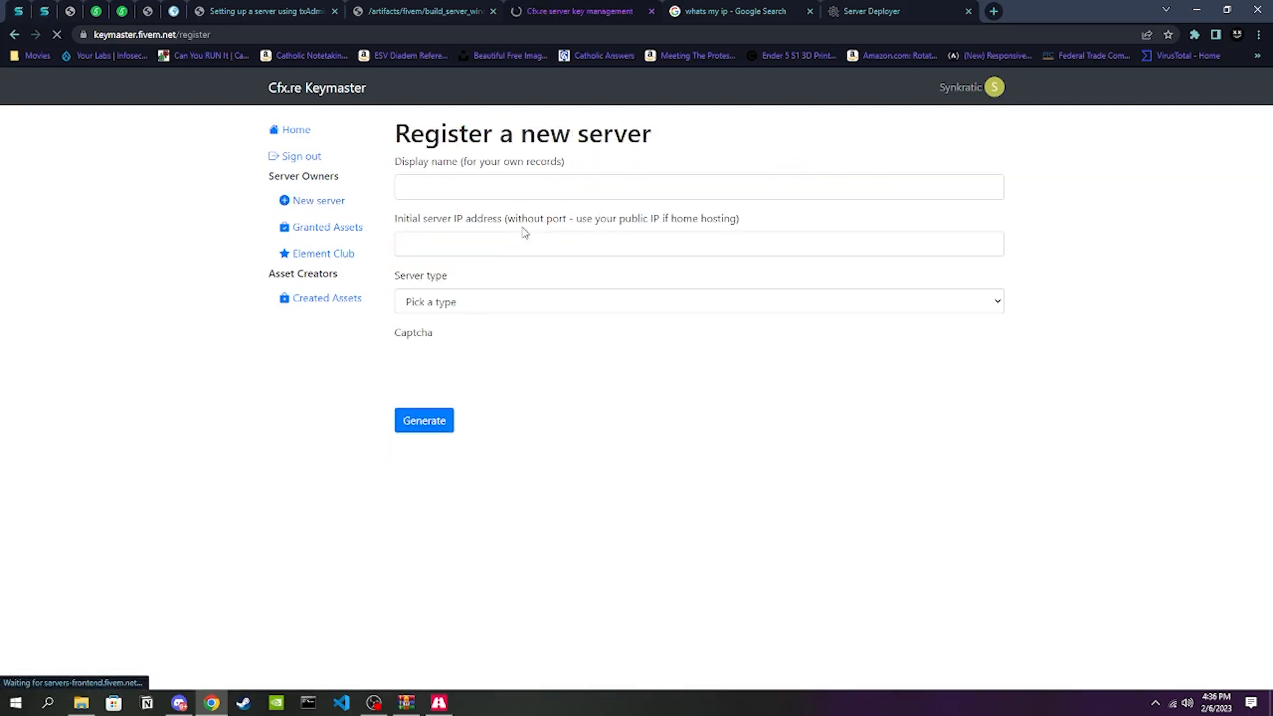
pyautogui.write('Test Youtube')
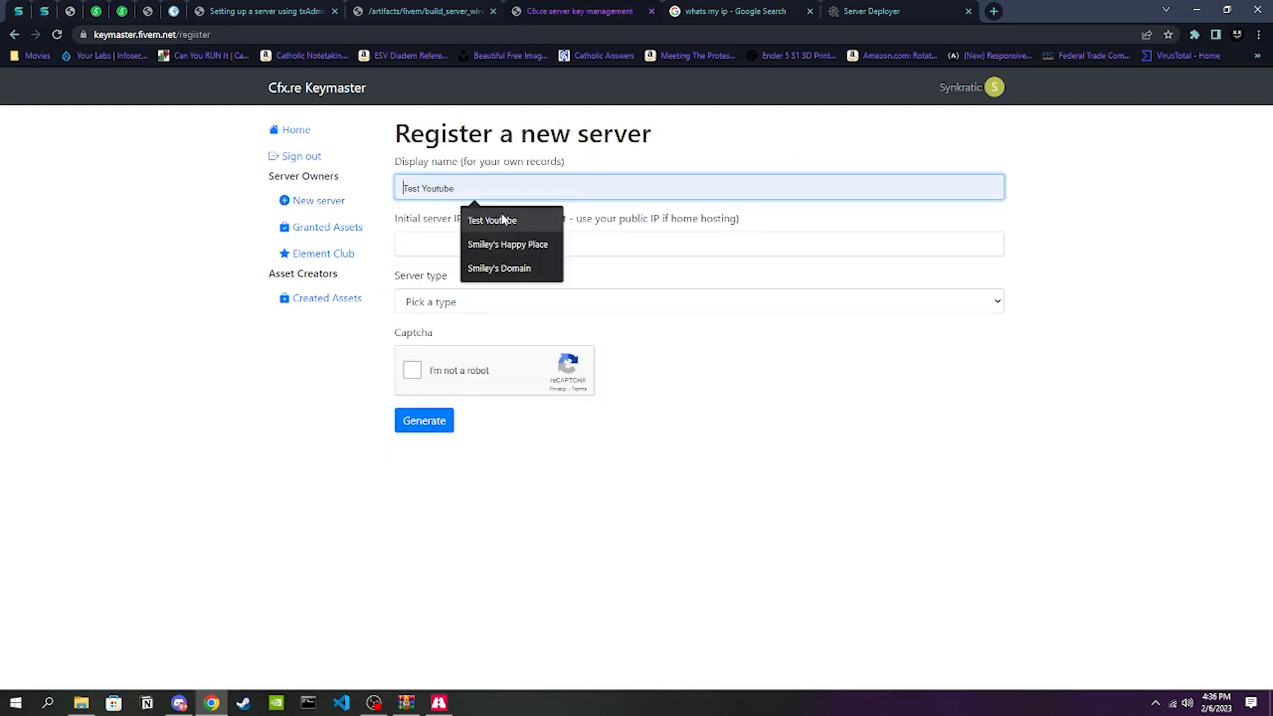
pyautogui.click(491, 220)
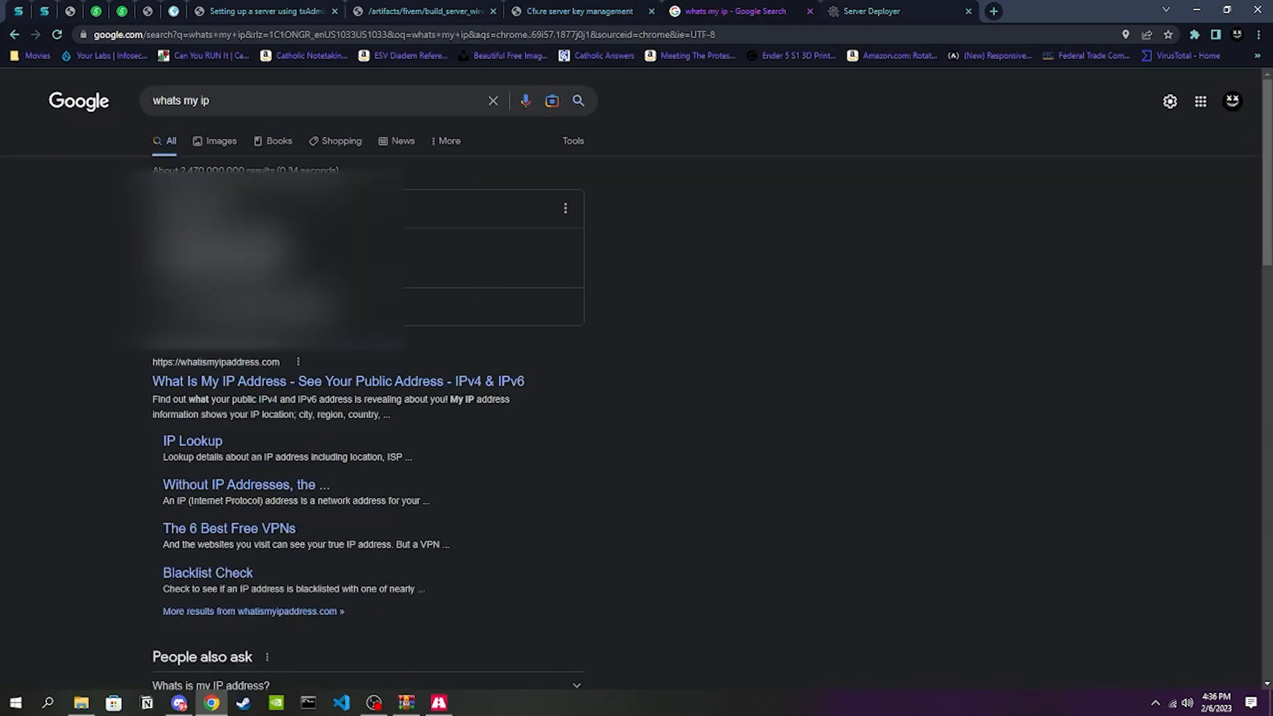
pyautogui.click(578, 11)
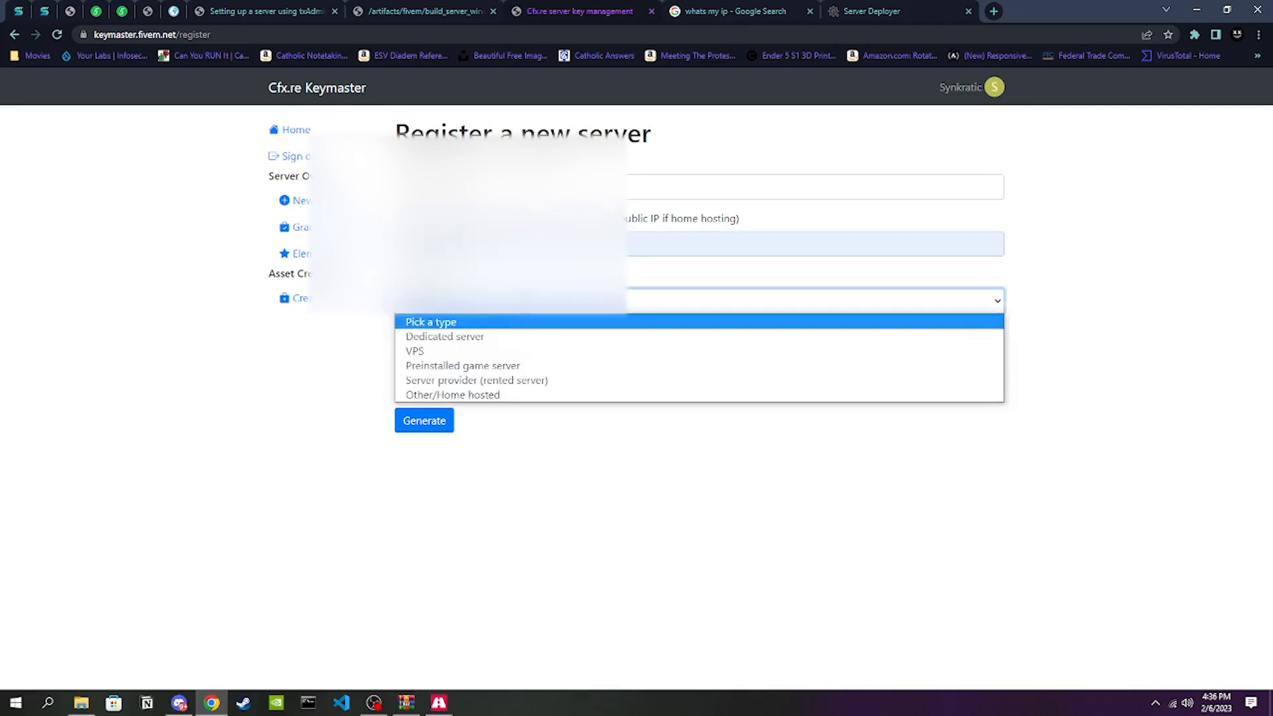
# Set a rented server with Zap Hosting as provider, pass the captcha, and generate
pyautogui.click(477, 380)
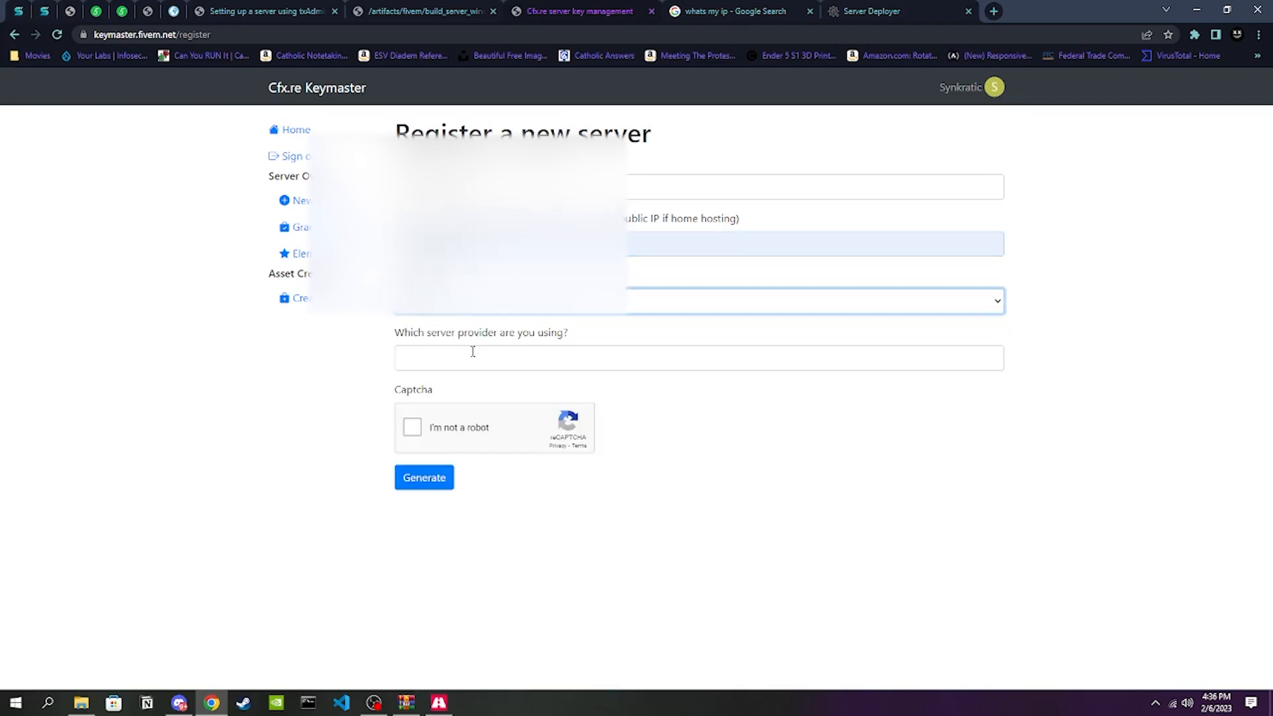
pyautogui.click(698, 358)
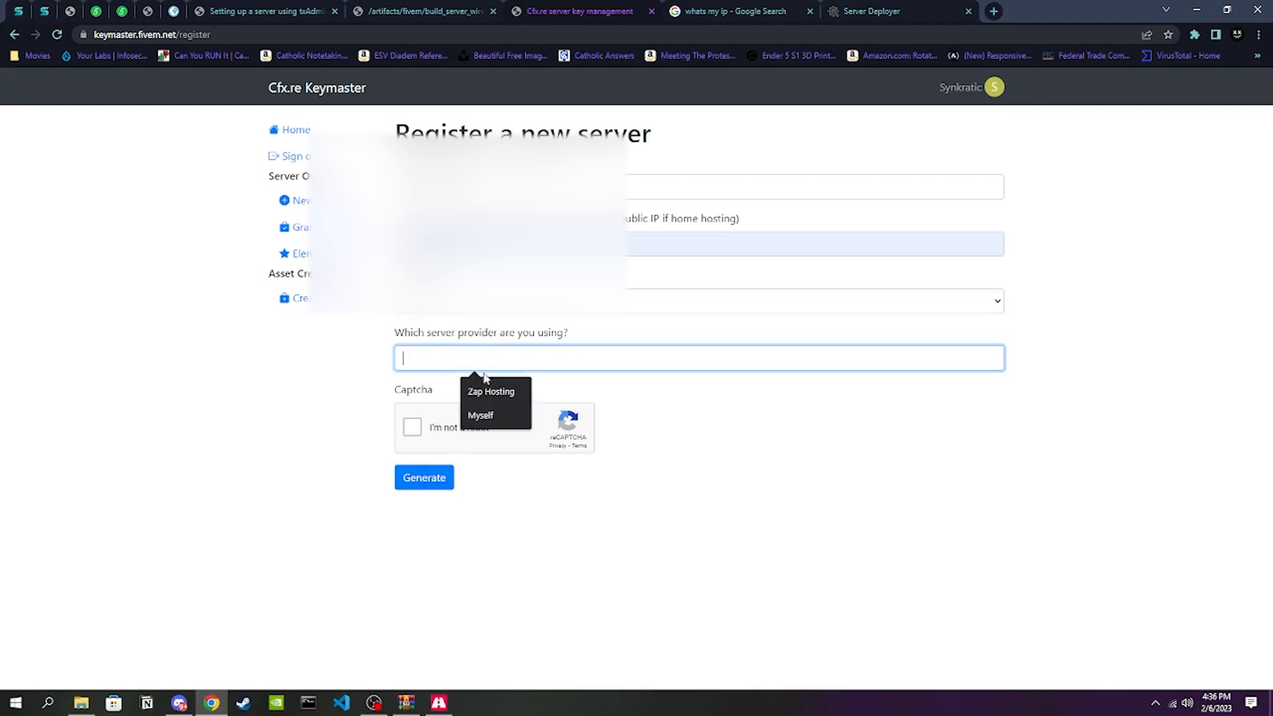
pyautogui.click(491, 391)
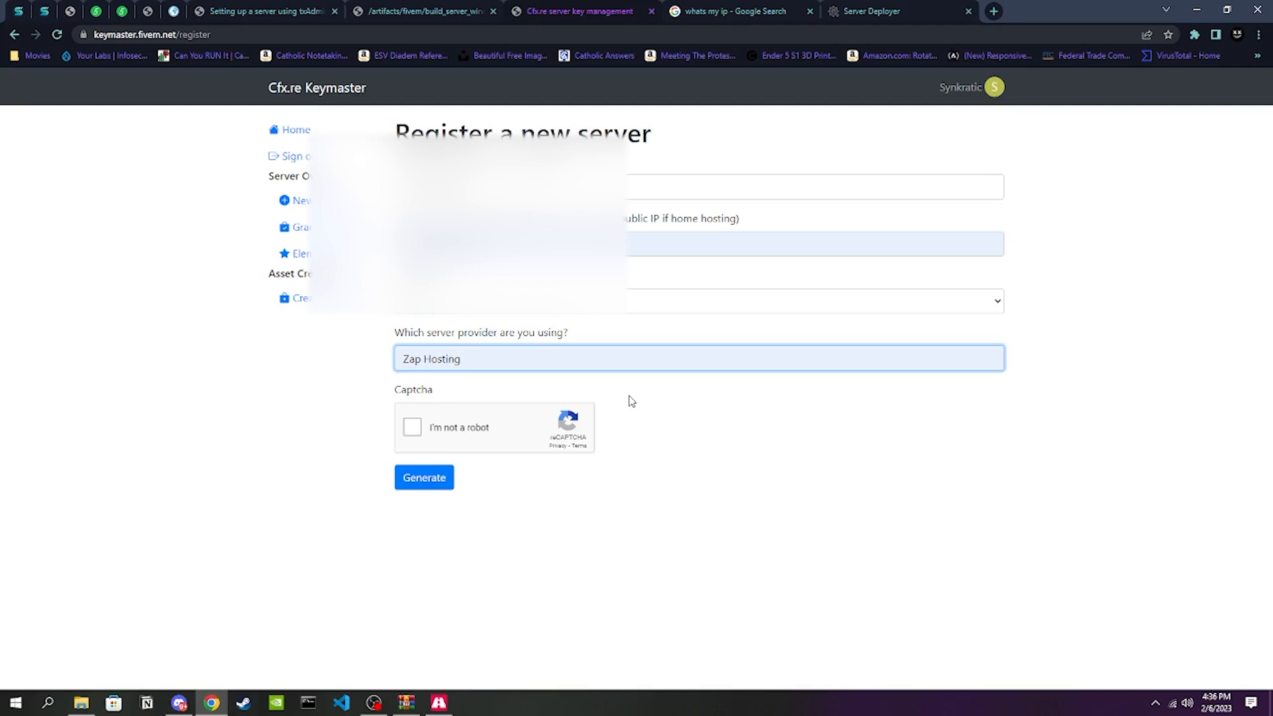
pyautogui.click(459, 359)
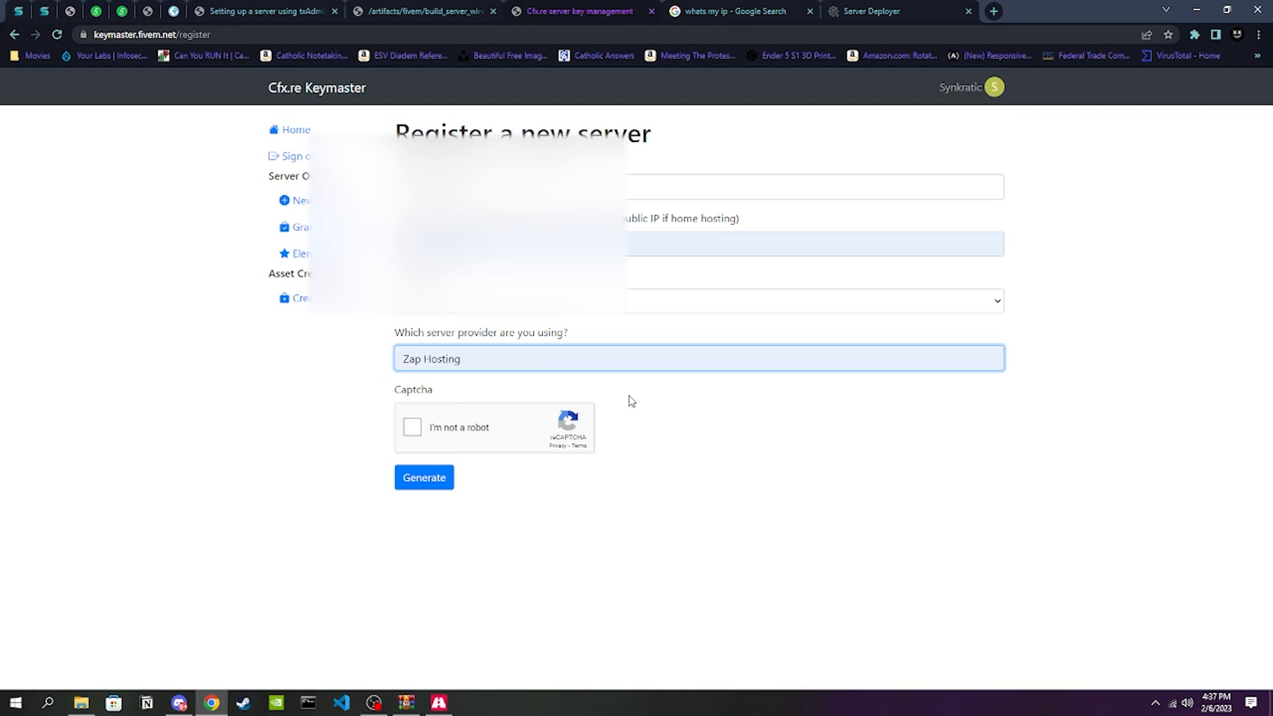
pyautogui.moveTo(617, 399)
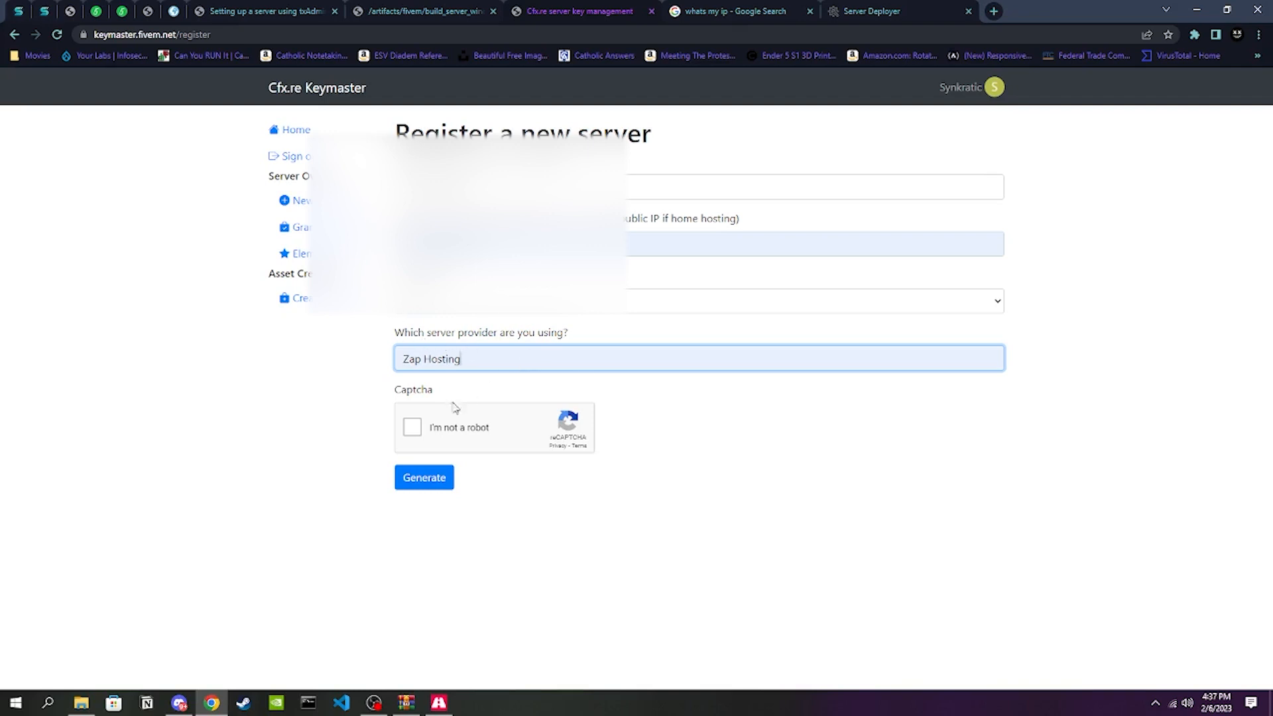
pyautogui.click(412, 427)
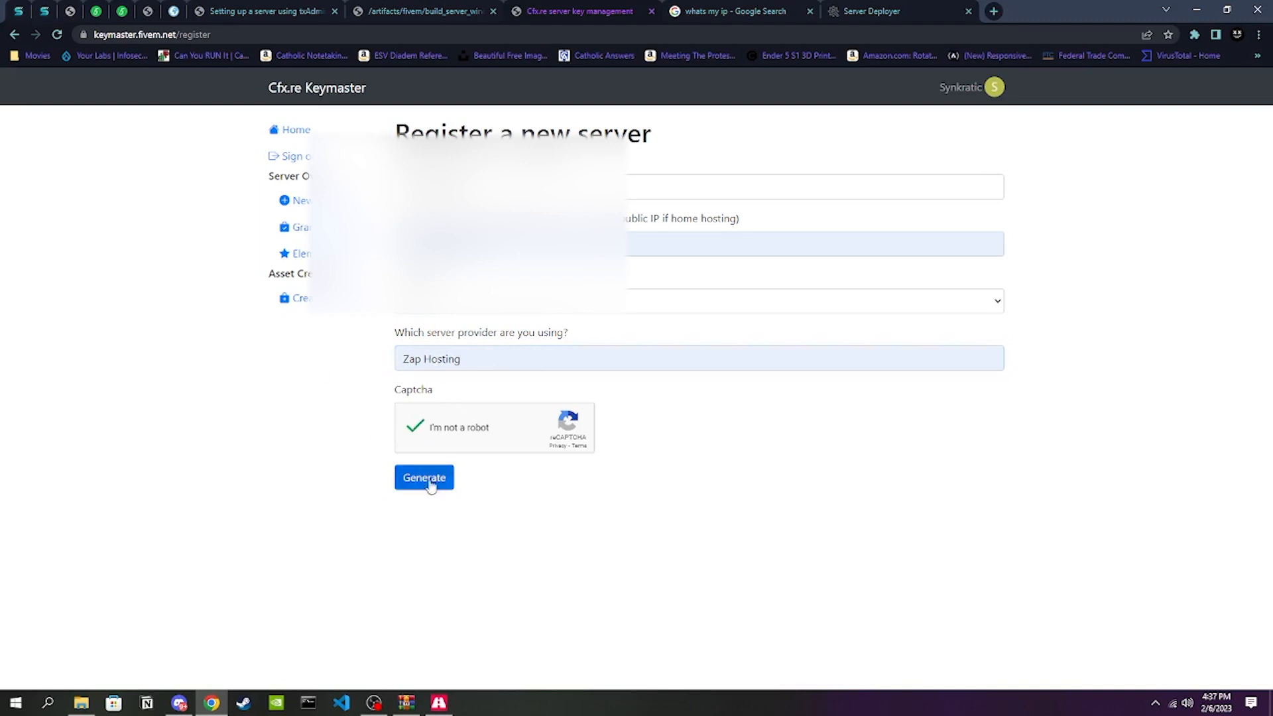
pyautogui.click(423, 477)
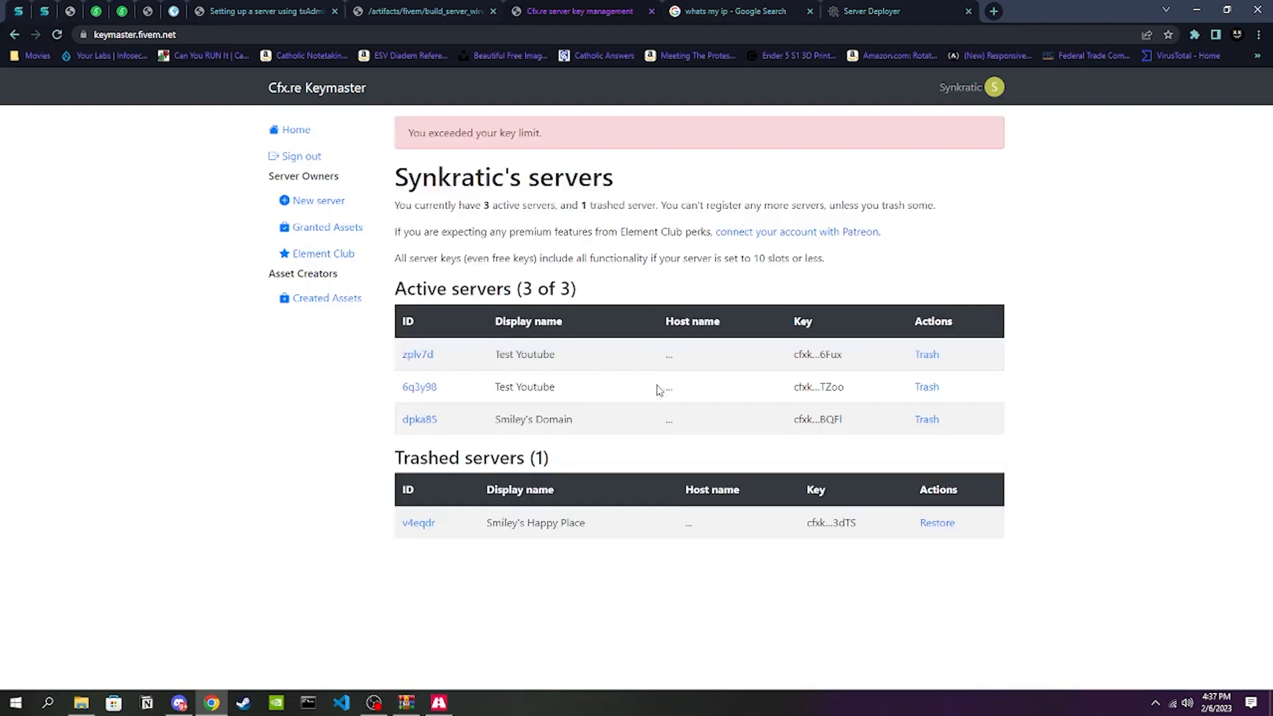
pyautogui.moveTo(572, 426)
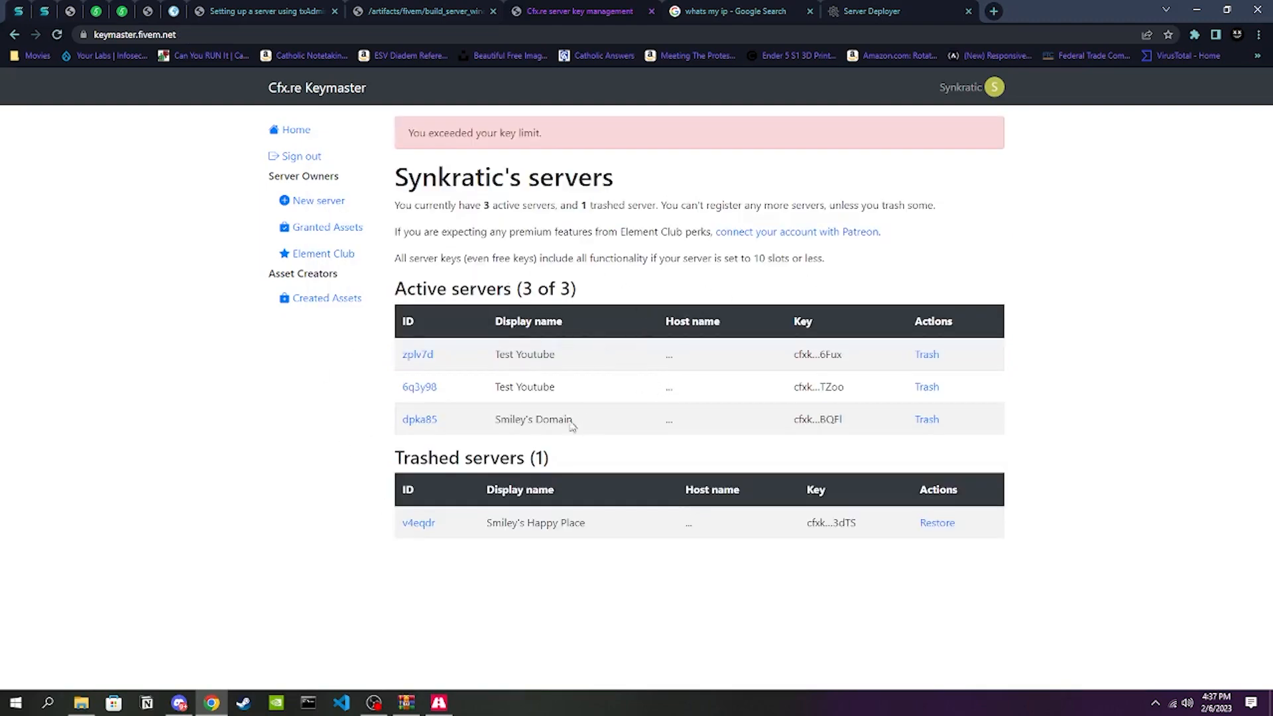
pyautogui.moveTo(926, 387)
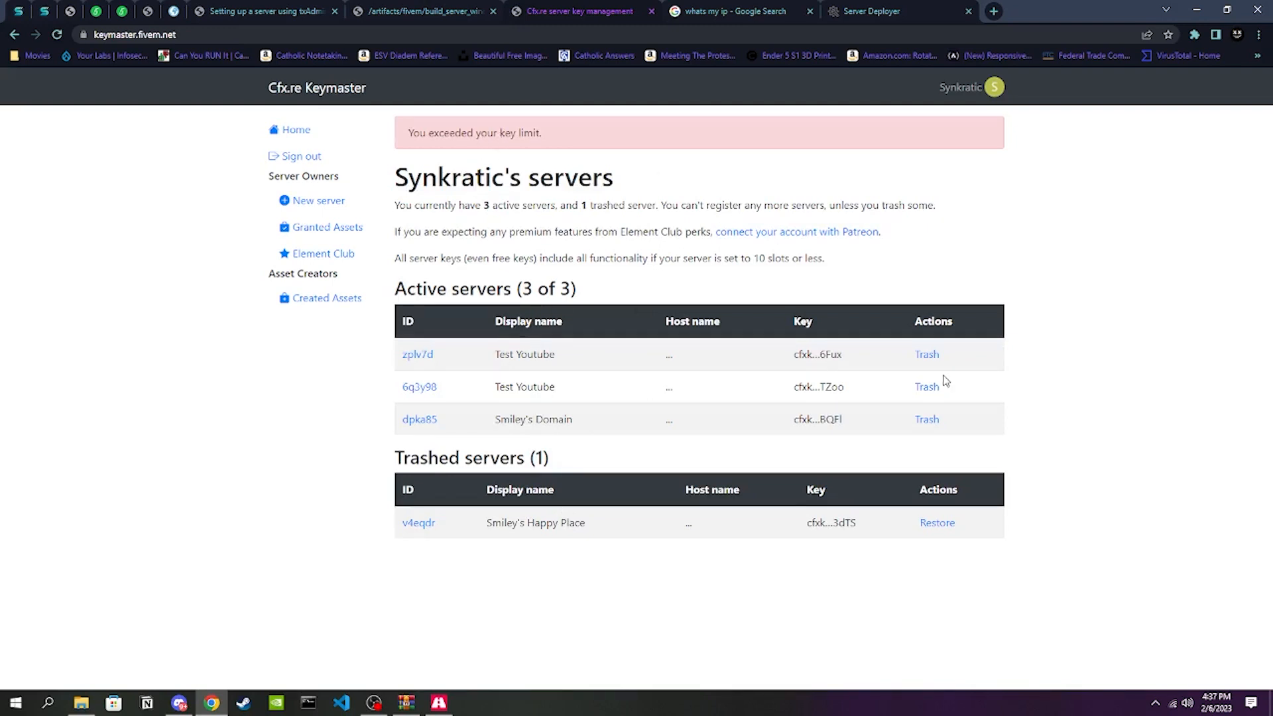
pyautogui.moveTo(927, 355)
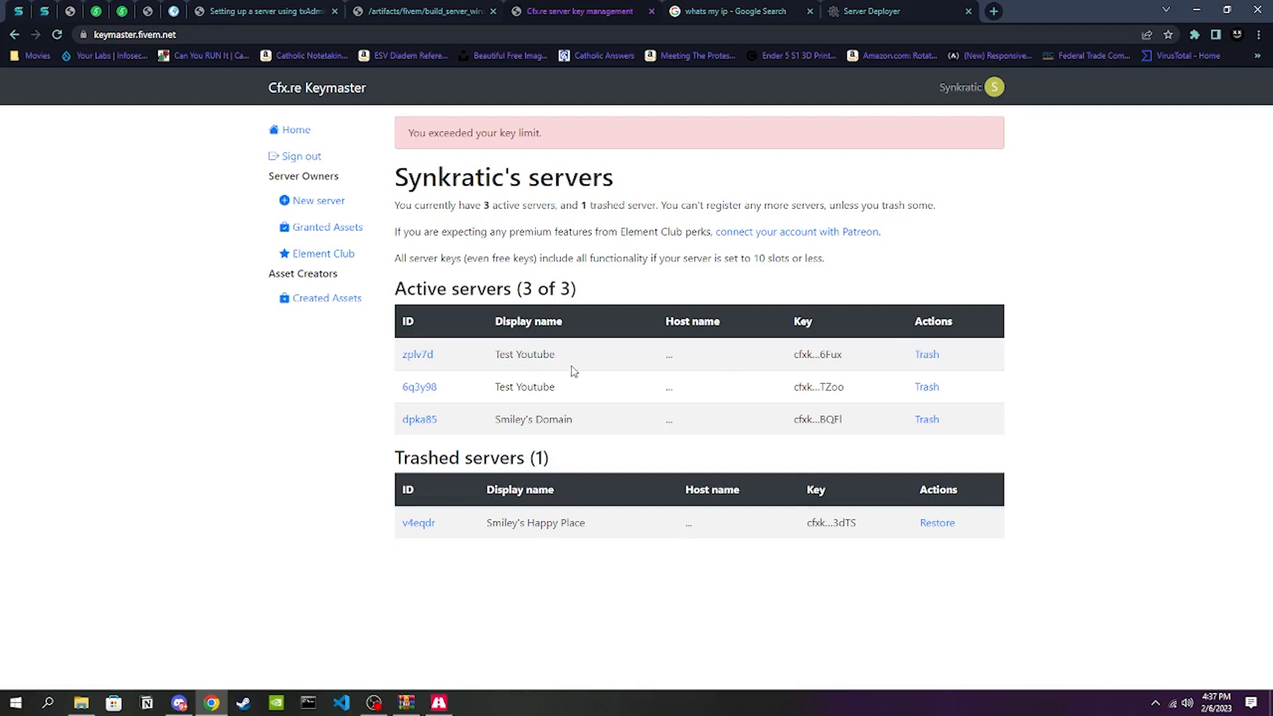
# Trash the old Test Youtube server, generate a new Test Youtube1 key, and copy it
pyautogui.click(925, 354)
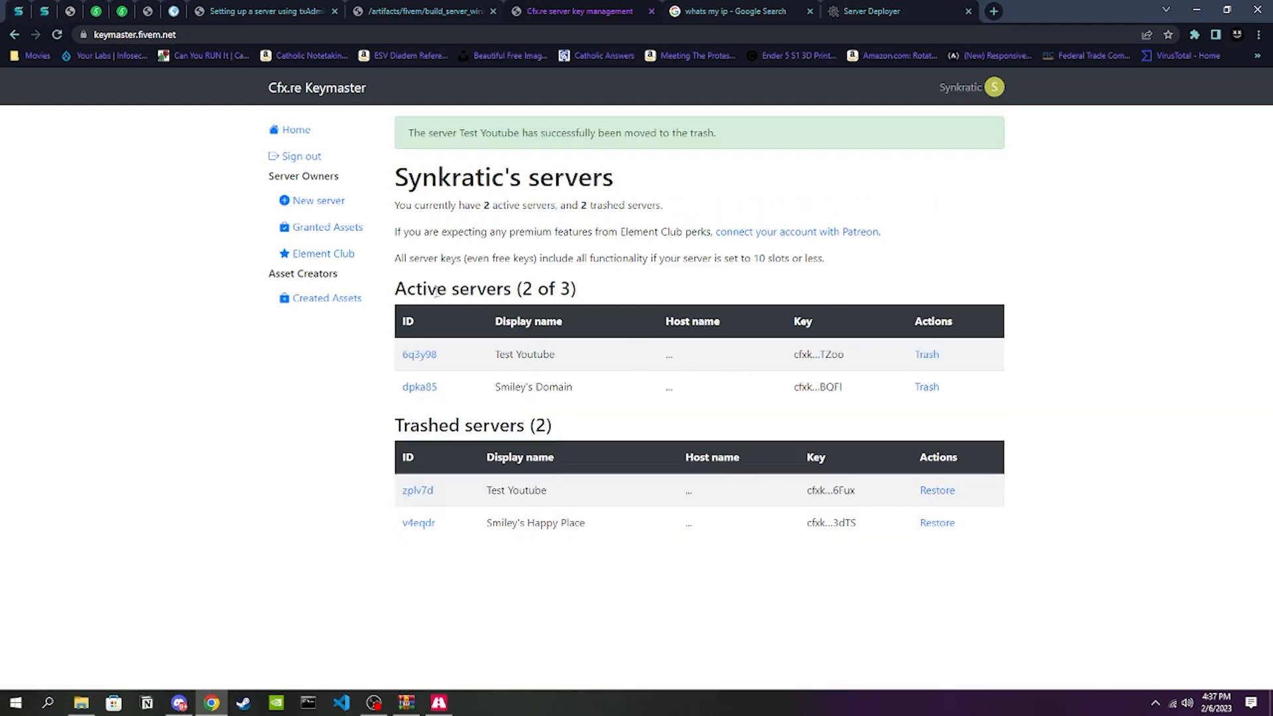
pyautogui.click(318, 201)
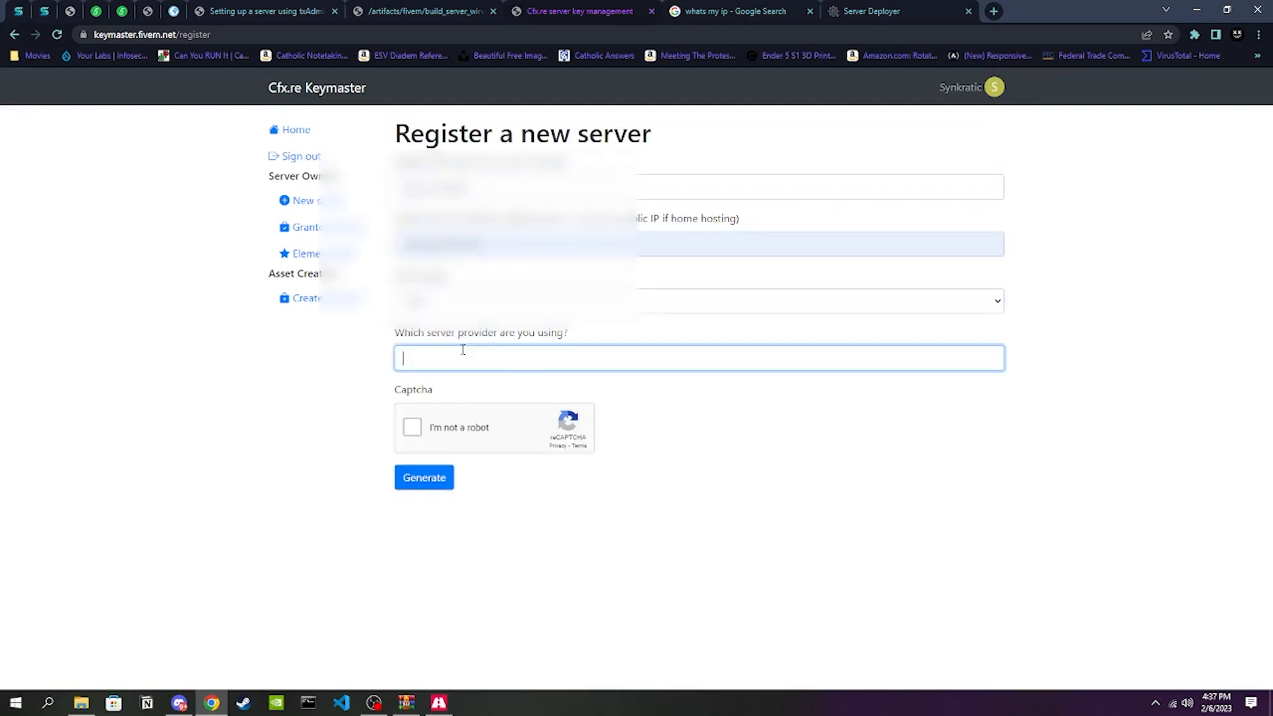
pyautogui.write('Zap Hosting')
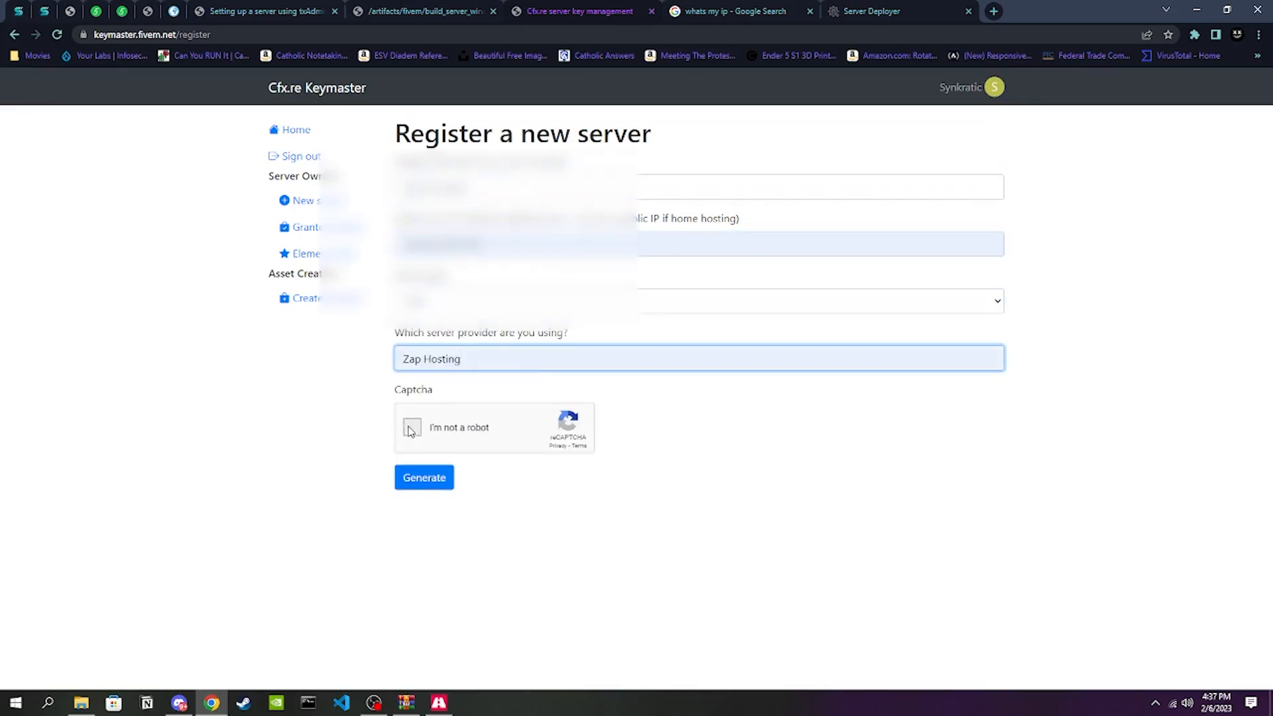
pyautogui.click(413, 427)
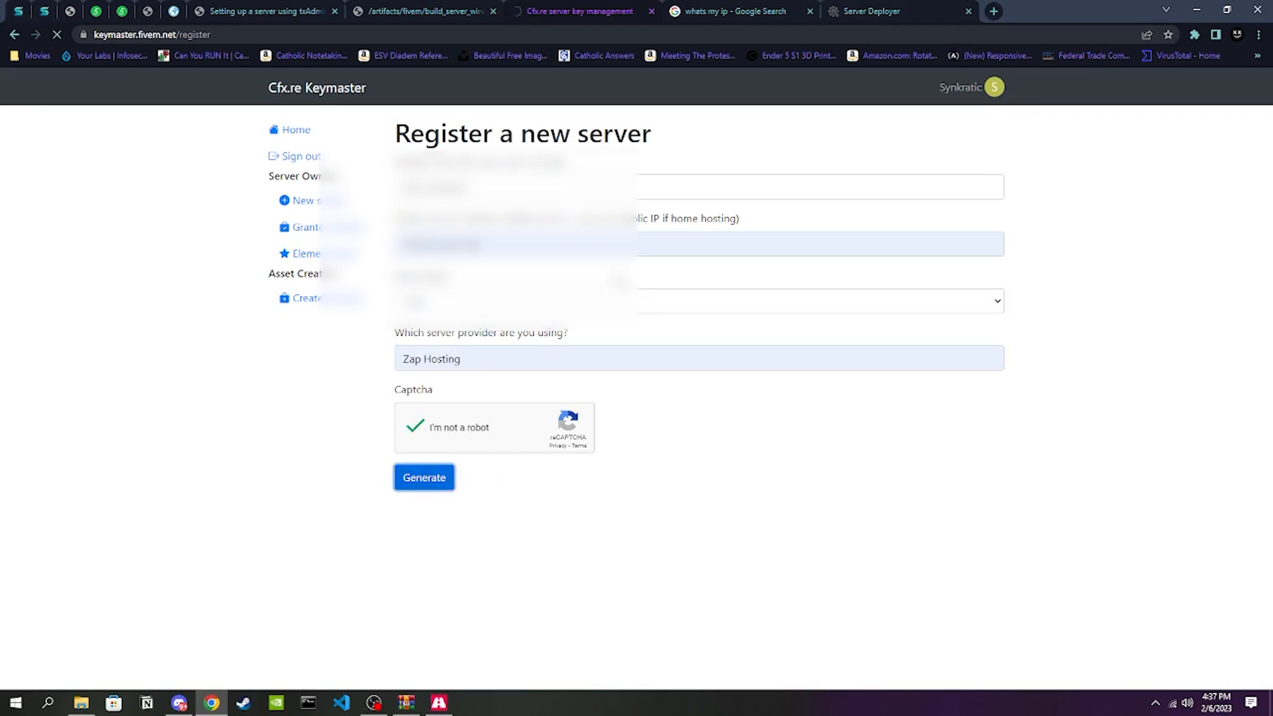
pyautogui.click(424, 478)
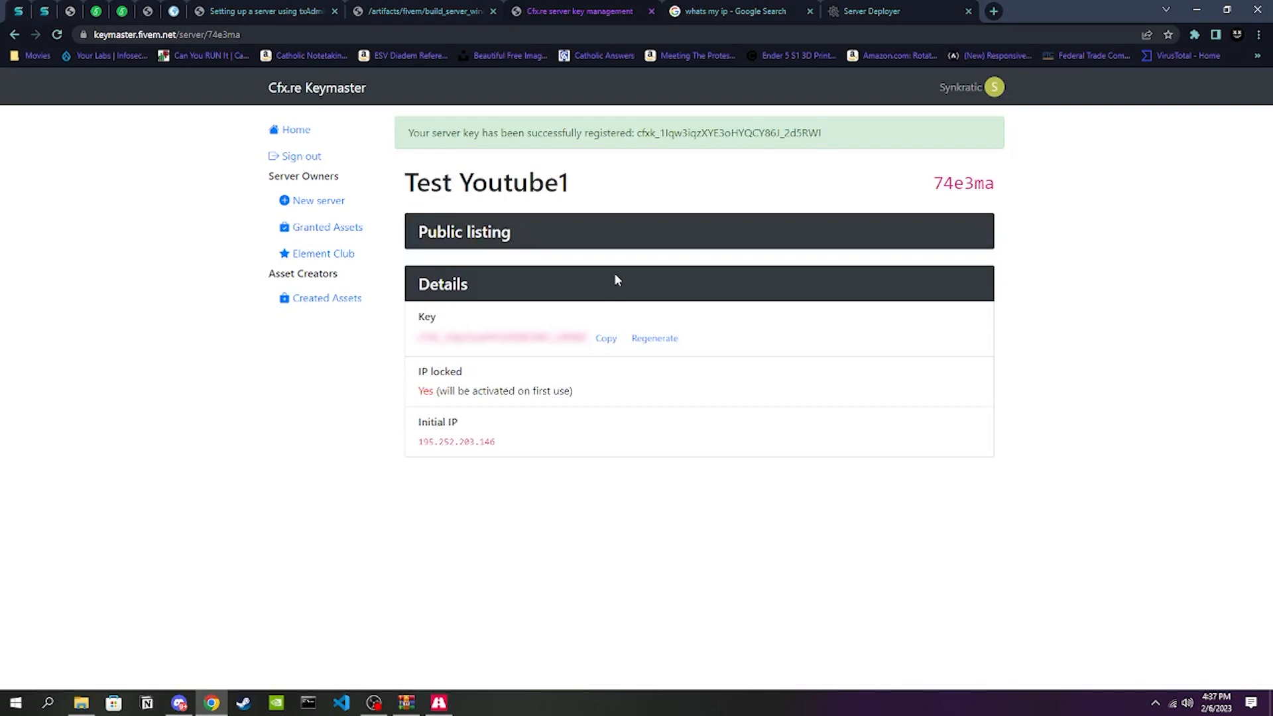
pyautogui.click(606, 338)
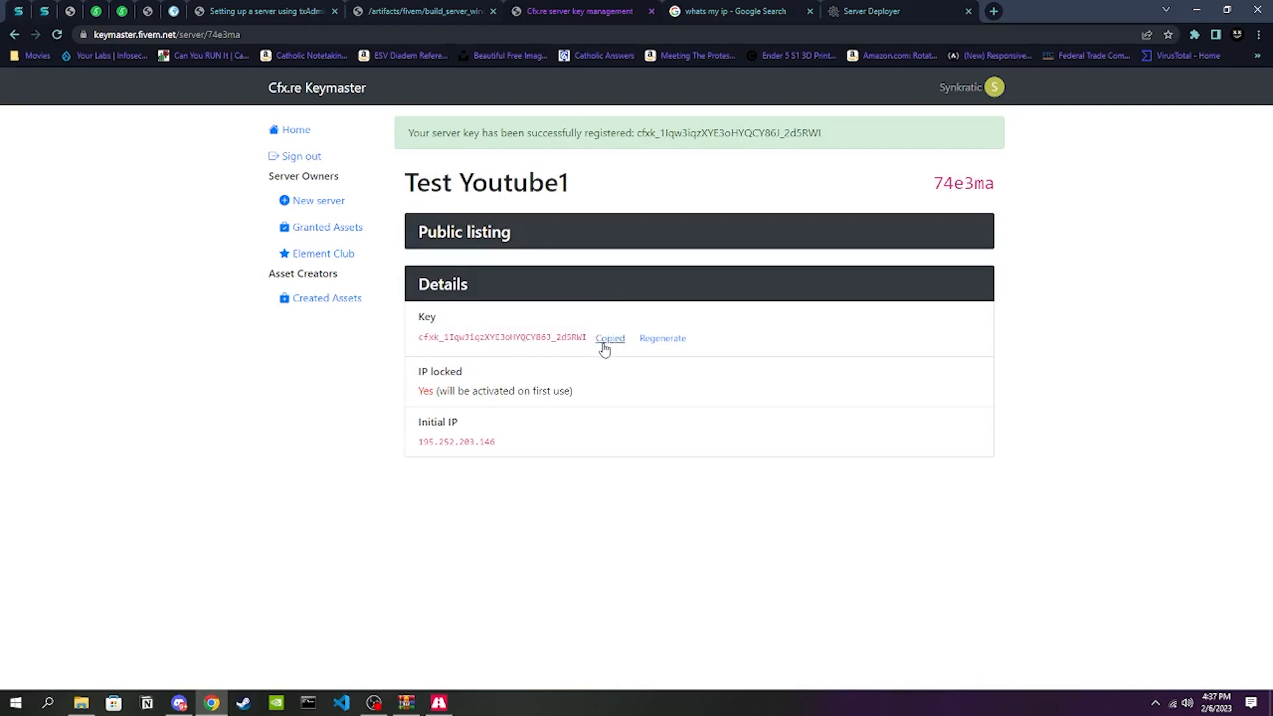
pyautogui.click(868, 11)
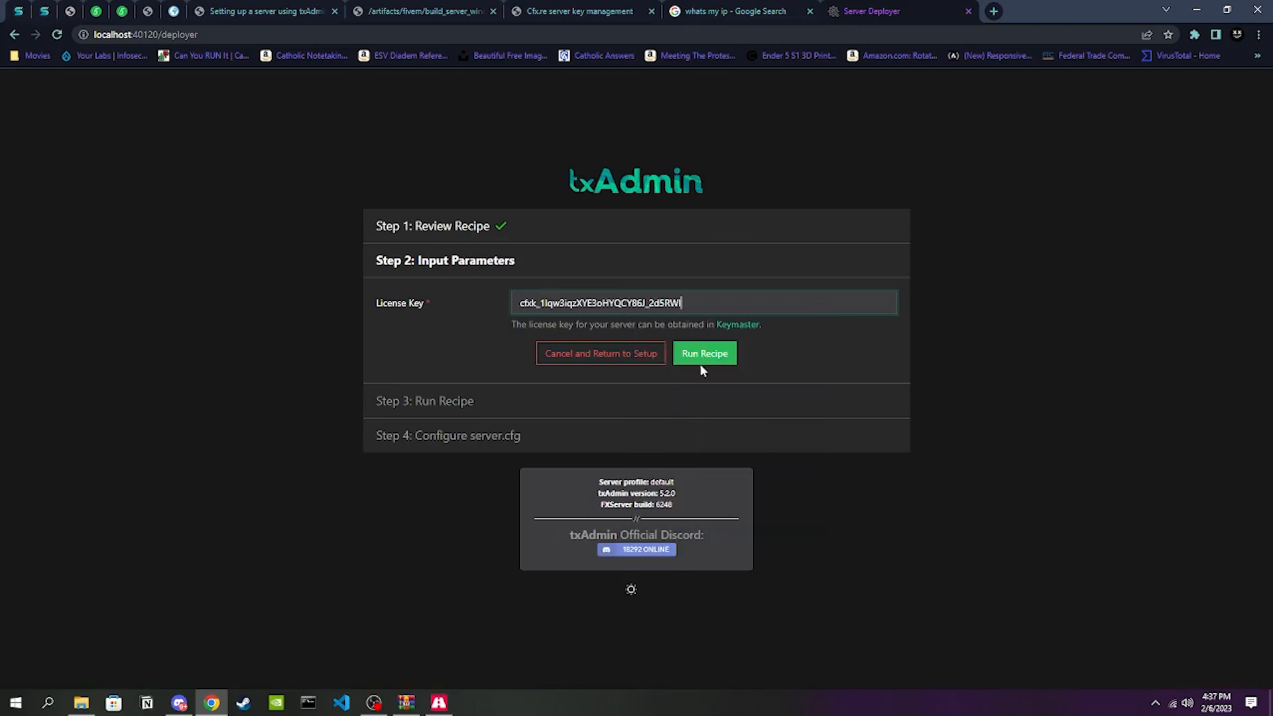
# Run the CFX Default recipe and check the deployed files in D:/txData/CFXDefault_E1729F.base
pyautogui.click(703, 353)
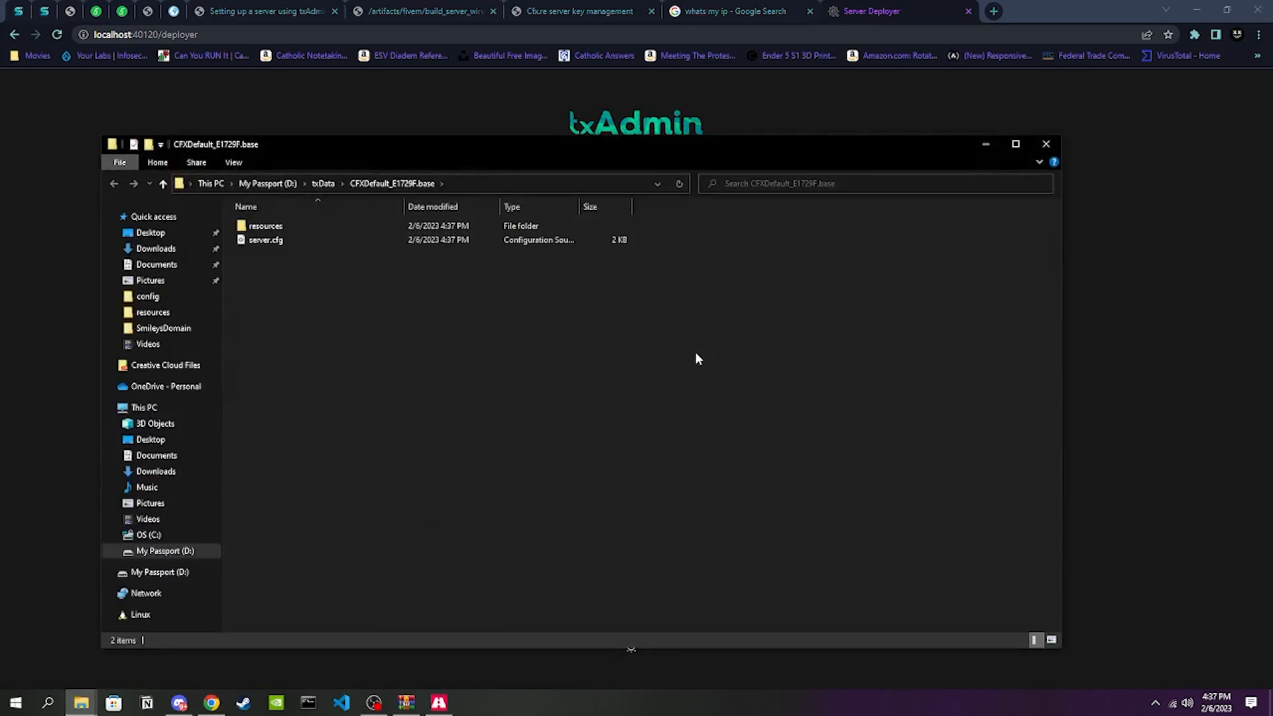
pyautogui.click(265, 226)
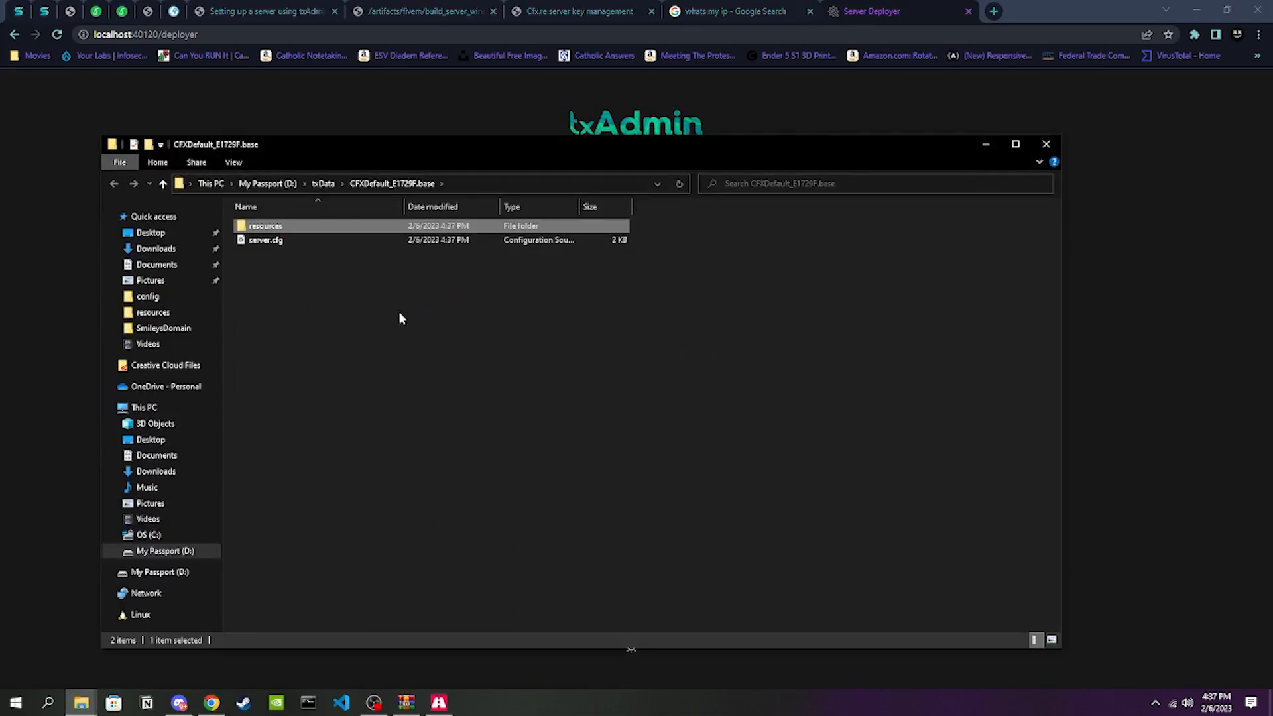
pyautogui.click(266, 239)
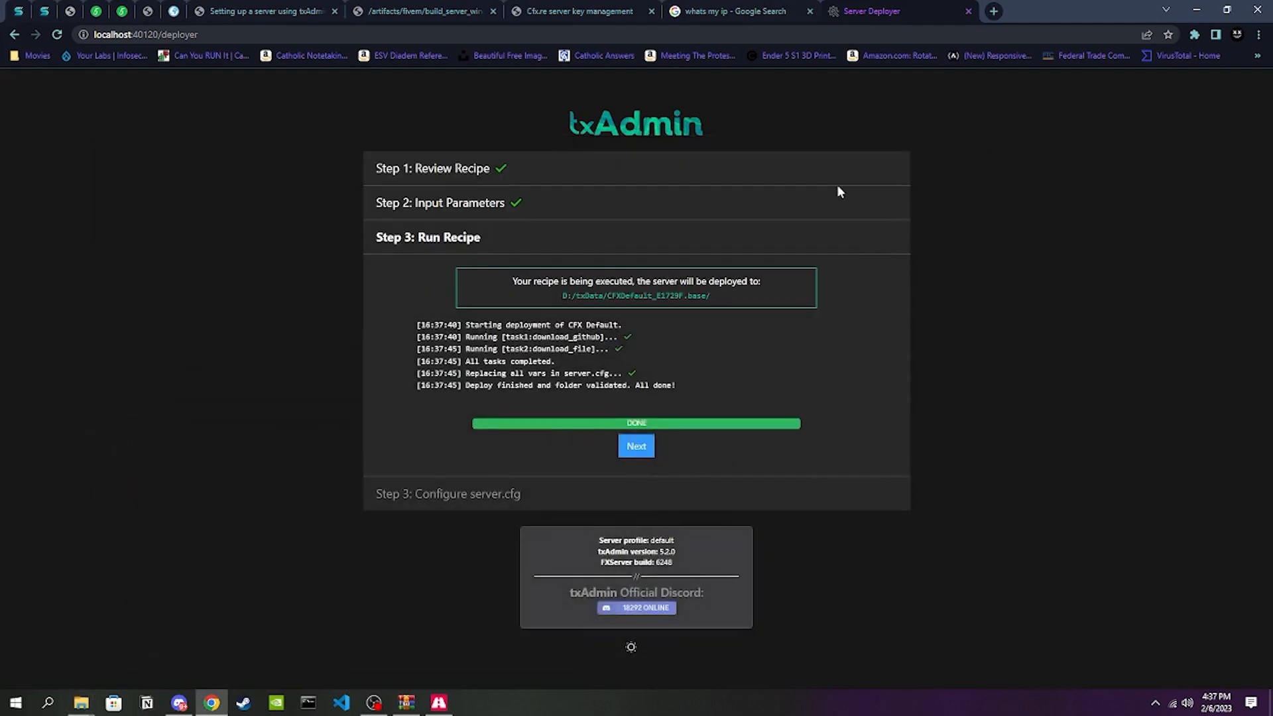
pyautogui.moveTo(908, 144)
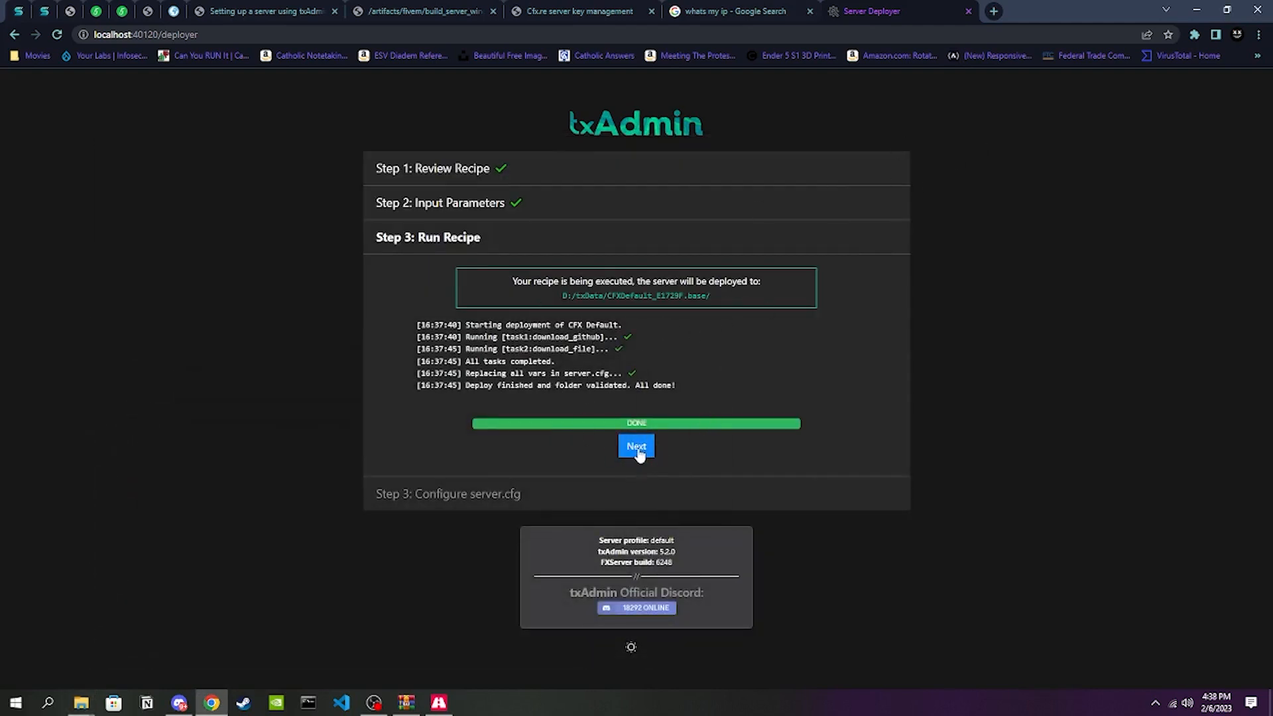
# Review the generated server.cfg, then save it and start the Test Youtube server
pyautogui.click(635, 445)
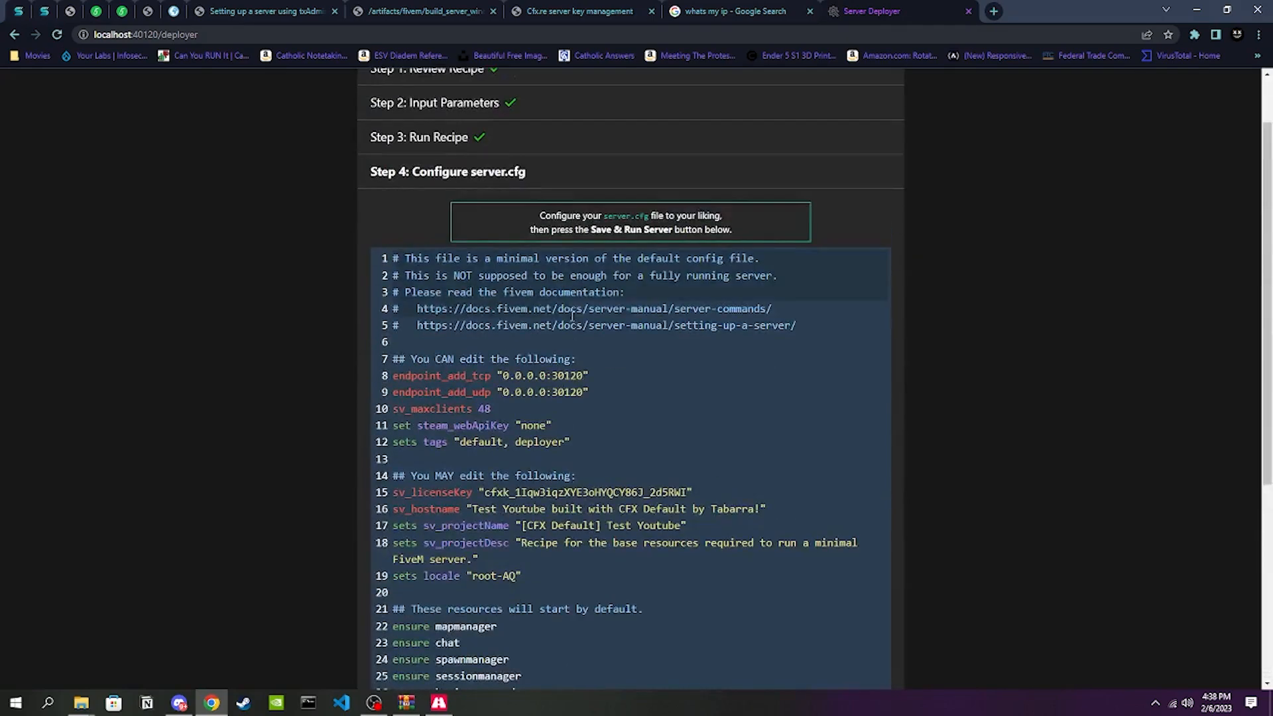
pyautogui.scroll(-3)
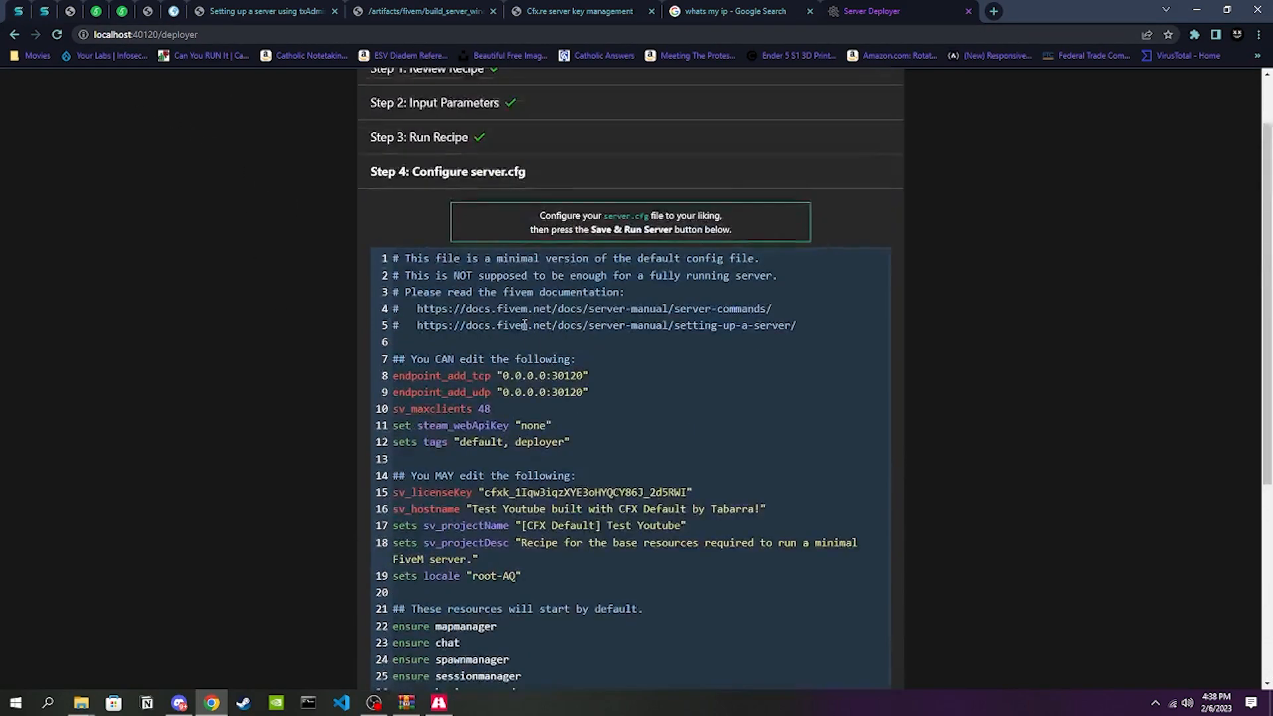
pyautogui.scroll(-3)
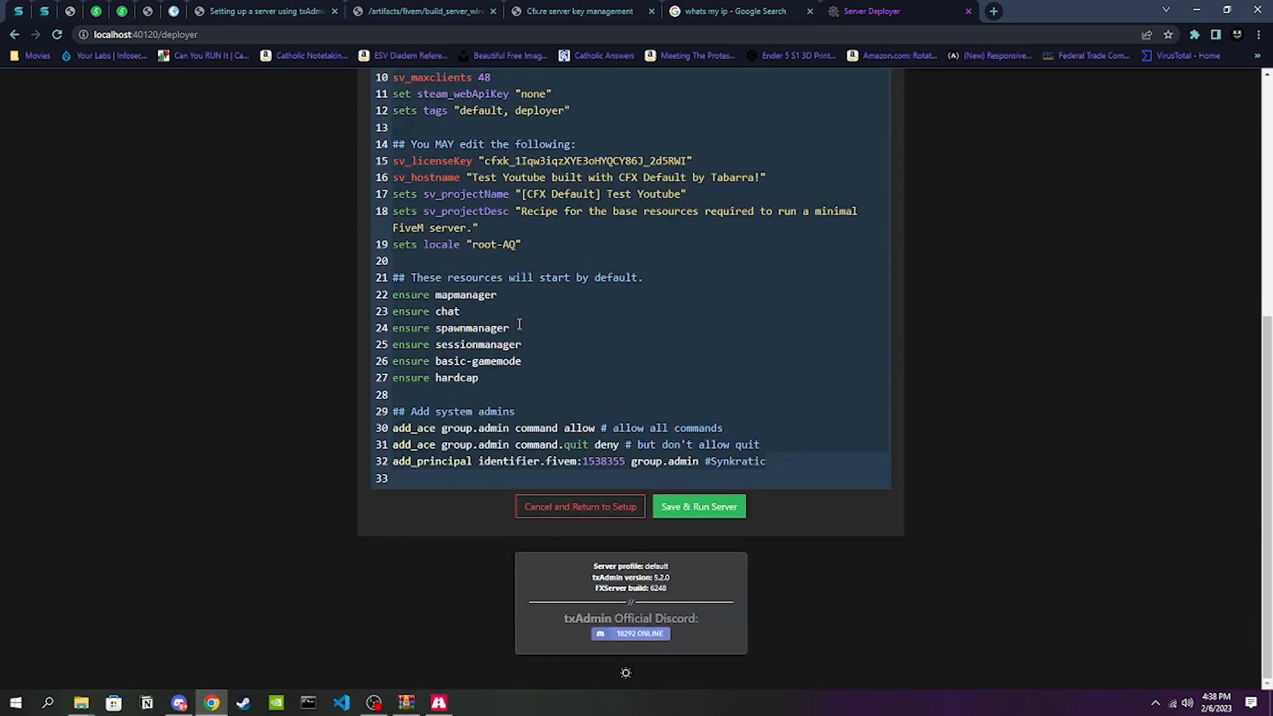
pyautogui.moveTo(539, 336)
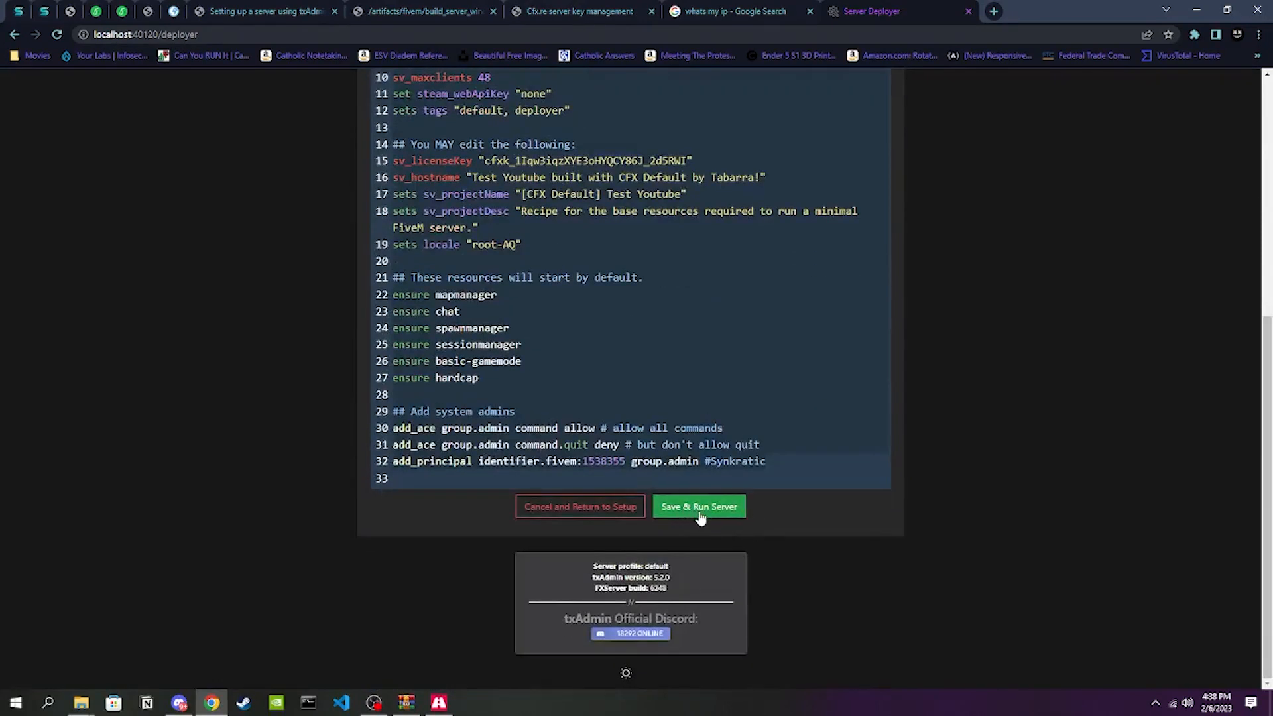
pyautogui.click(698, 506)
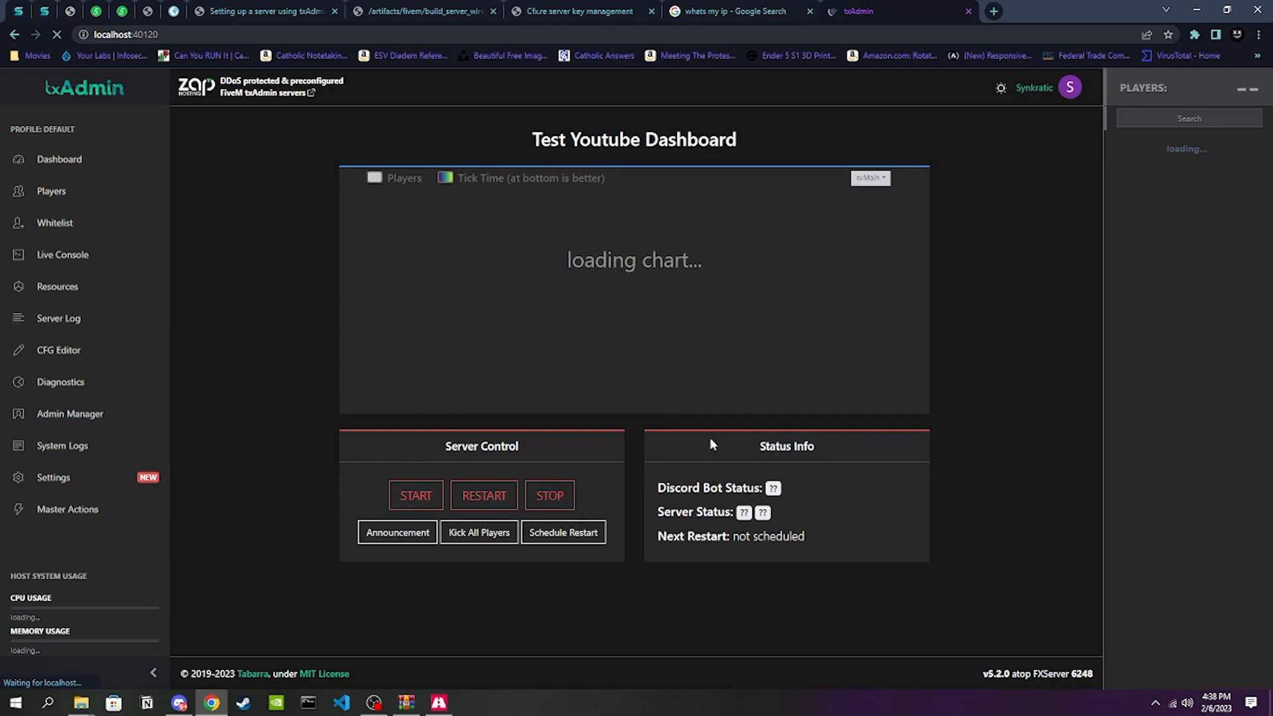
# Minimize the browser showing the txAdmin dashboard to return to the desktop
pyautogui.click(61, 159)
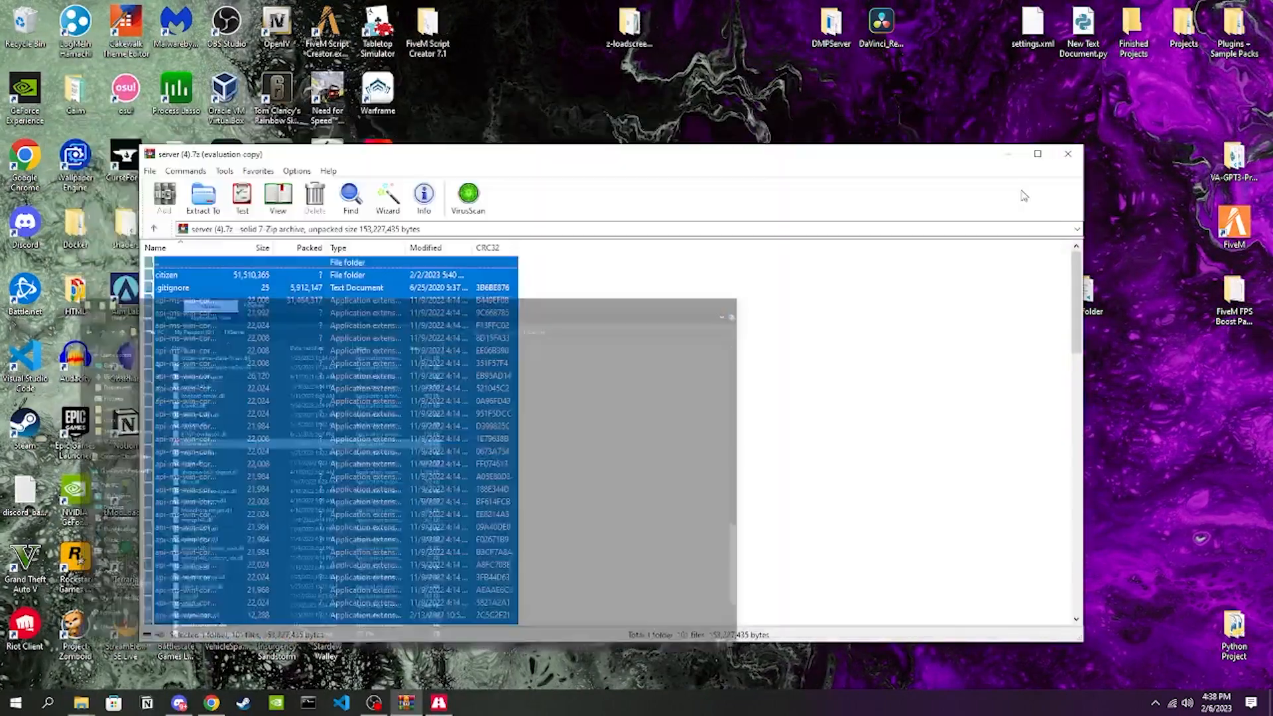
# Close the WinRAR archive window and start FiveM from its desktop shortcut
pyautogui.click(1067, 154)
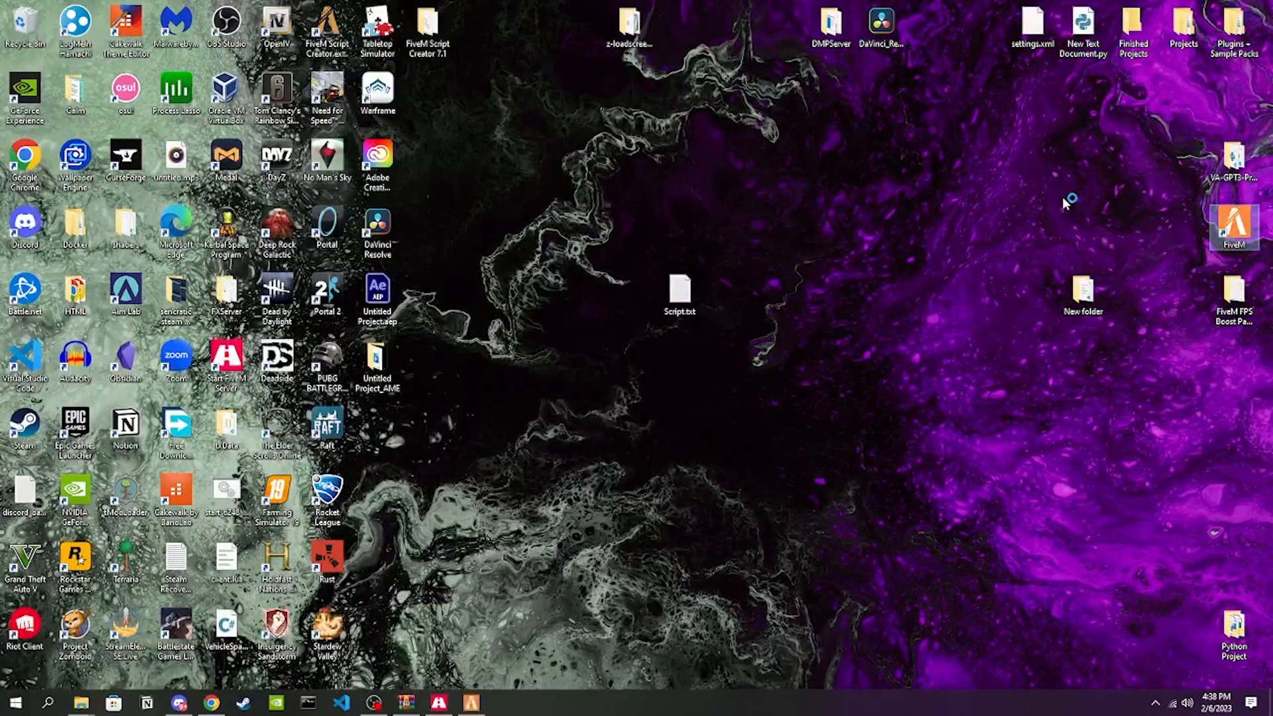
pyautogui.doubleClick(1233, 228)
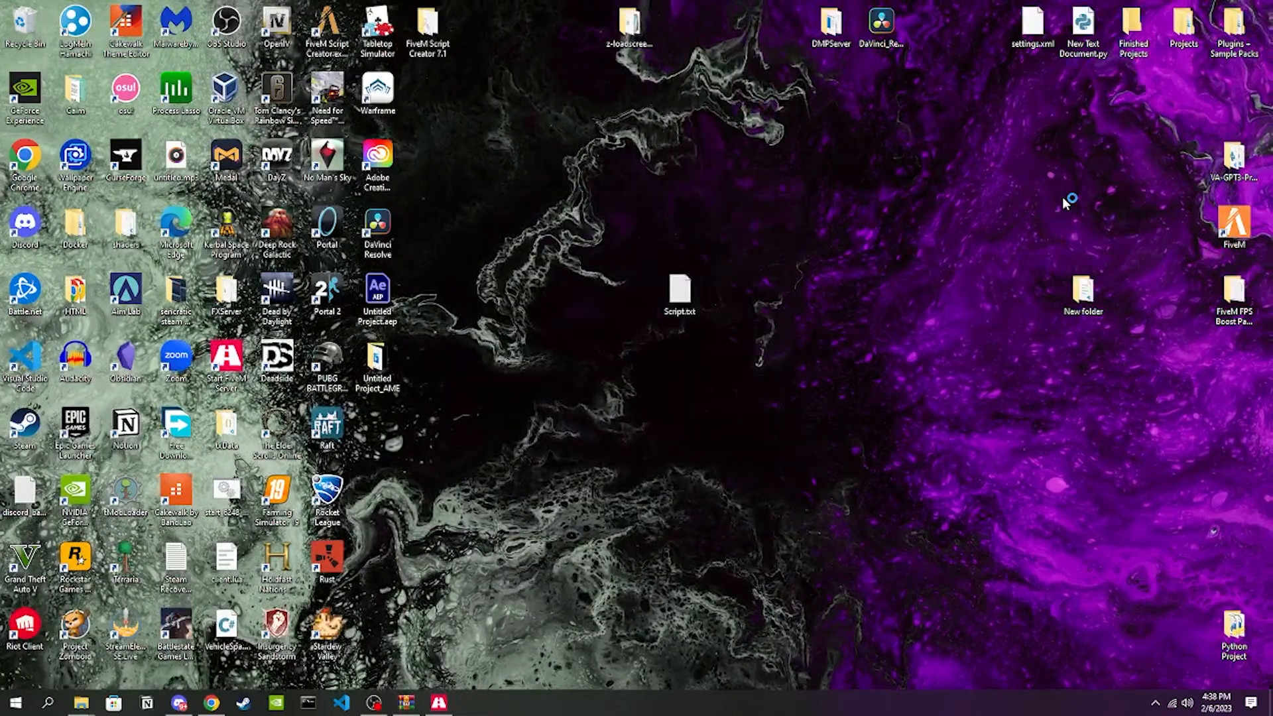
pyautogui.doubleClick(1233, 228)
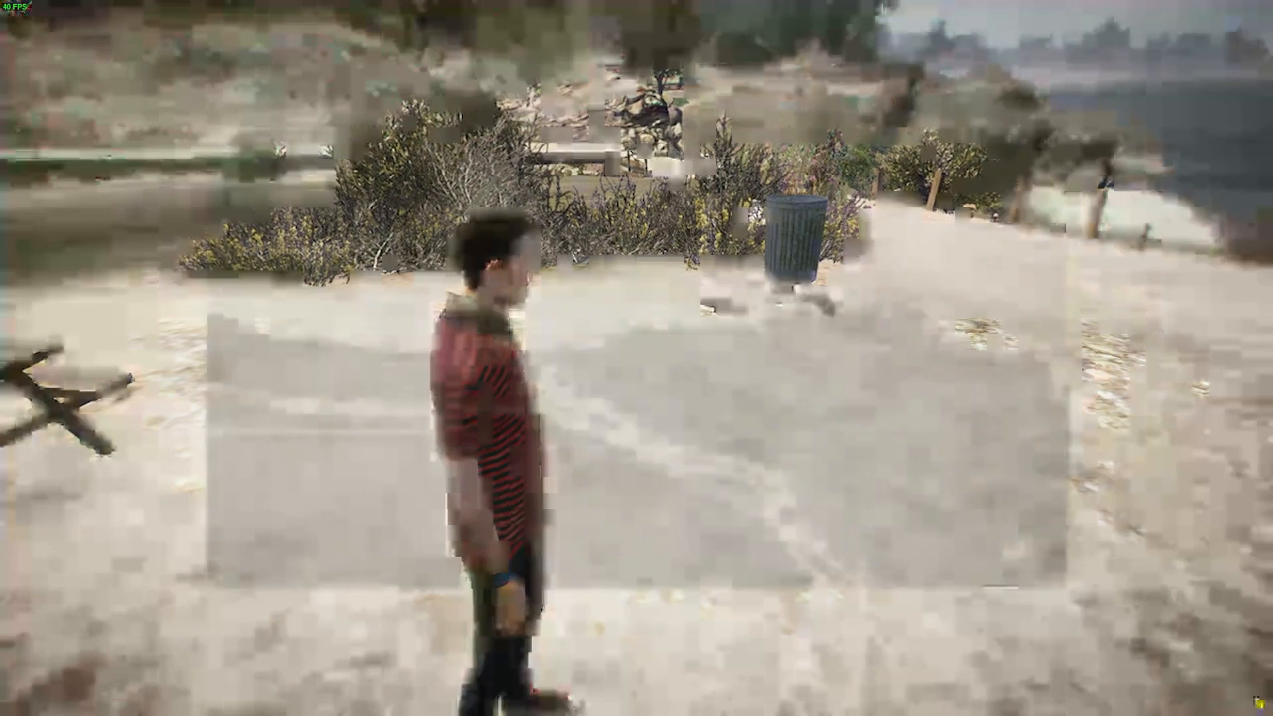
# Open the game console and enter 'tx' to bring up the txAdmin menu
pyautogui.press('m')
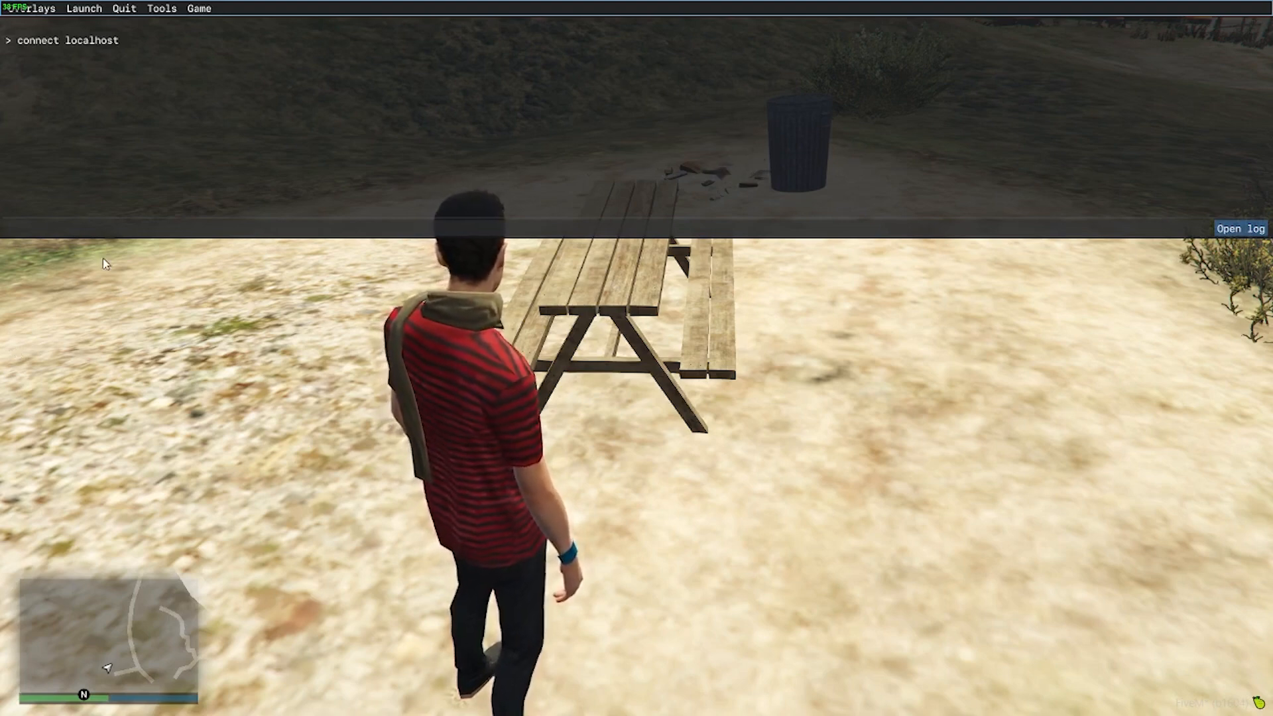
pyautogui.write('tx')
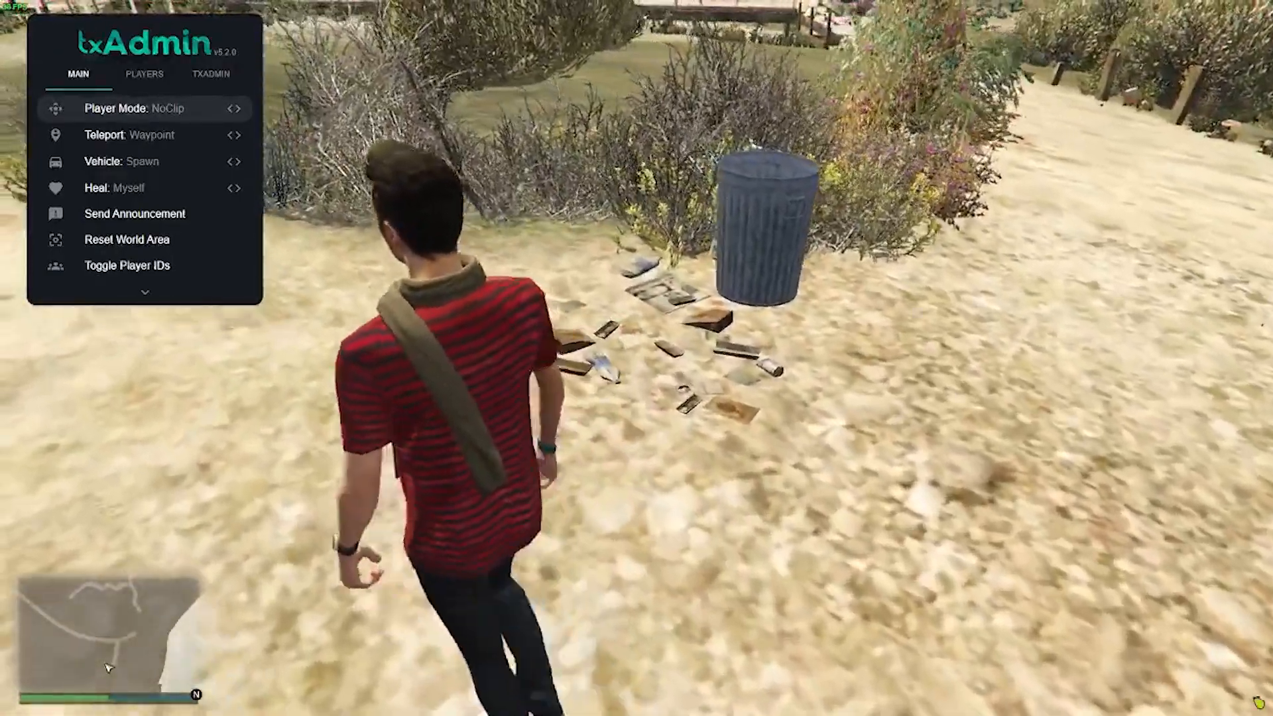
# Toggle player mode, then spawn a zentorno vehicle from the txAdmin menu
pyautogui.click(235, 108)
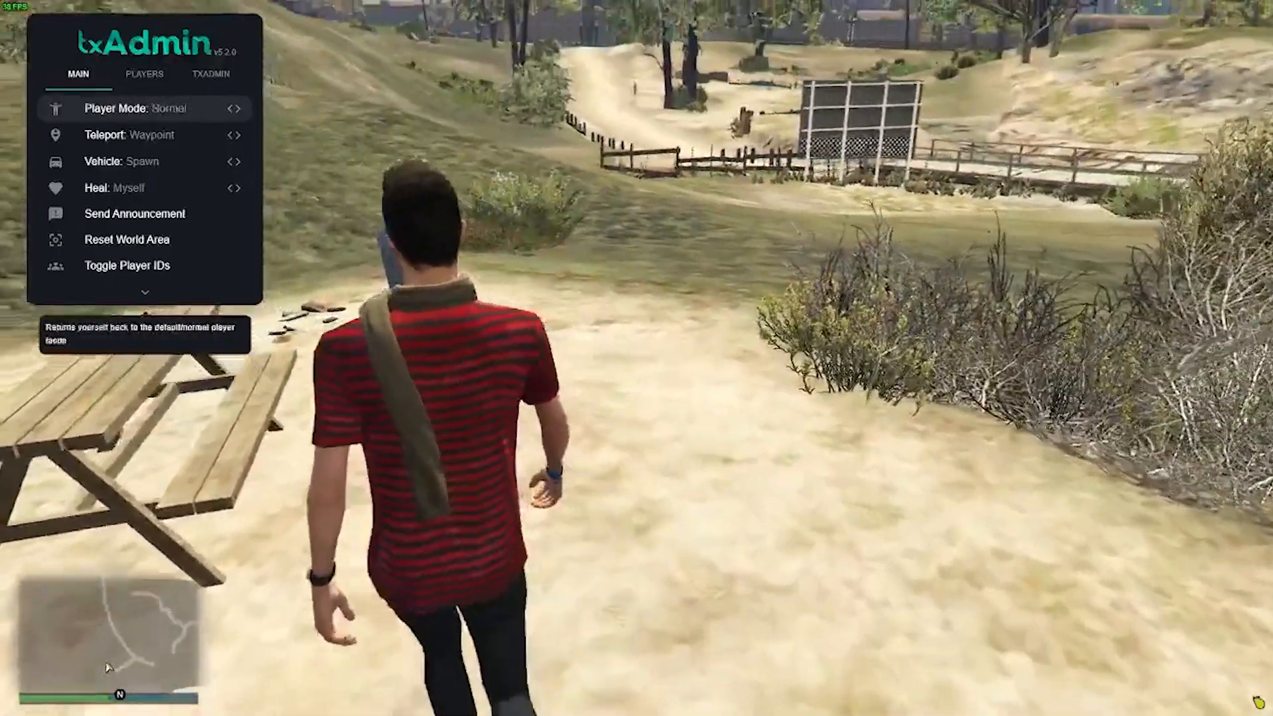
pyautogui.click(236, 108)
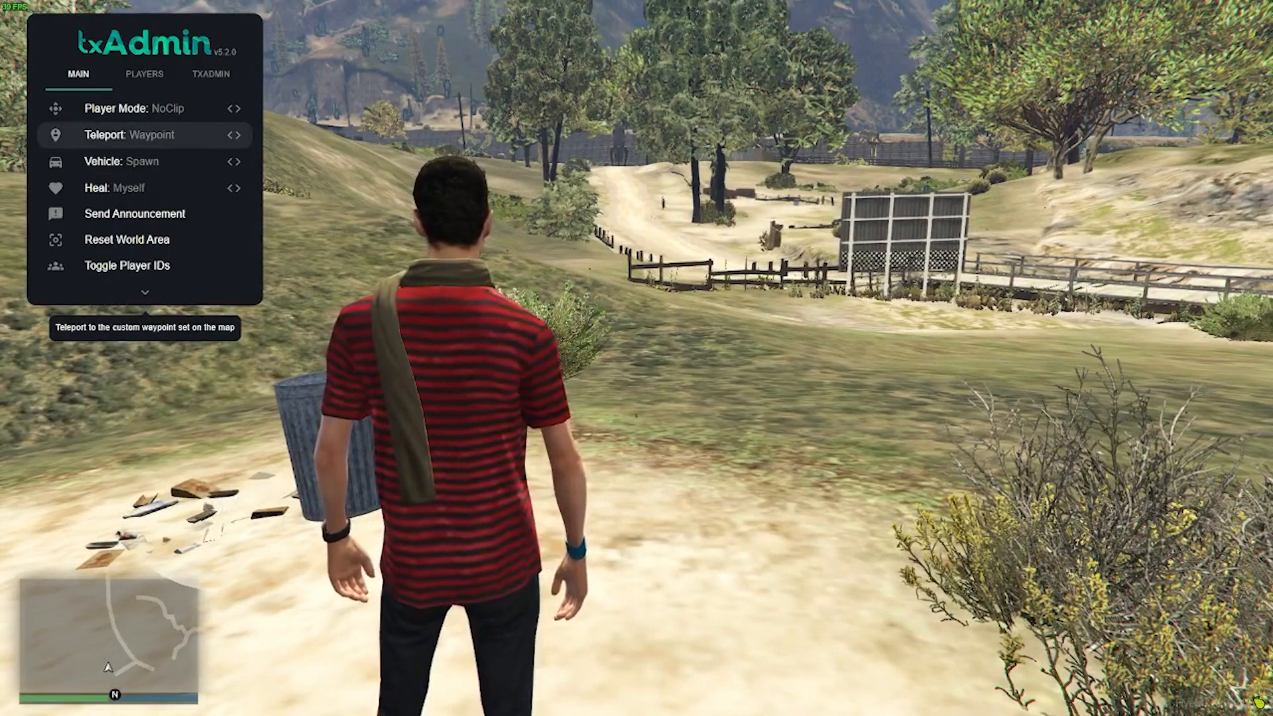
pyautogui.click(122, 161)
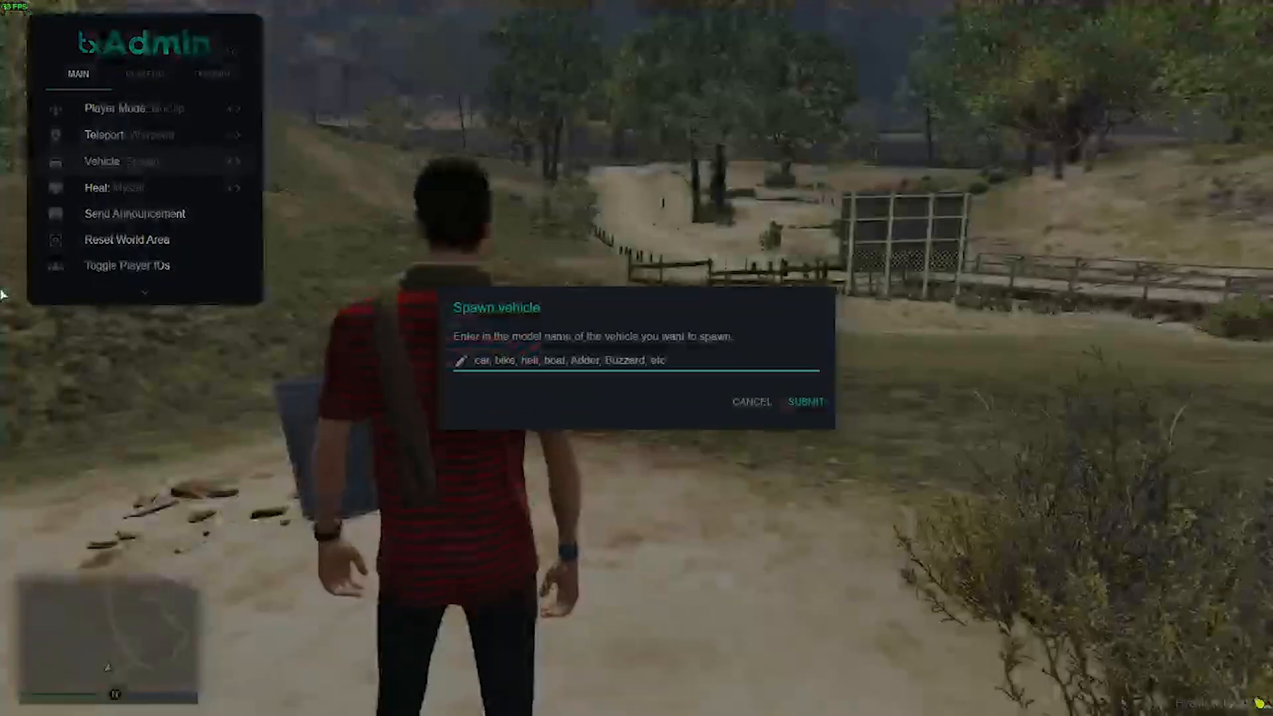
pyautogui.write('zentorno')
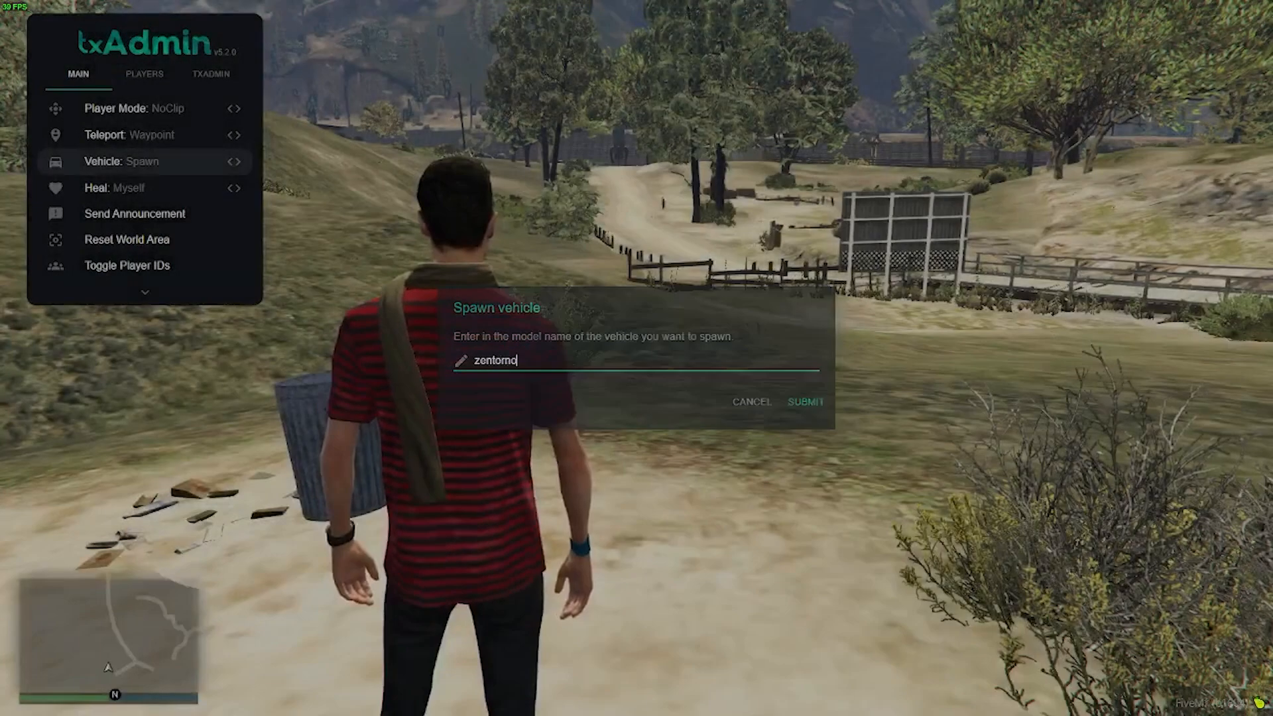
pyautogui.click(804, 401)
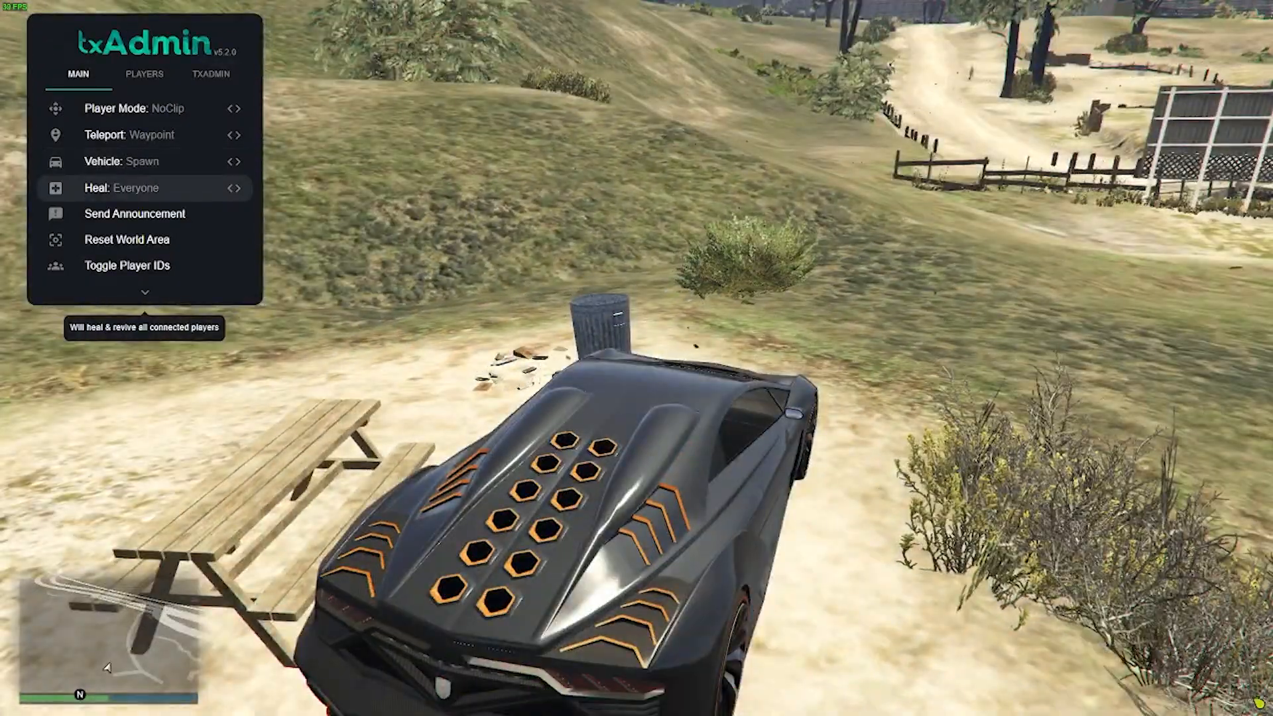
# Broadcast a 'Hello' server announcement and view the online players list
pyautogui.click(134, 213)
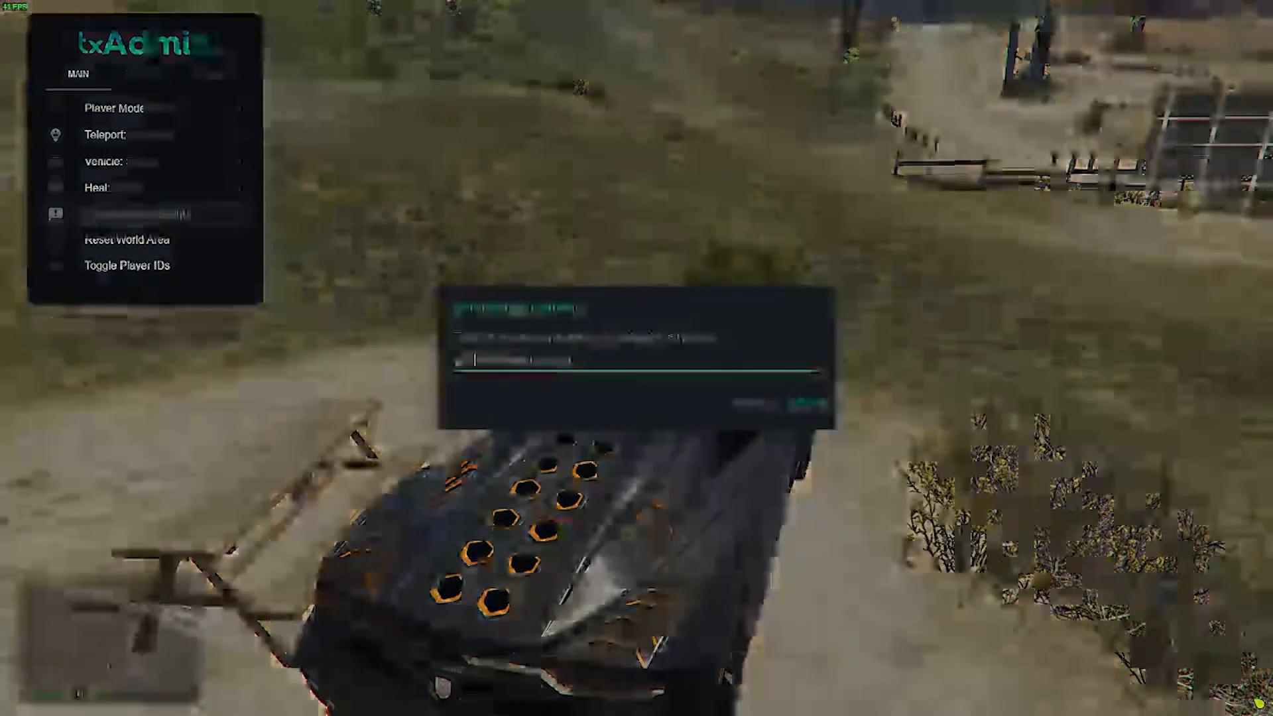
pyautogui.click(791, 402)
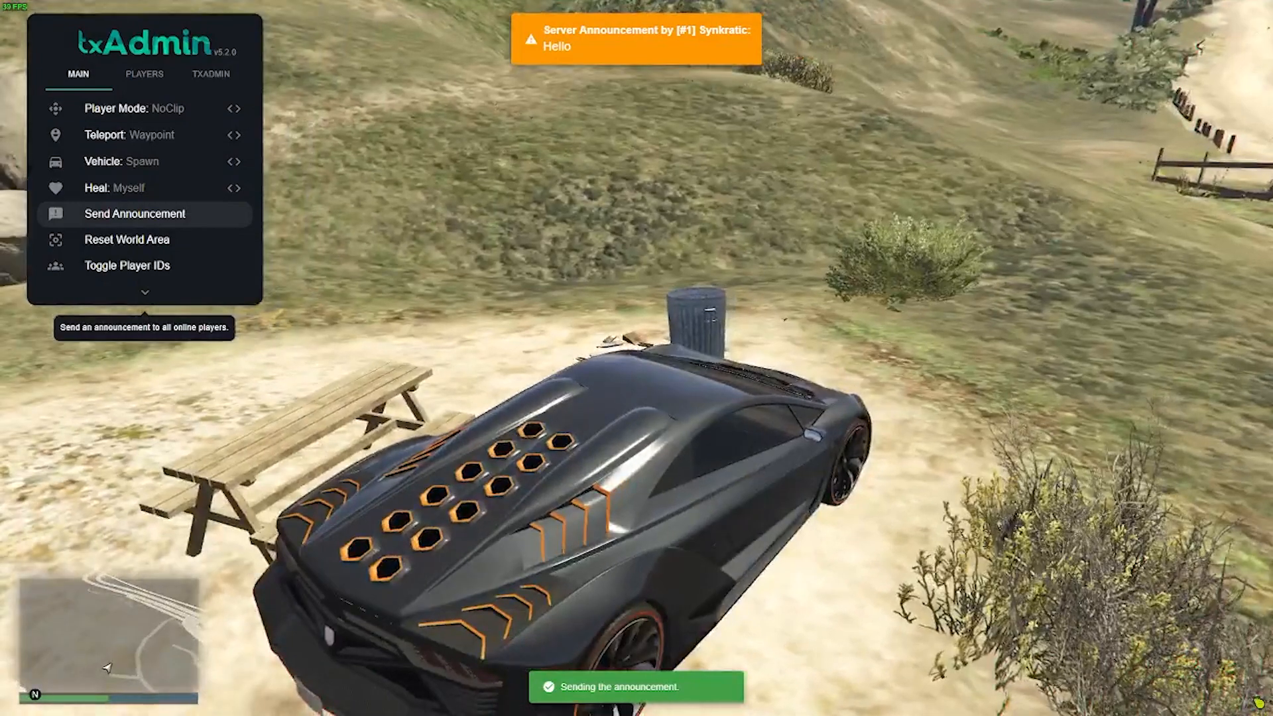
pyautogui.moveTo(127, 265)
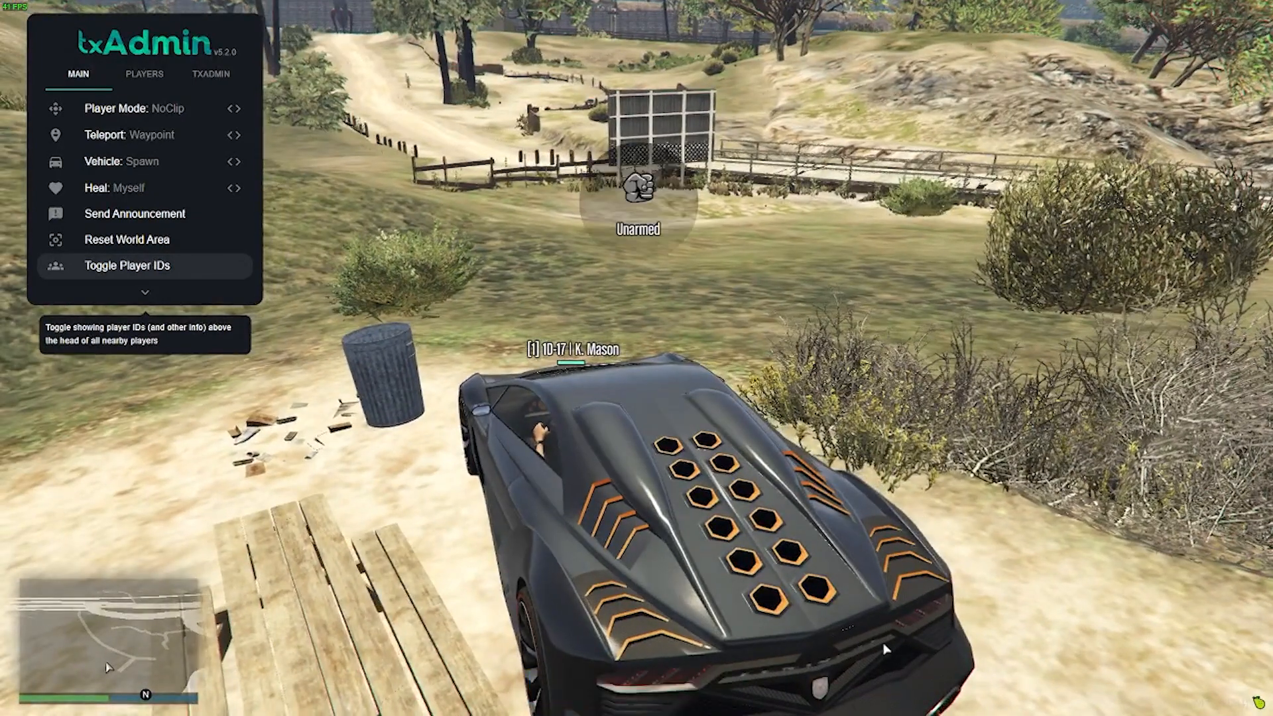
pyautogui.click(144, 74)
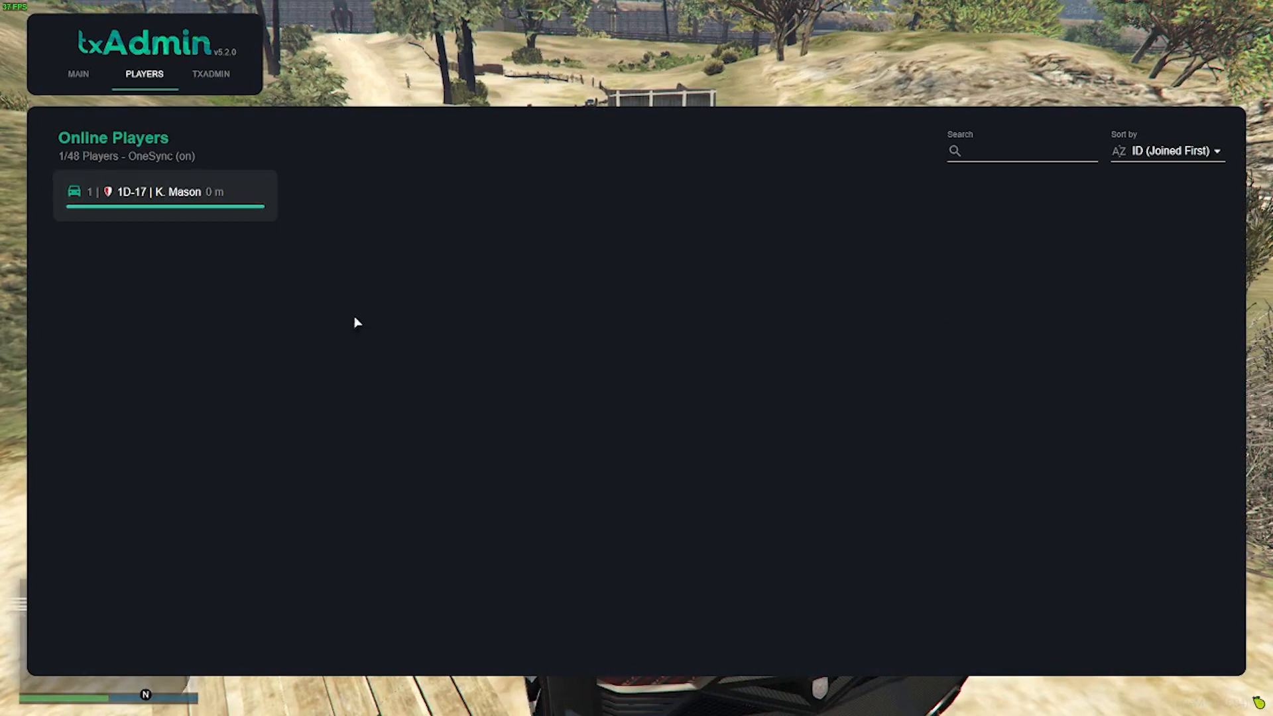
pyautogui.moveTo(745, 299)
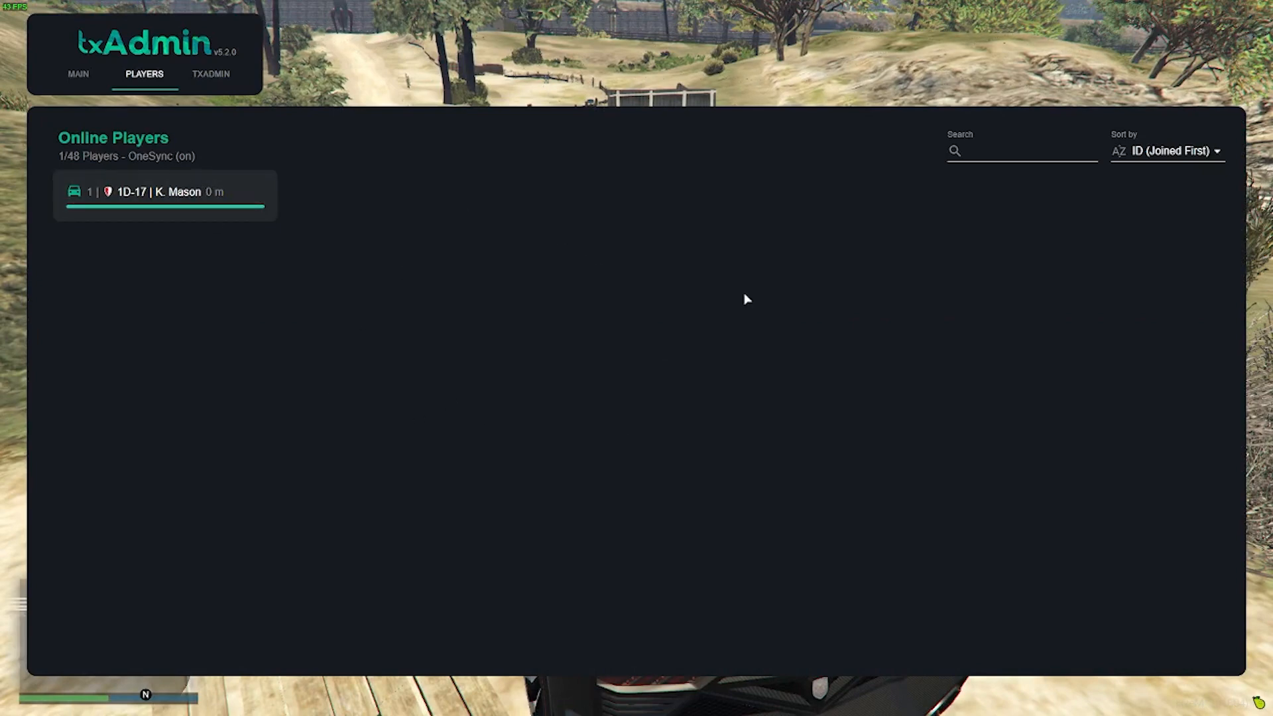
# Open the txAdmin Server Log to review the events, then return to the MAIN tab
pyautogui.click(210, 74)
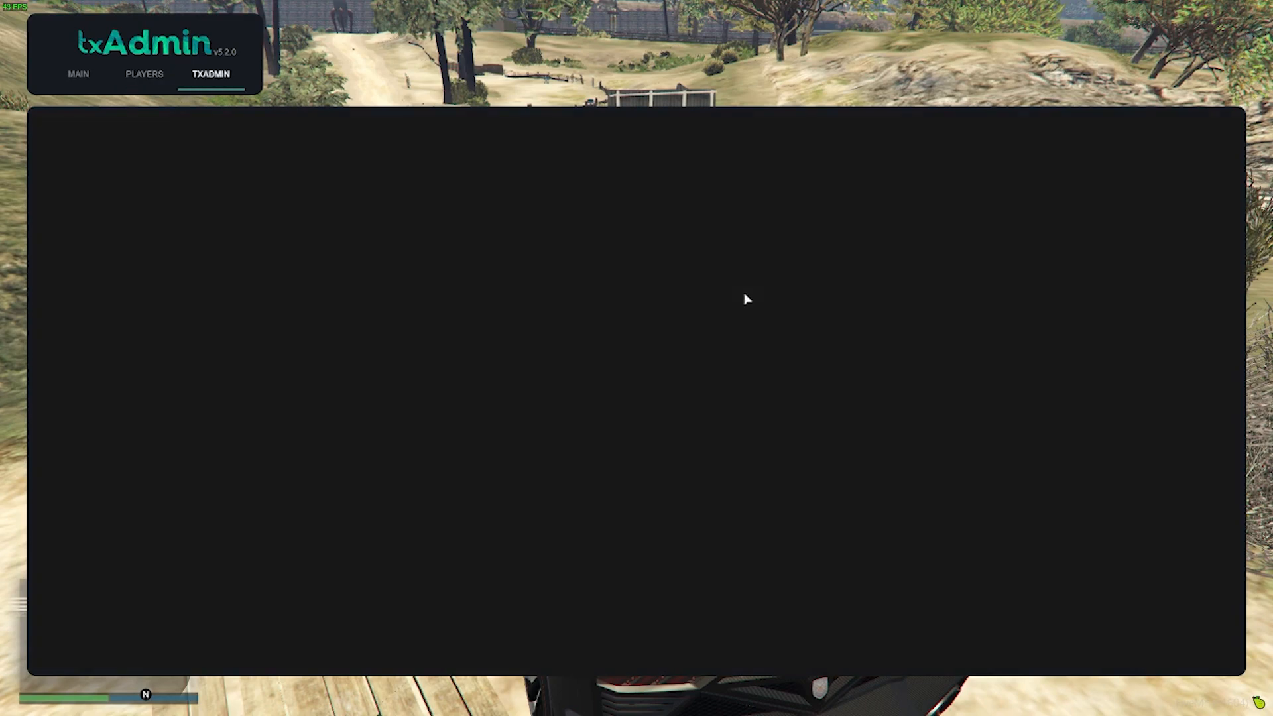
pyautogui.click(210, 73)
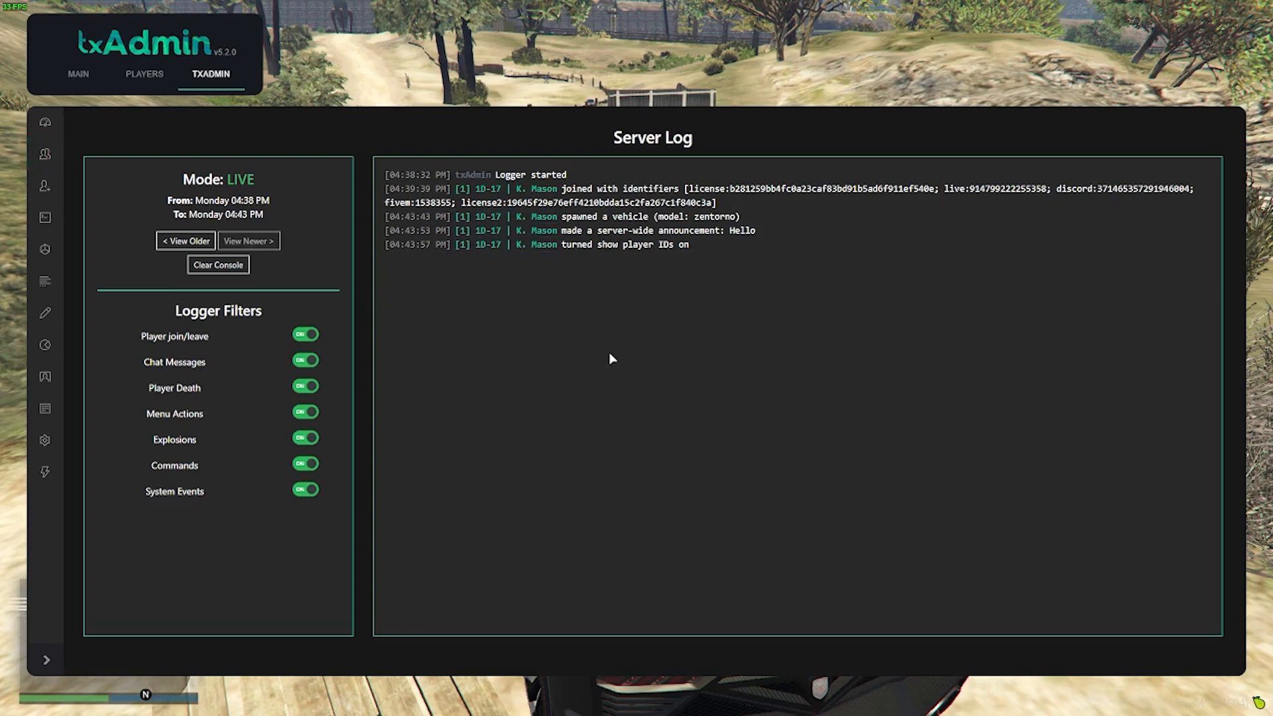
pyautogui.moveTo(608, 358)
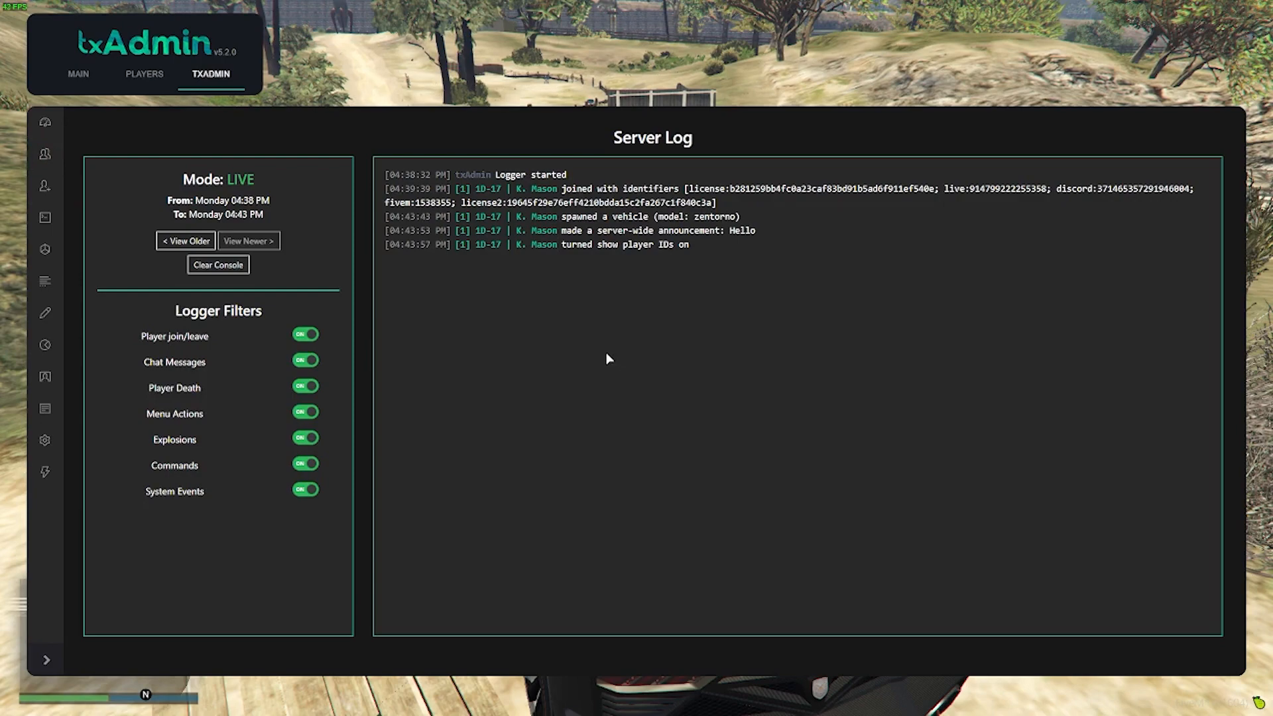
pyautogui.moveTo(104, 97)
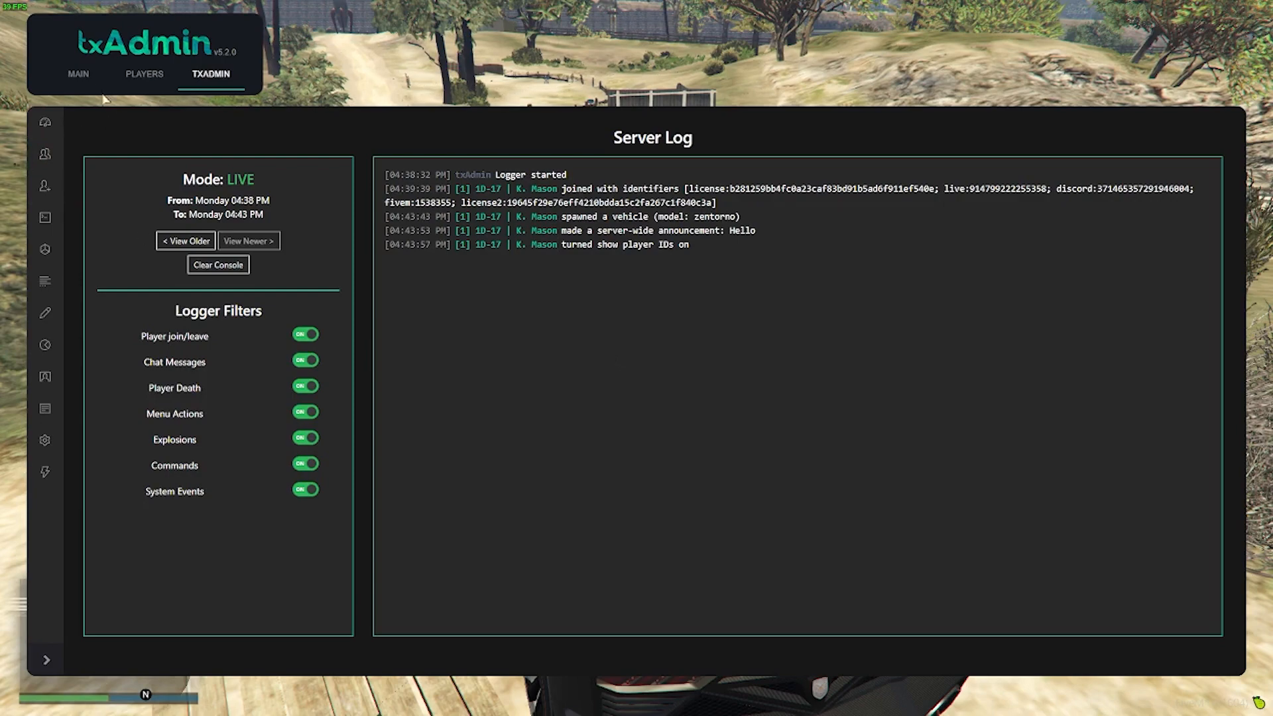
pyautogui.click(76, 73)
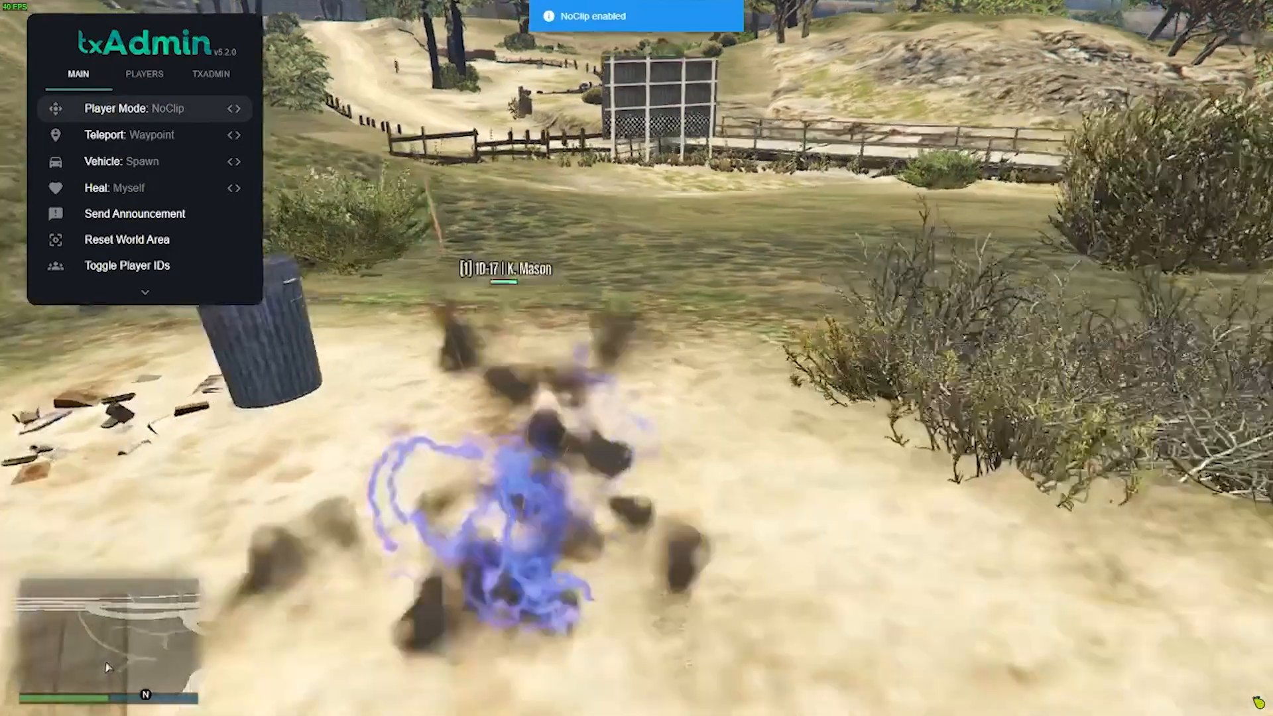